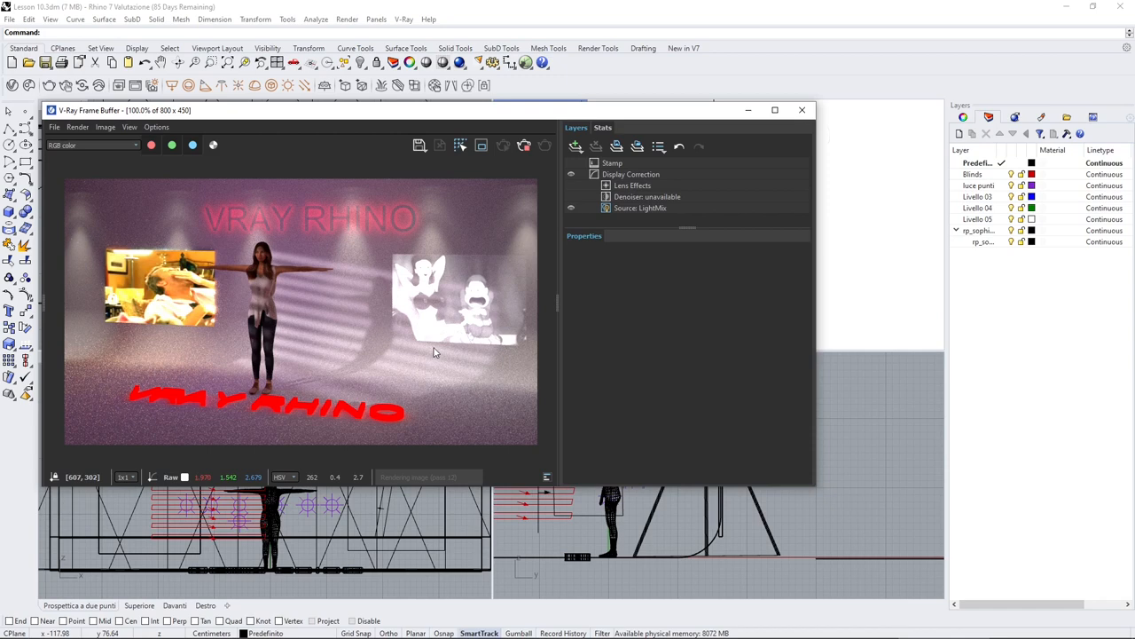
pyautogui.moveTo(66, 209)
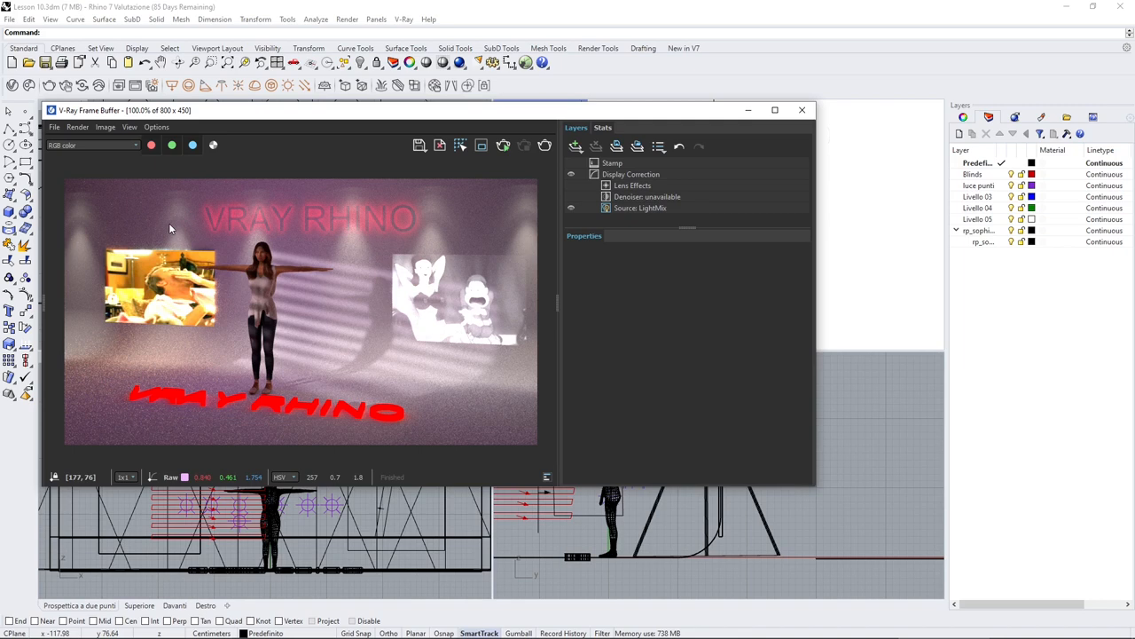
pyautogui.moveTo(240, 171)
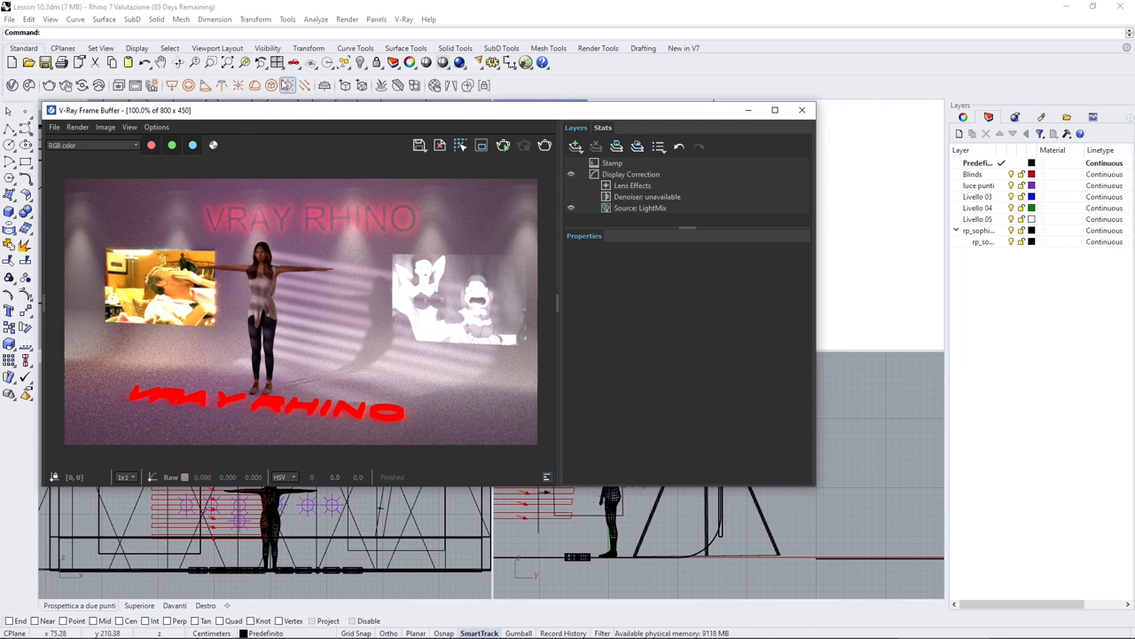
# Show the LightMix source in the V-Ray Frame Buffer and enlarge the window to list every light.
pyautogui.click(272, 85)
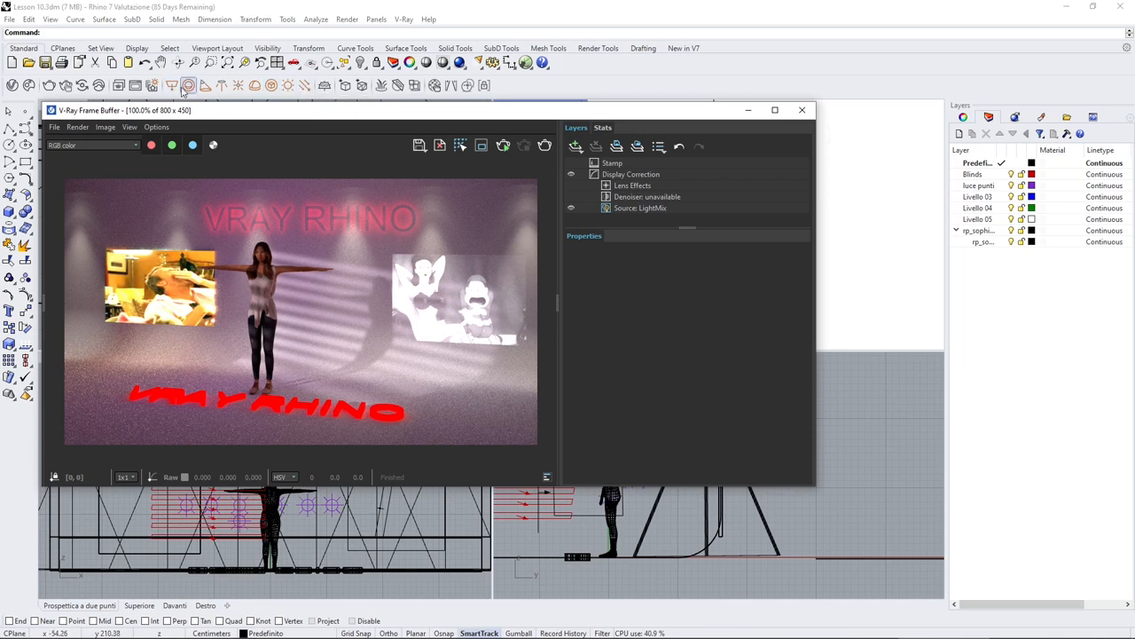
pyautogui.moveTo(272, 85)
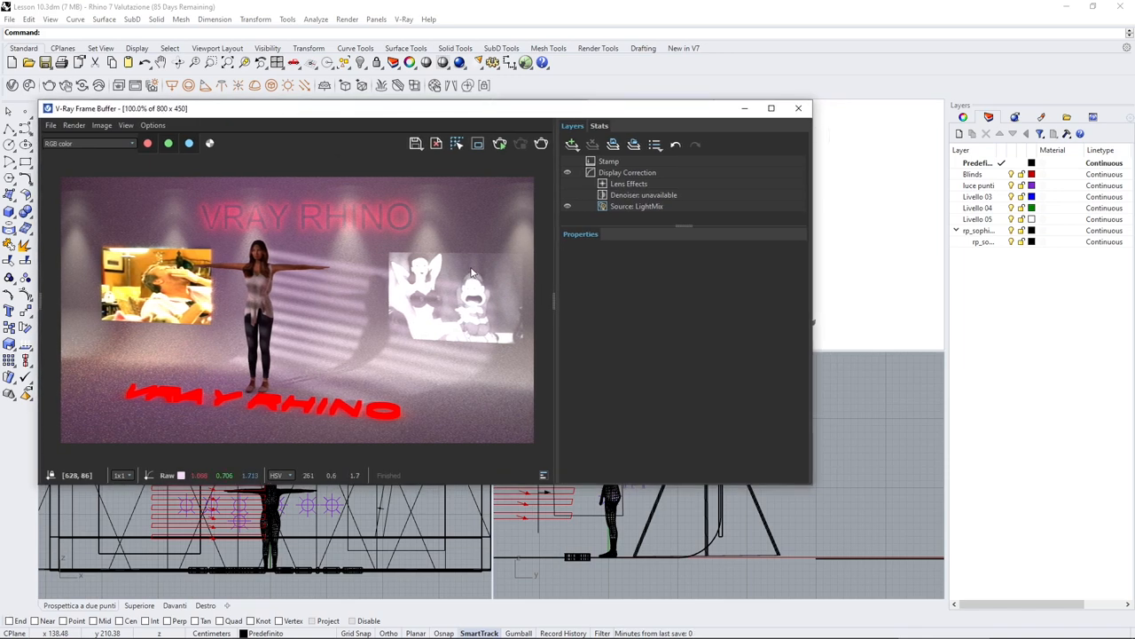
pyautogui.moveTo(176, 233)
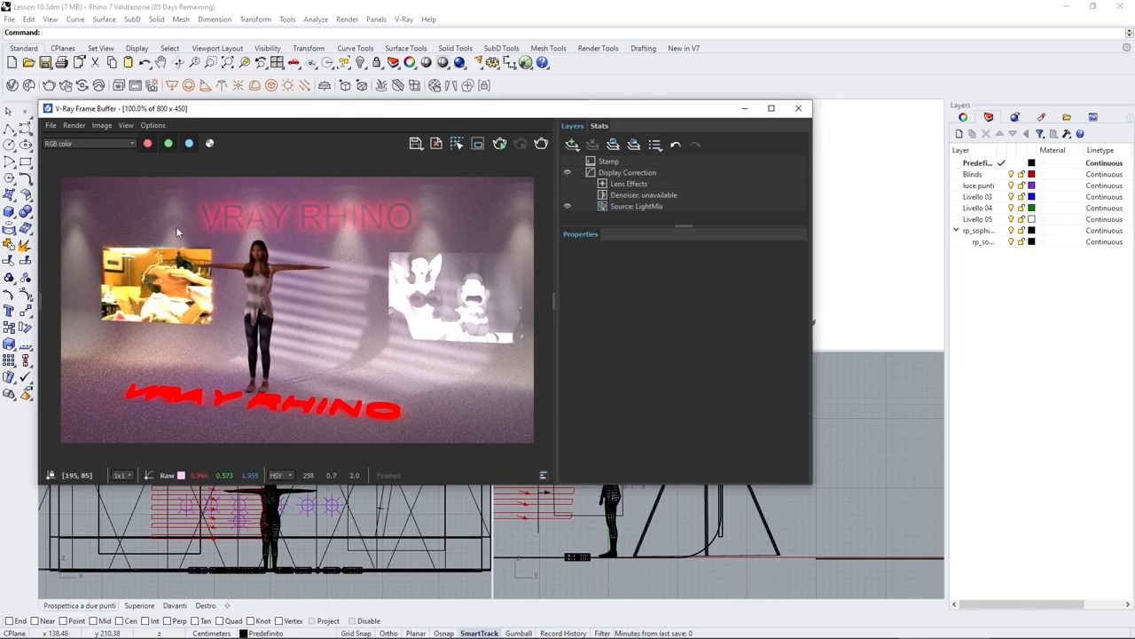
pyautogui.moveTo(448, 240)
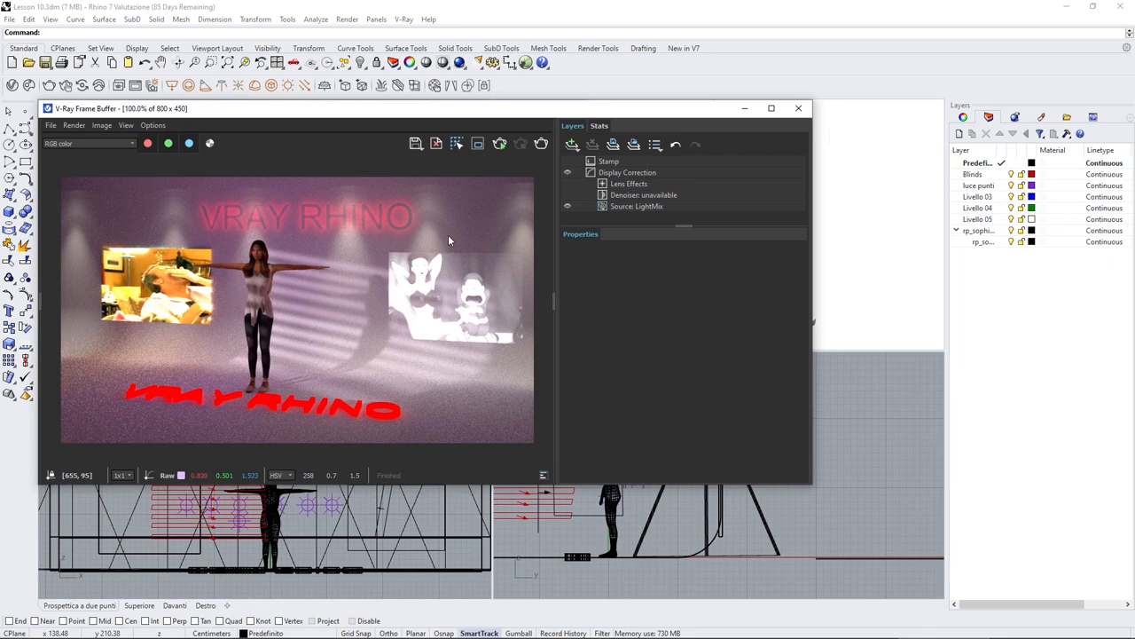
pyautogui.moveTo(385, 435)
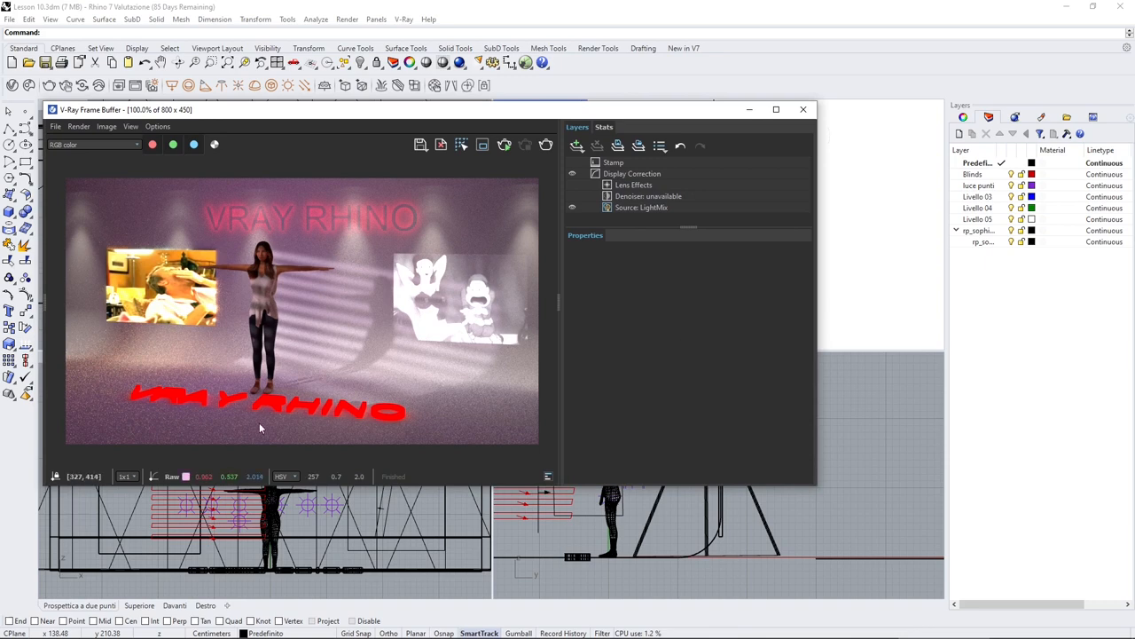
pyautogui.moveTo(244, 440)
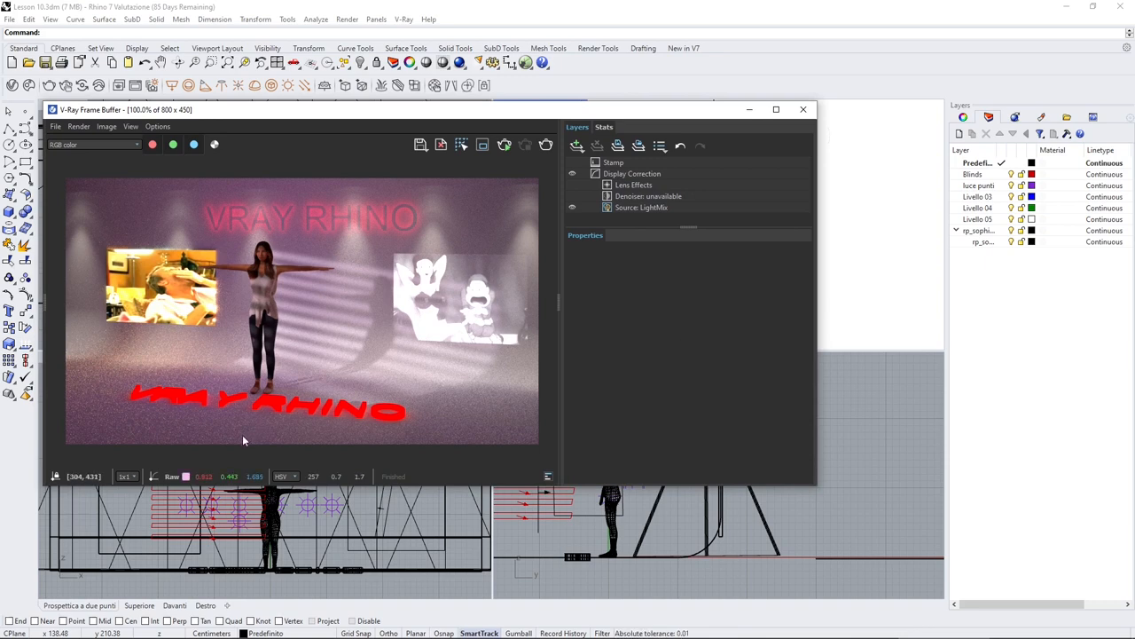
pyautogui.moveTo(272, 382)
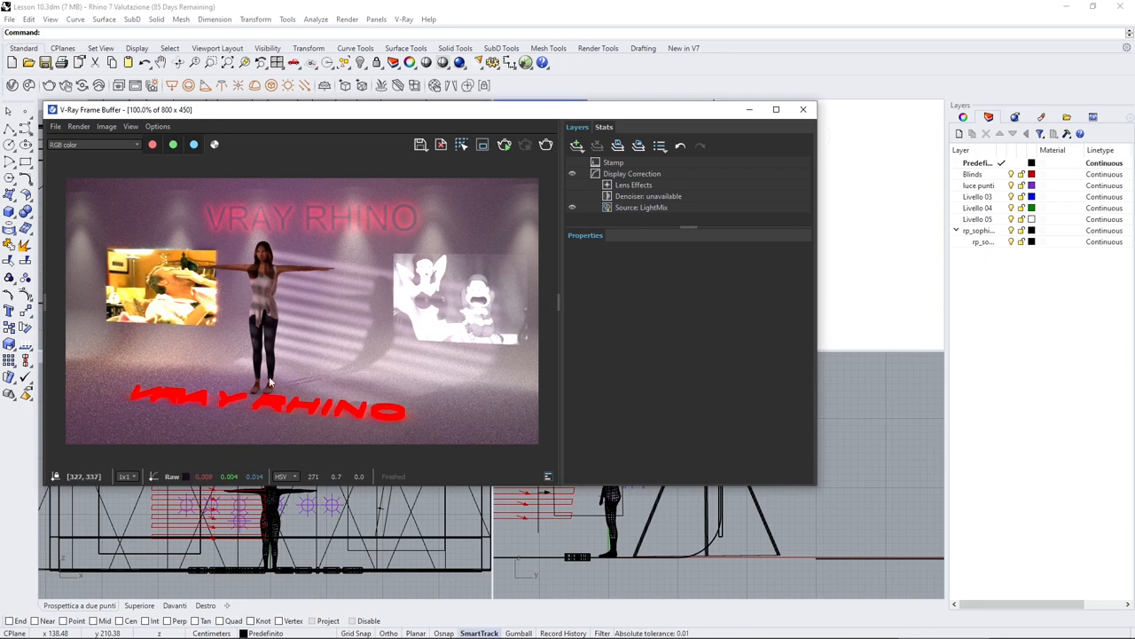
pyautogui.moveTo(408, 388)
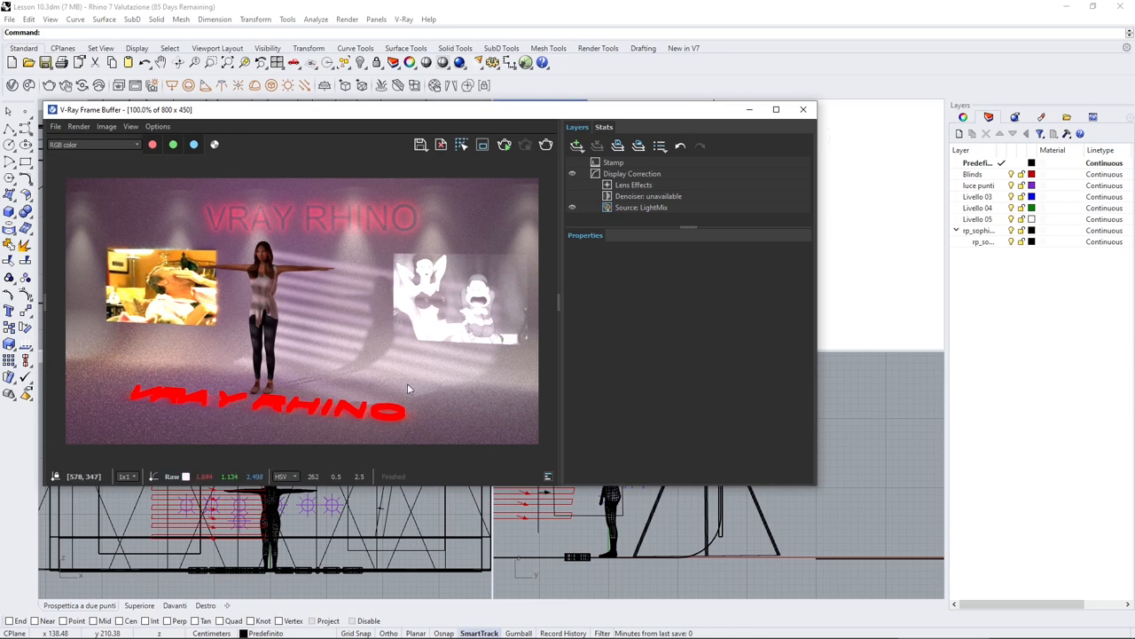
pyautogui.moveTo(173, 326)
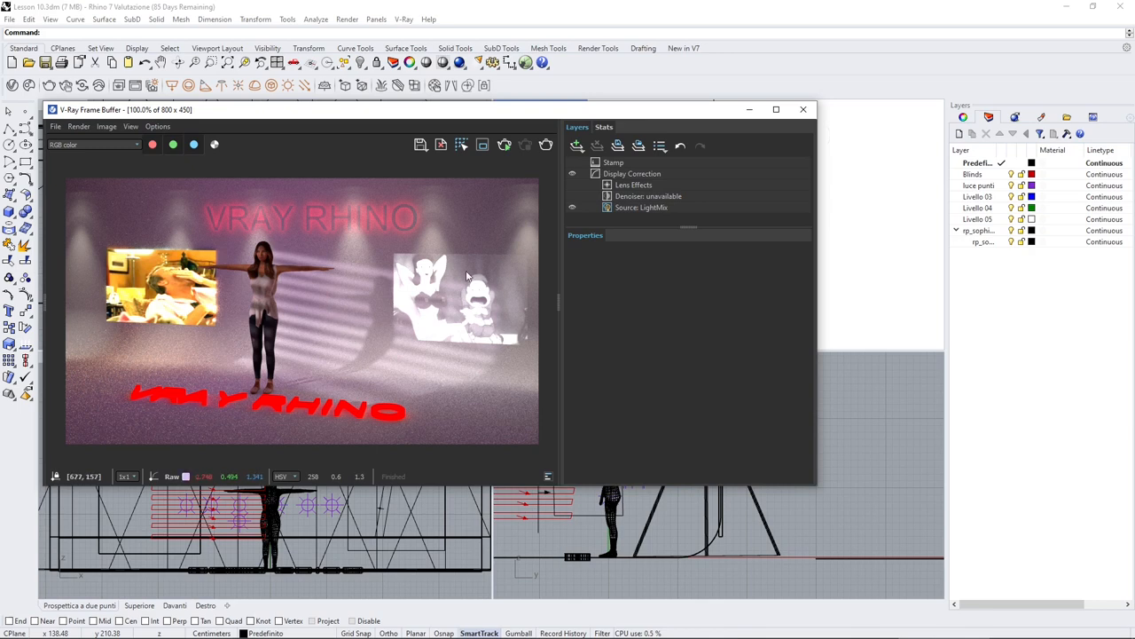
pyautogui.moveTo(443, 267)
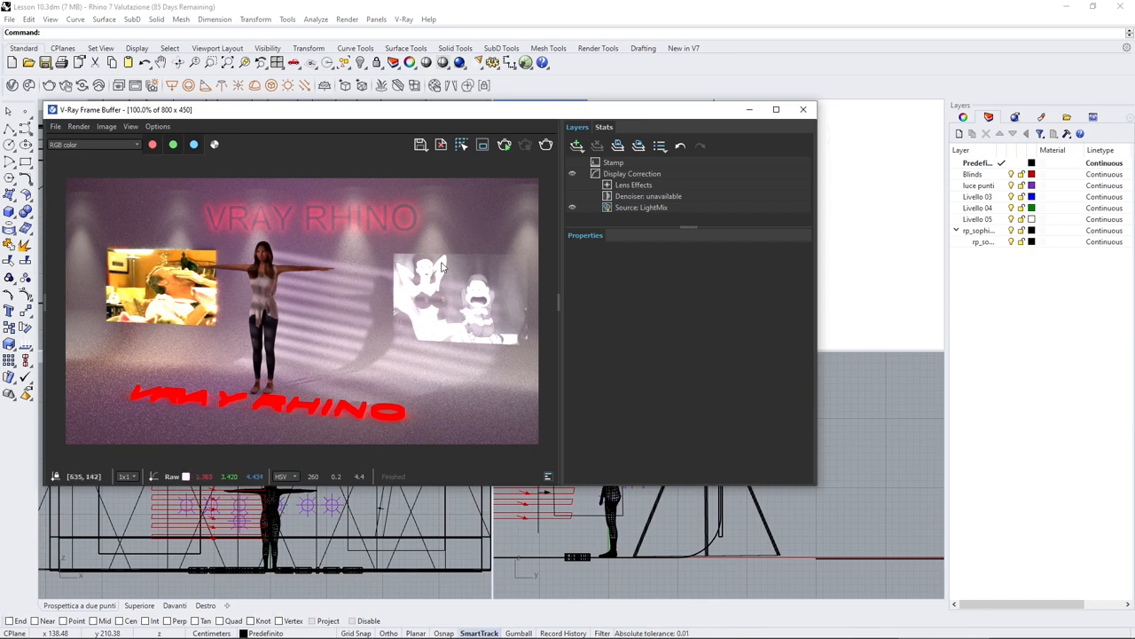
pyautogui.moveTo(470, 280)
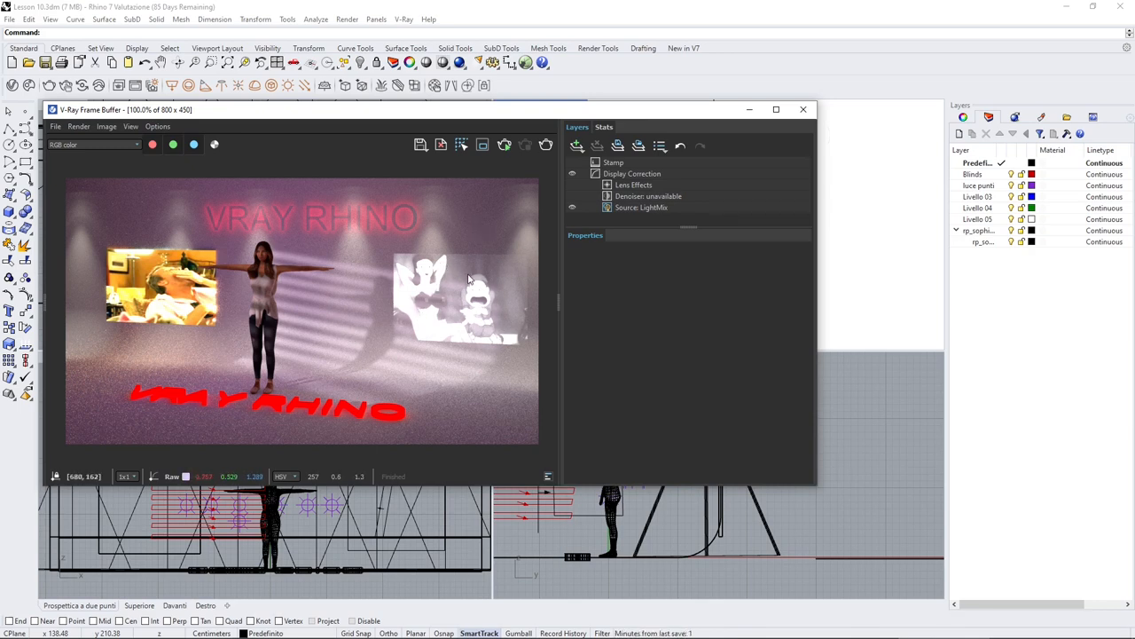
pyautogui.moveTo(322, 197)
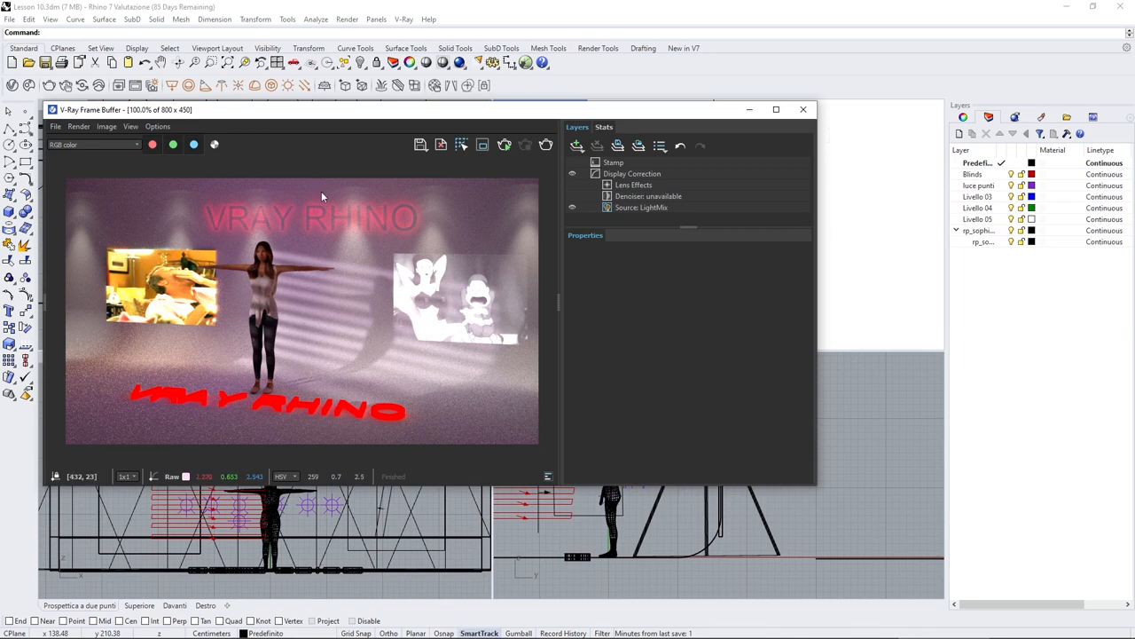
pyautogui.moveTo(318, 327)
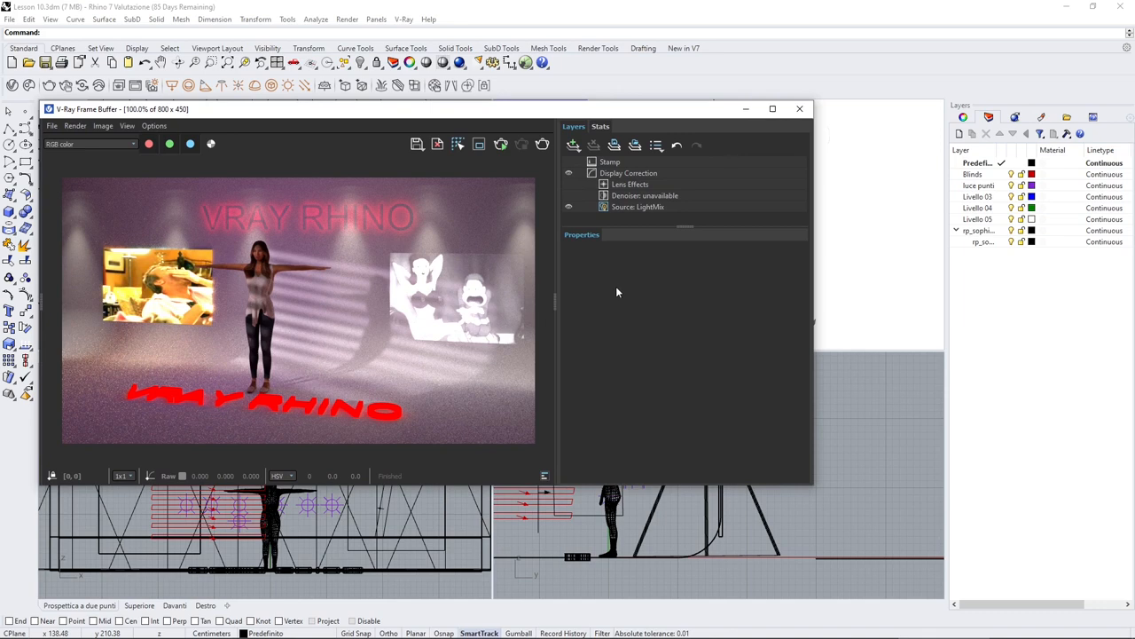
pyautogui.moveTo(444, 328)
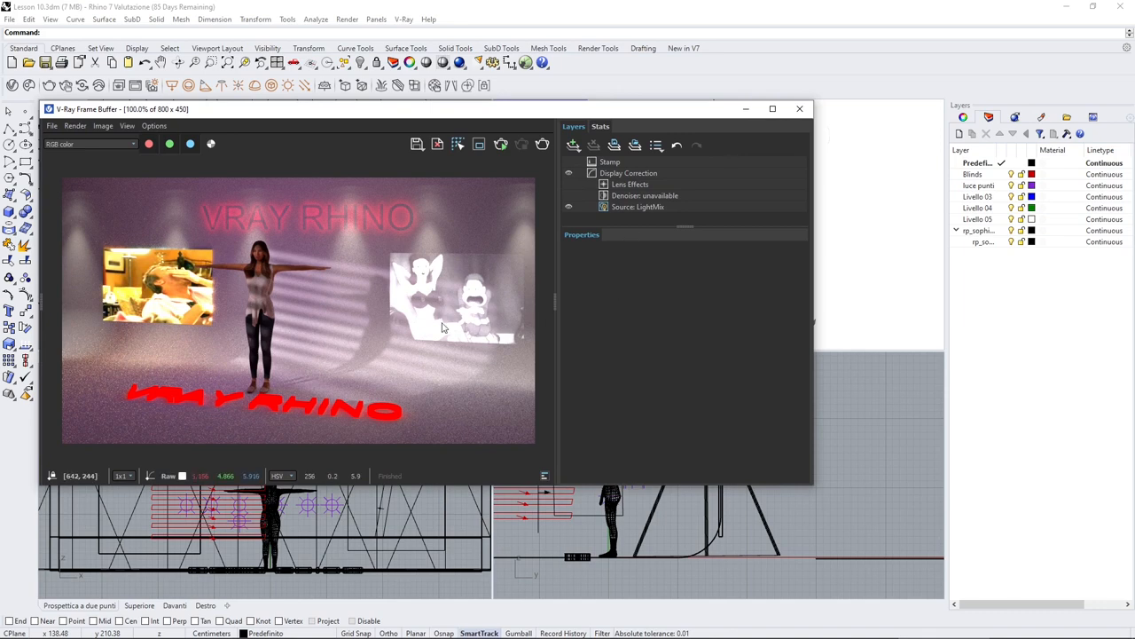
pyautogui.moveTo(630, 219)
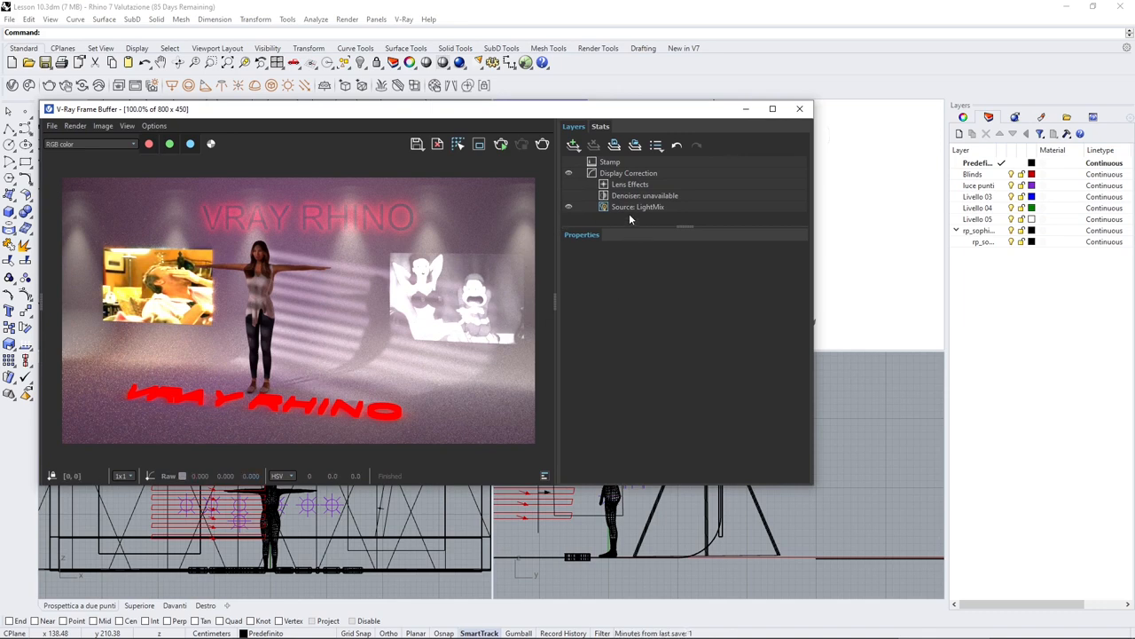
pyautogui.click(637, 206)
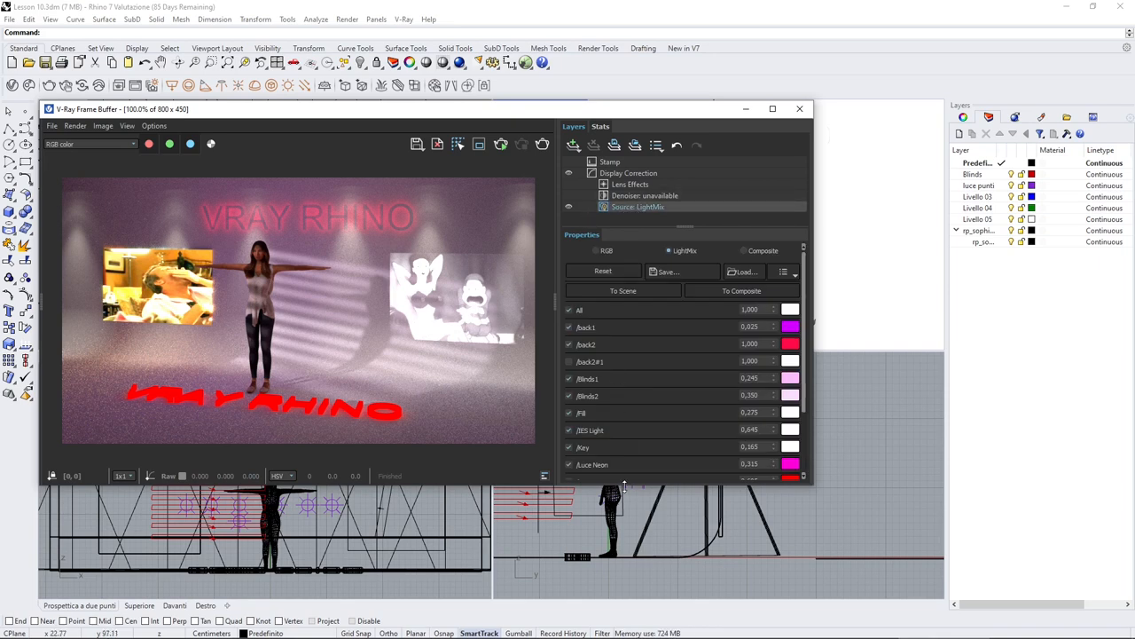
pyautogui.moveTo(444, 108); pyautogui.dragTo(443, 94)
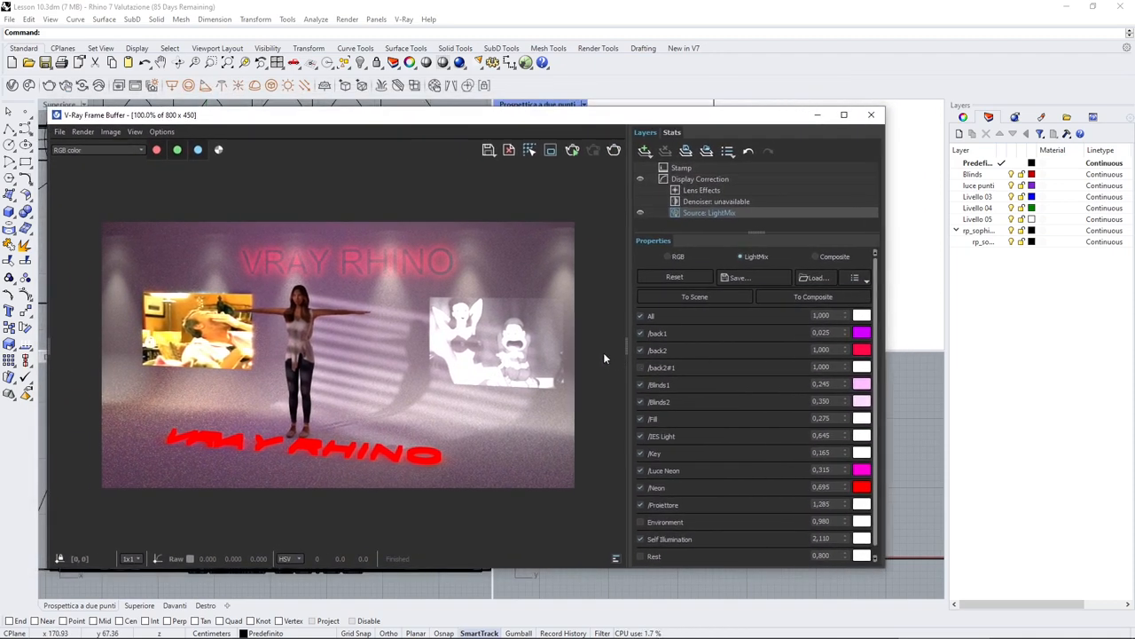
pyautogui.scroll(3)
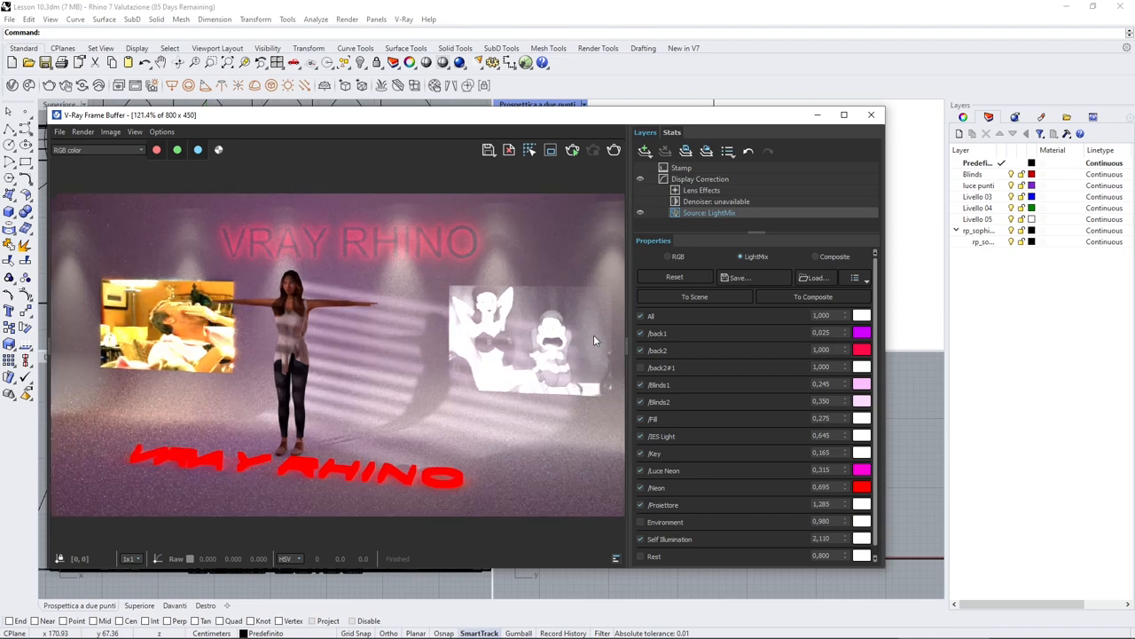
pyautogui.moveTo(685, 347)
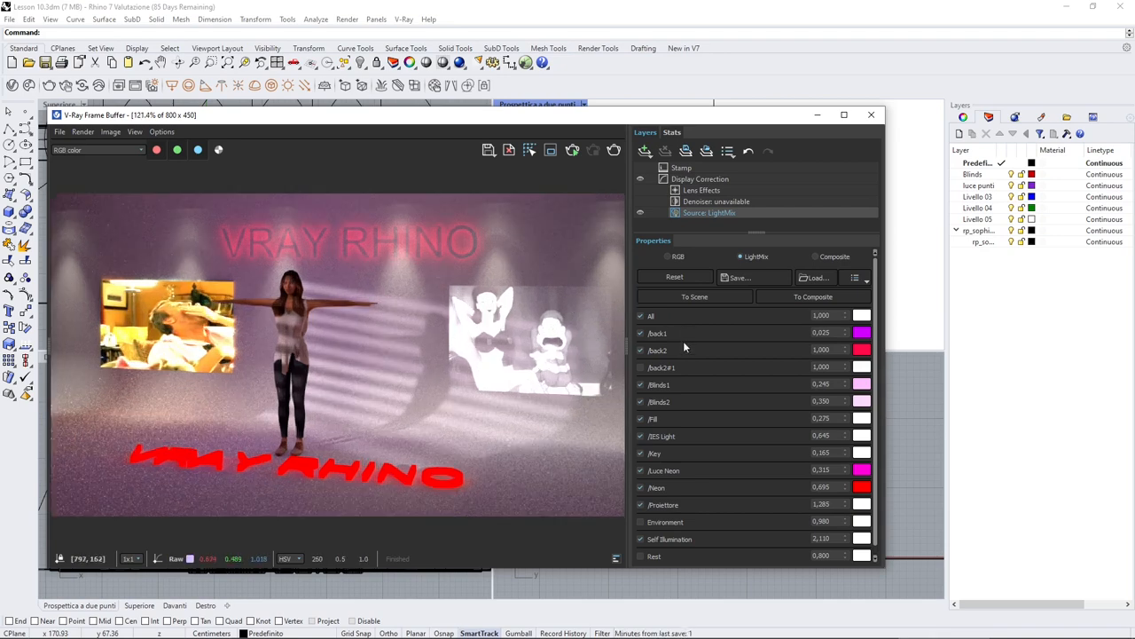
pyautogui.scroll(3)
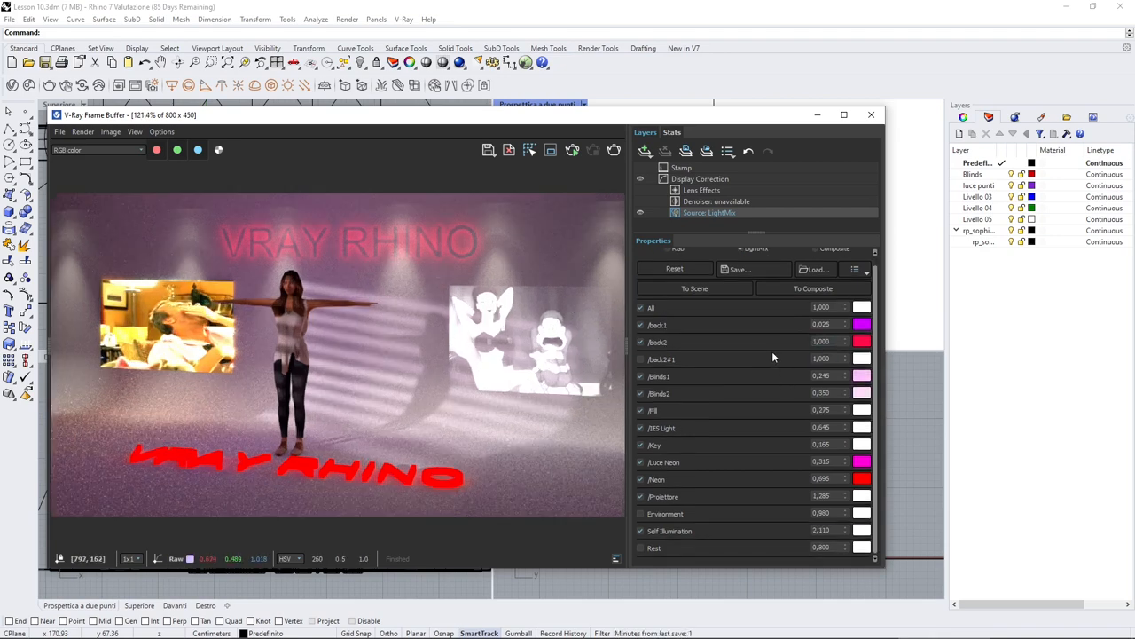
# Uncheck self-illumination and all light selects, keeping only /back1 on at intensity 0.153.
pyautogui.click(641, 531)
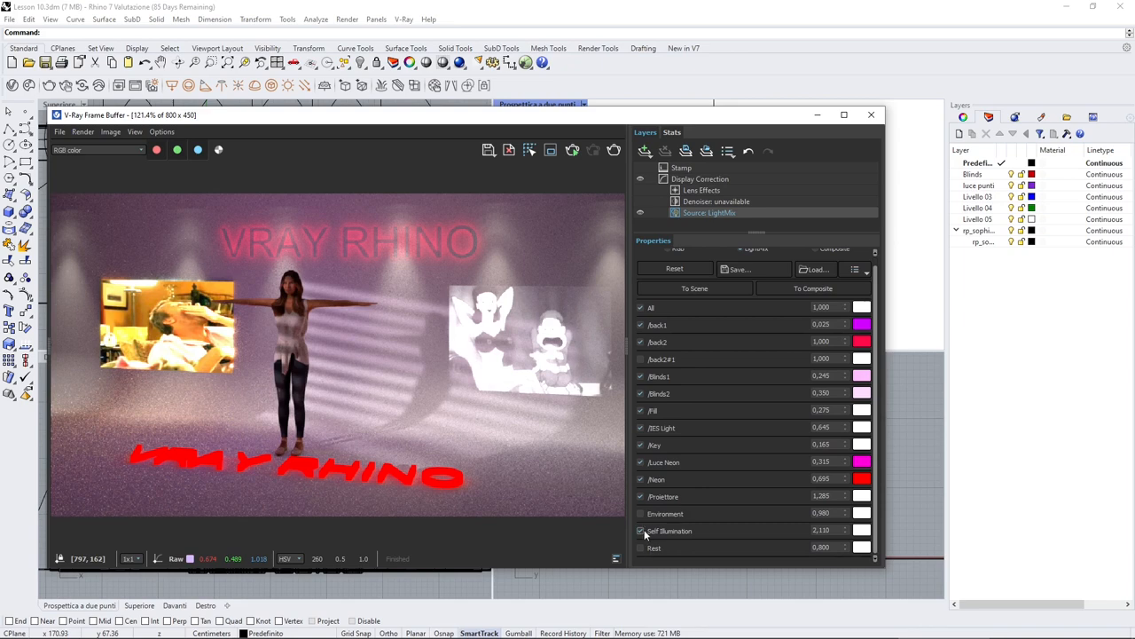
pyautogui.click(640, 530)
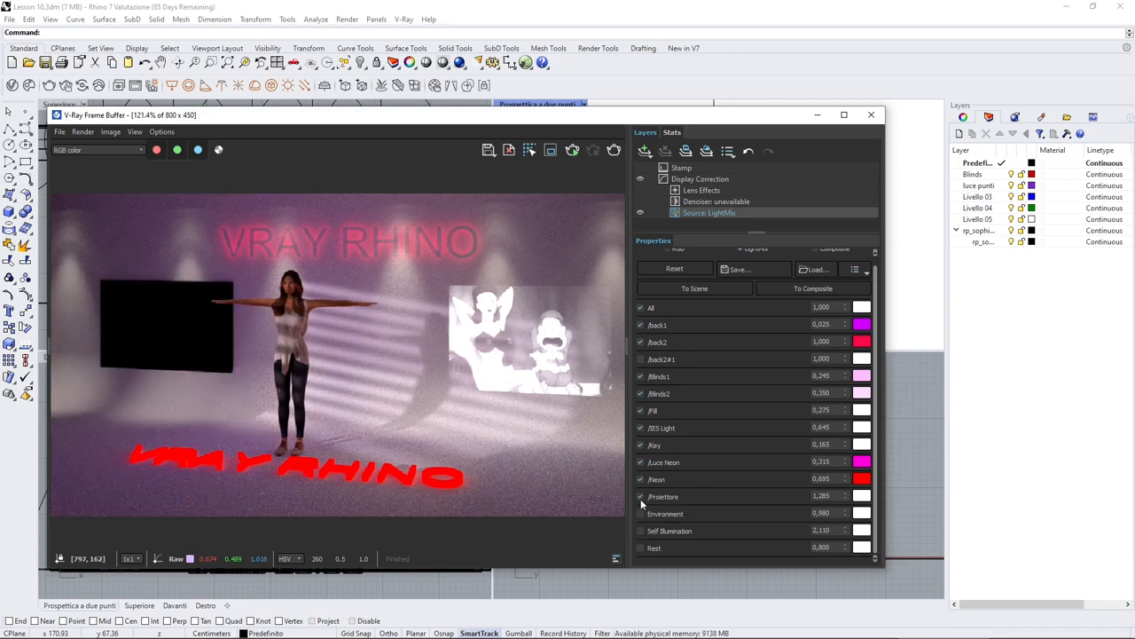
pyautogui.click(641, 461)
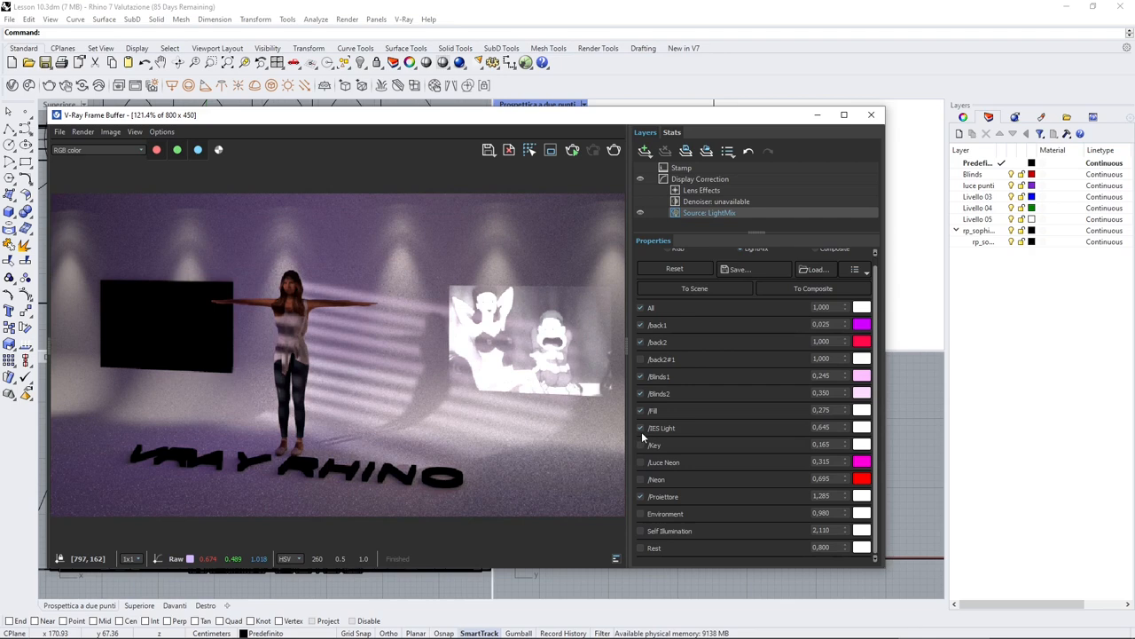
pyautogui.click(641, 376)
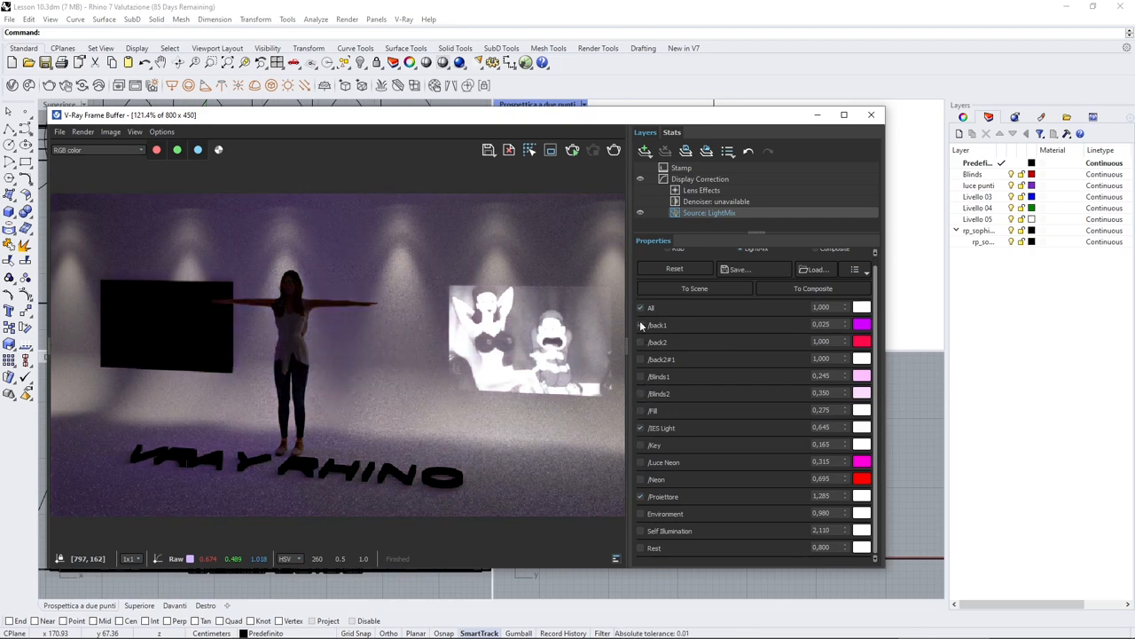
pyautogui.click(641, 307)
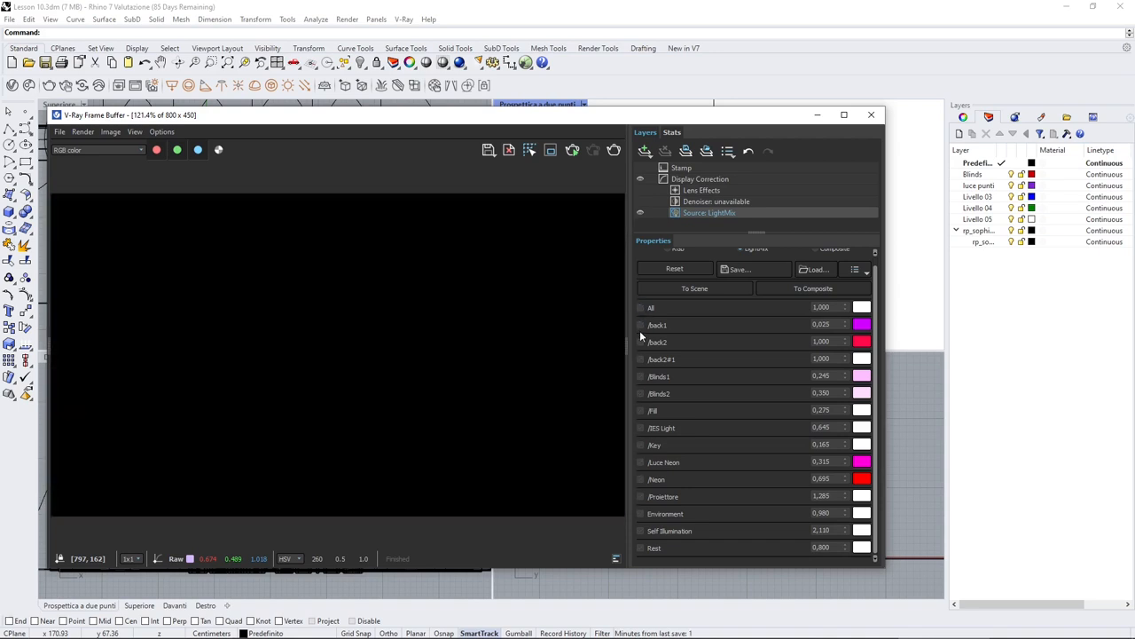
pyautogui.click(640, 325)
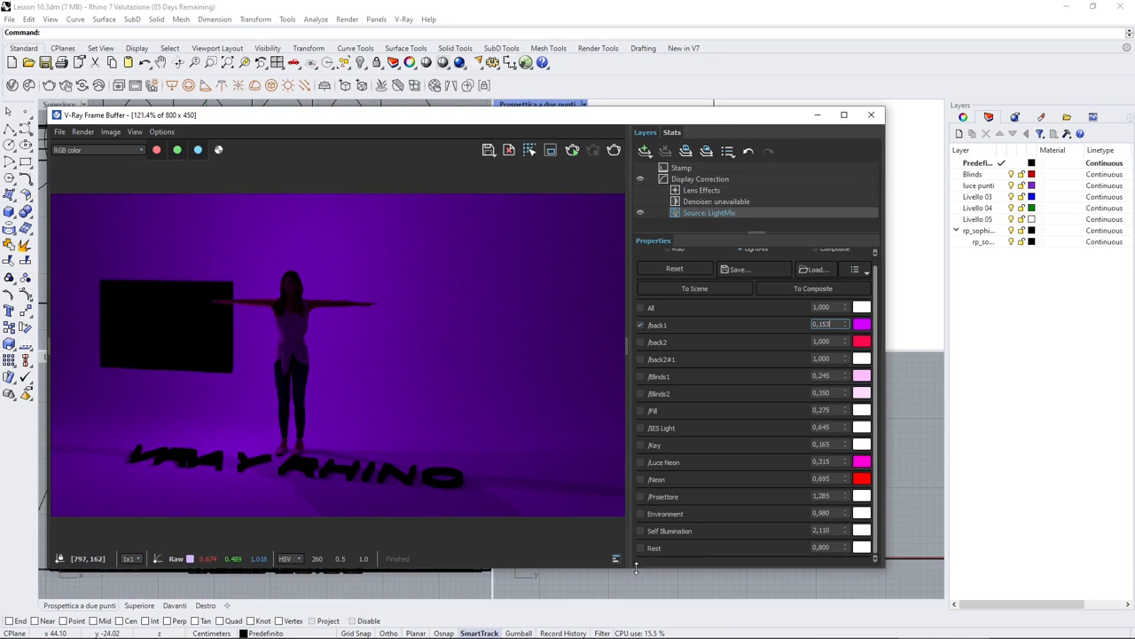
# Enable the /Neon light at 0.710 and the /Key light at 0.922.
pyautogui.click(641, 531)
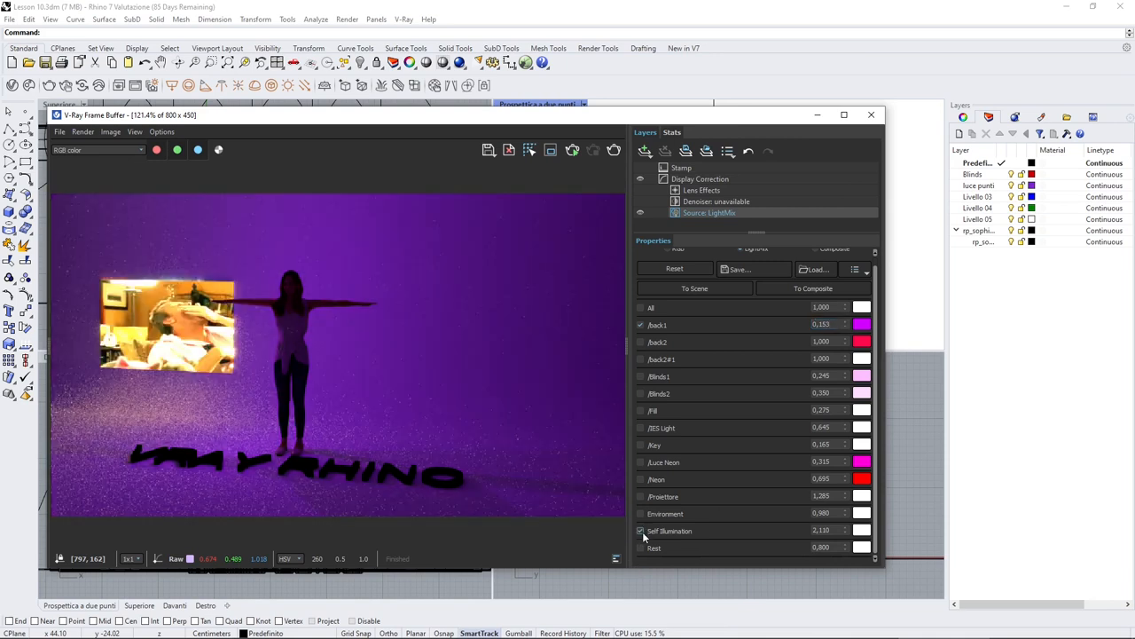
pyautogui.click(640, 530)
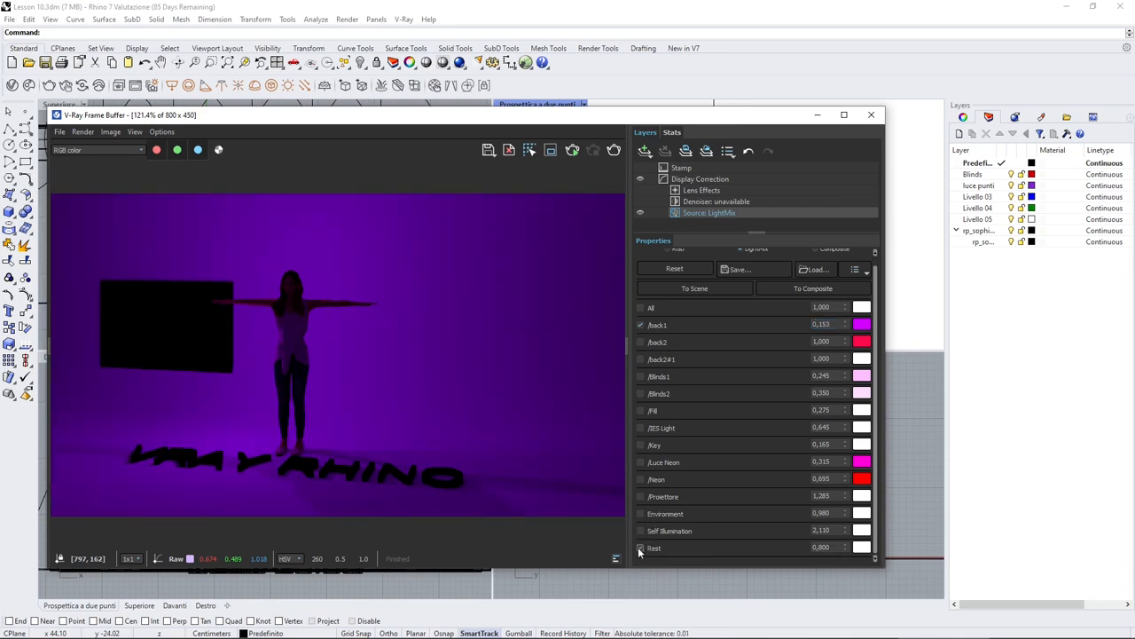
pyautogui.click(639, 479)
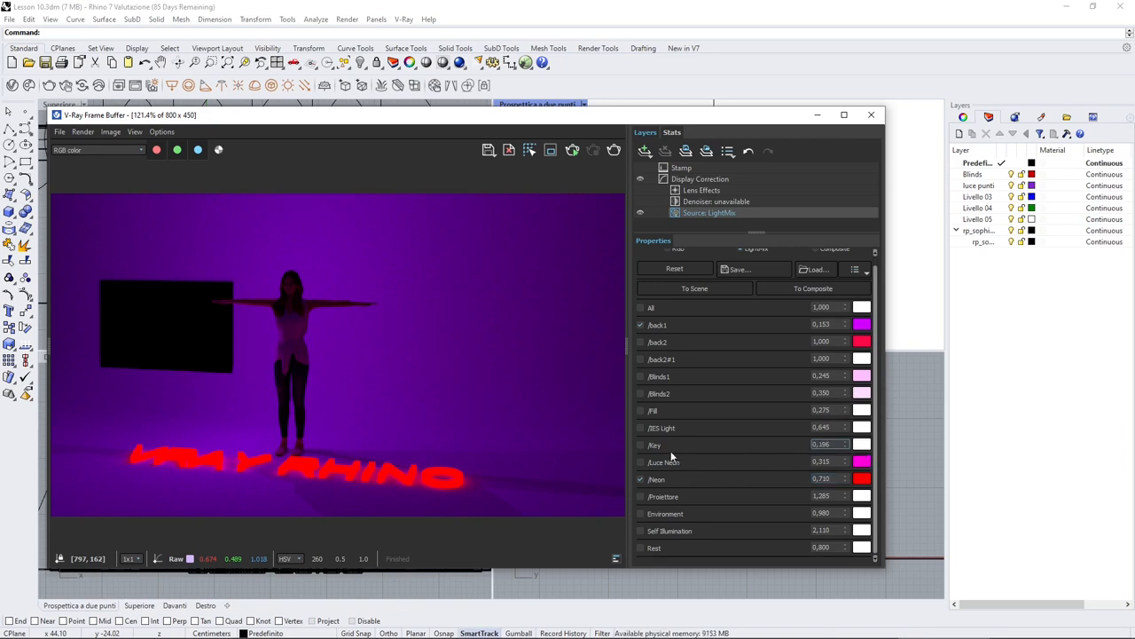
pyautogui.click(640, 445)
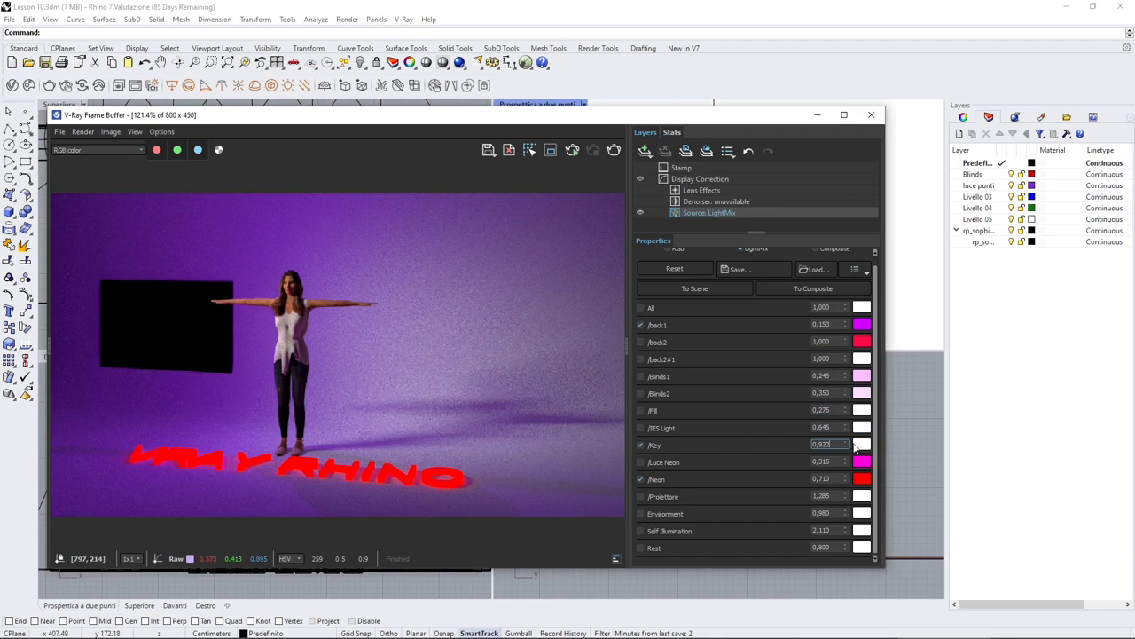
# Give the Key light a blue colour in the colour picker.
pyautogui.click(861, 445)
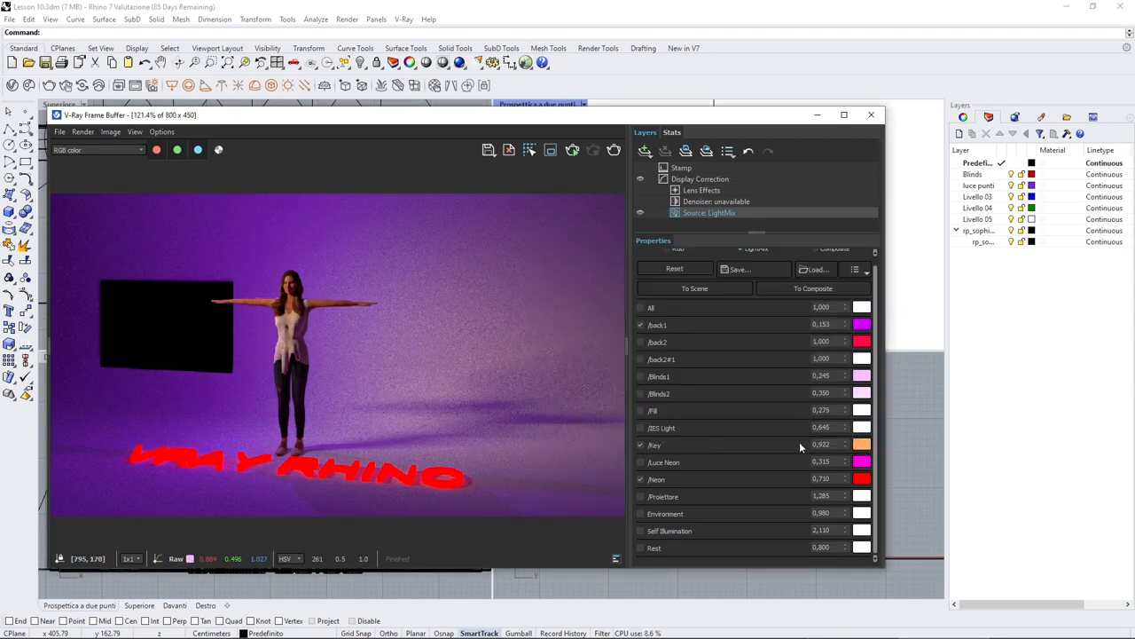
pyautogui.click(861, 444)
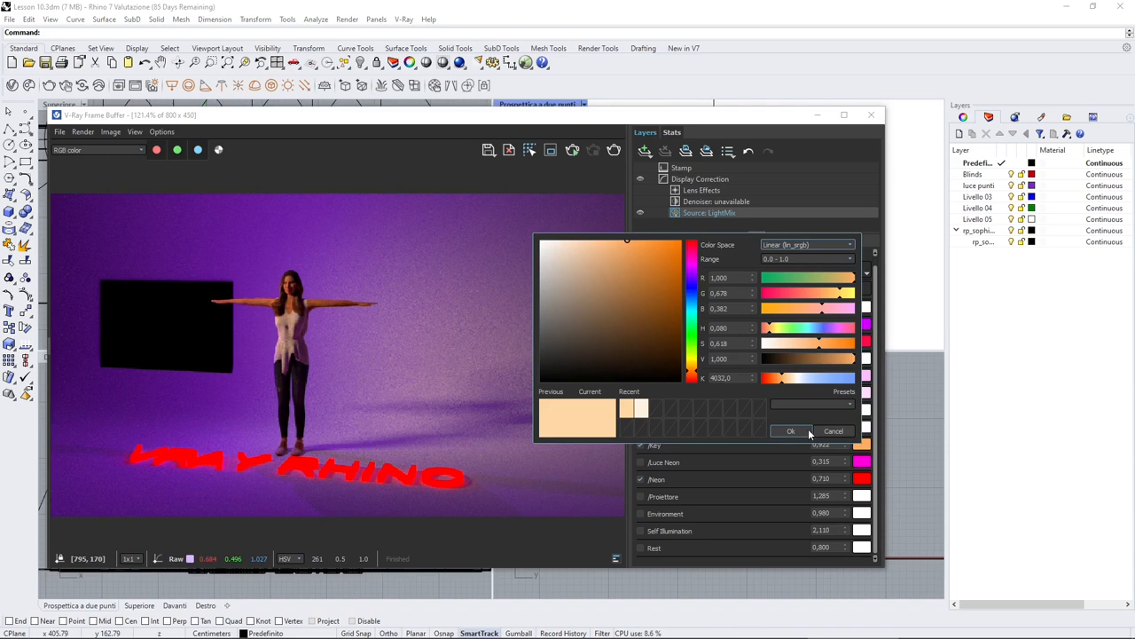
pyautogui.click(674, 262)
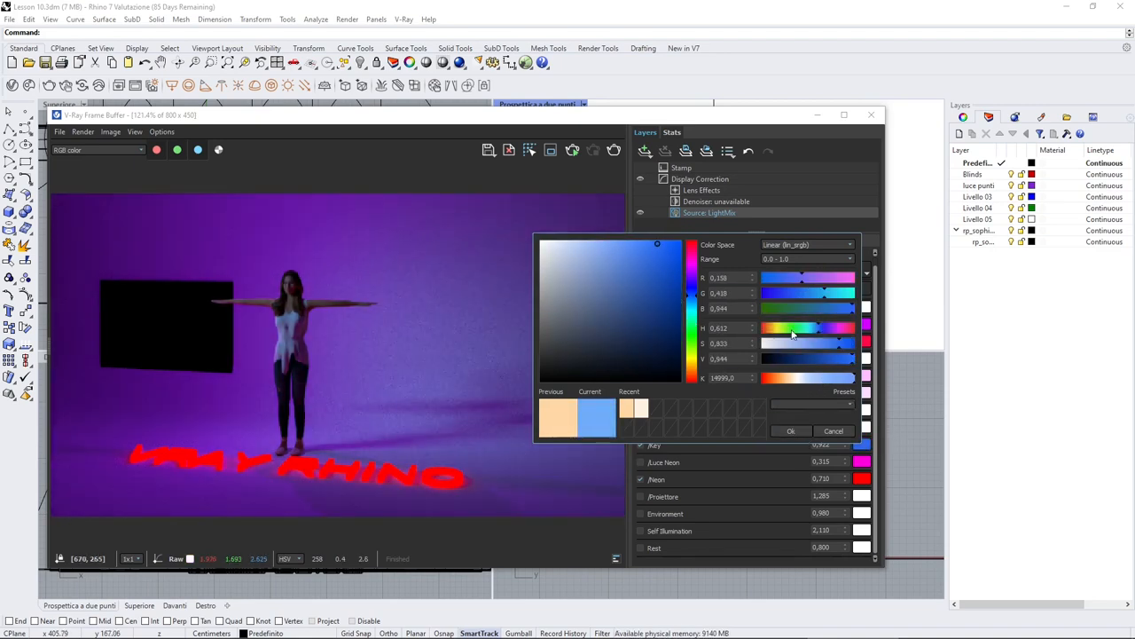
pyautogui.click(833, 430)
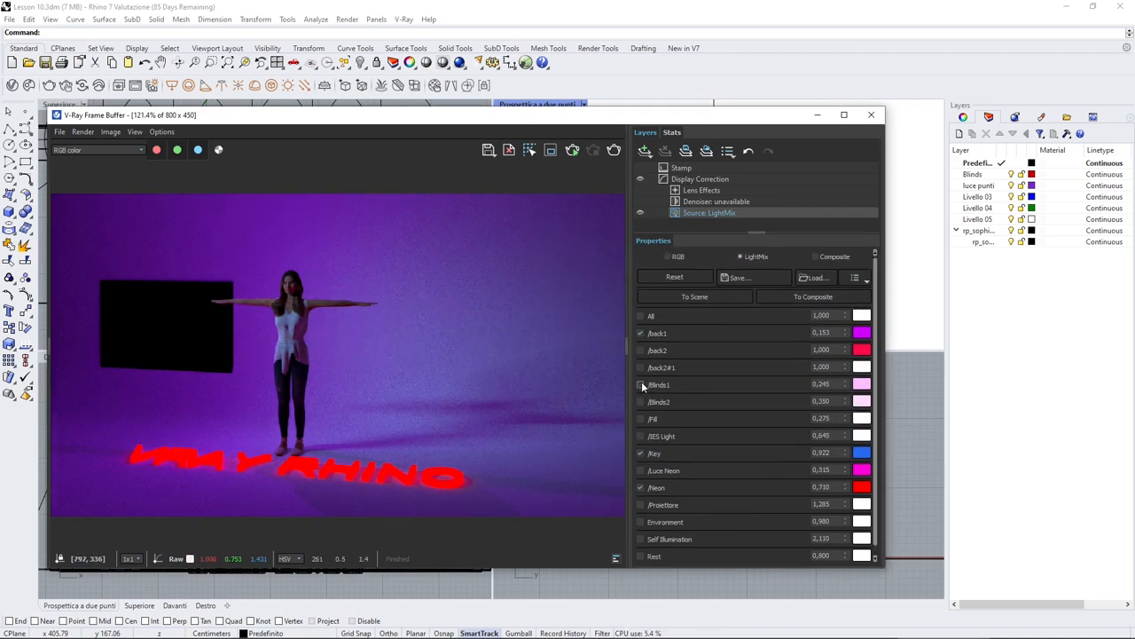
pyautogui.click(640, 385)
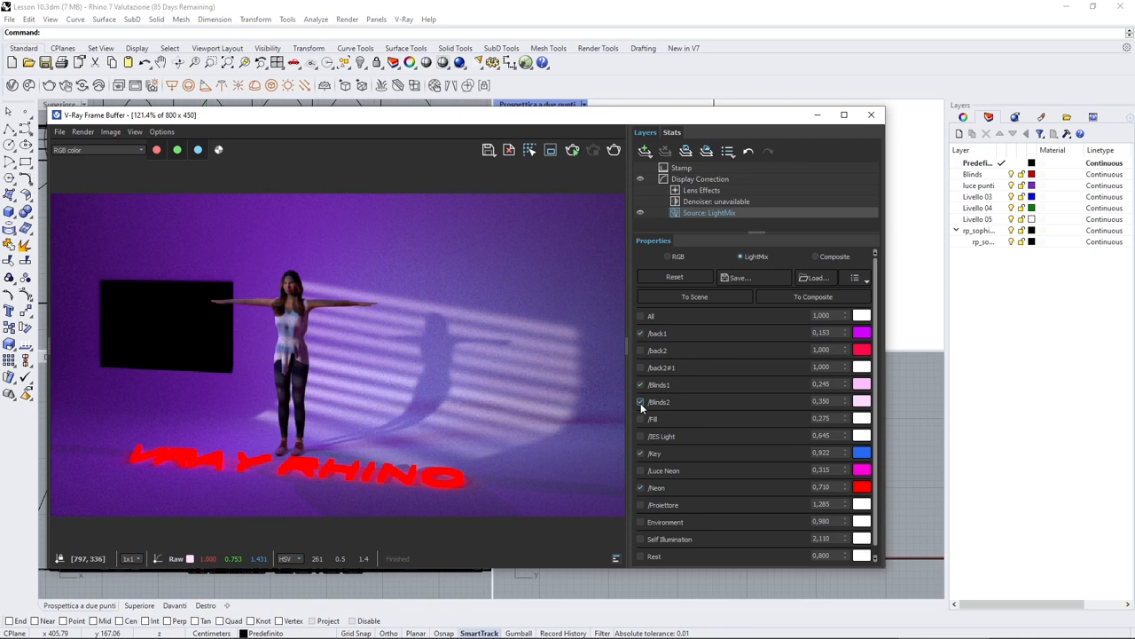
pyautogui.click(639, 401)
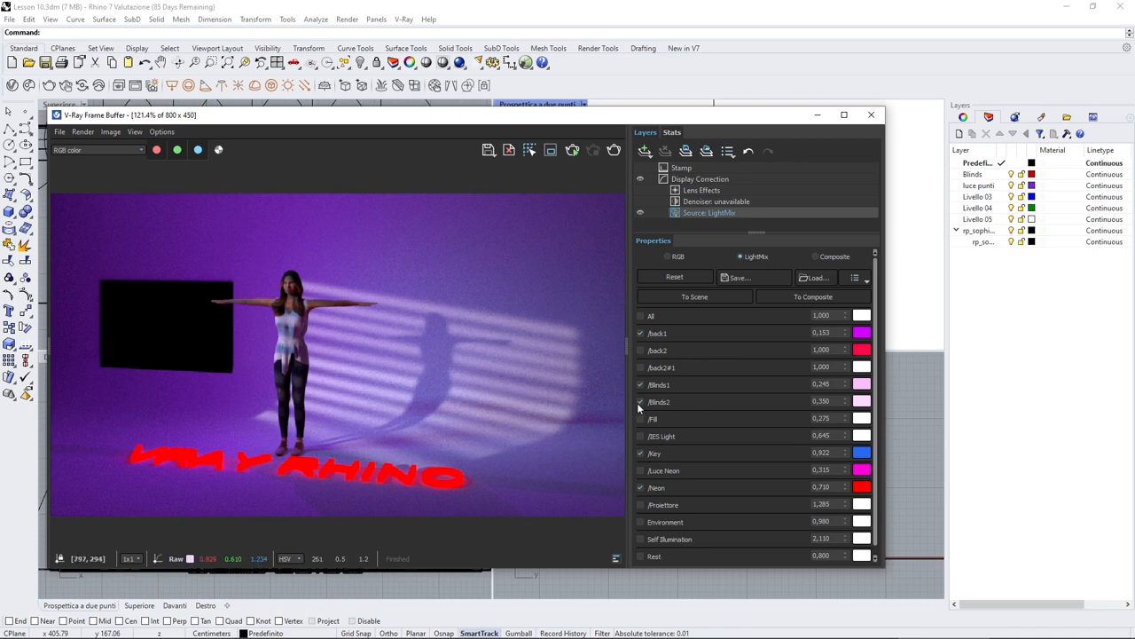
pyautogui.click(640, 384)
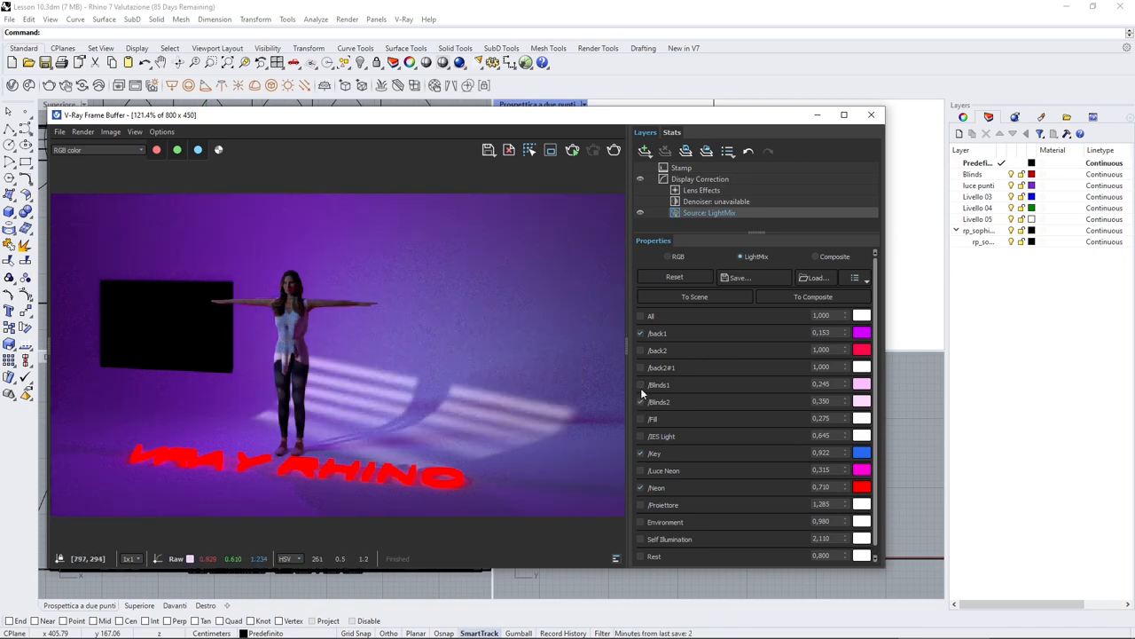
pyautogui.click(641, 384)
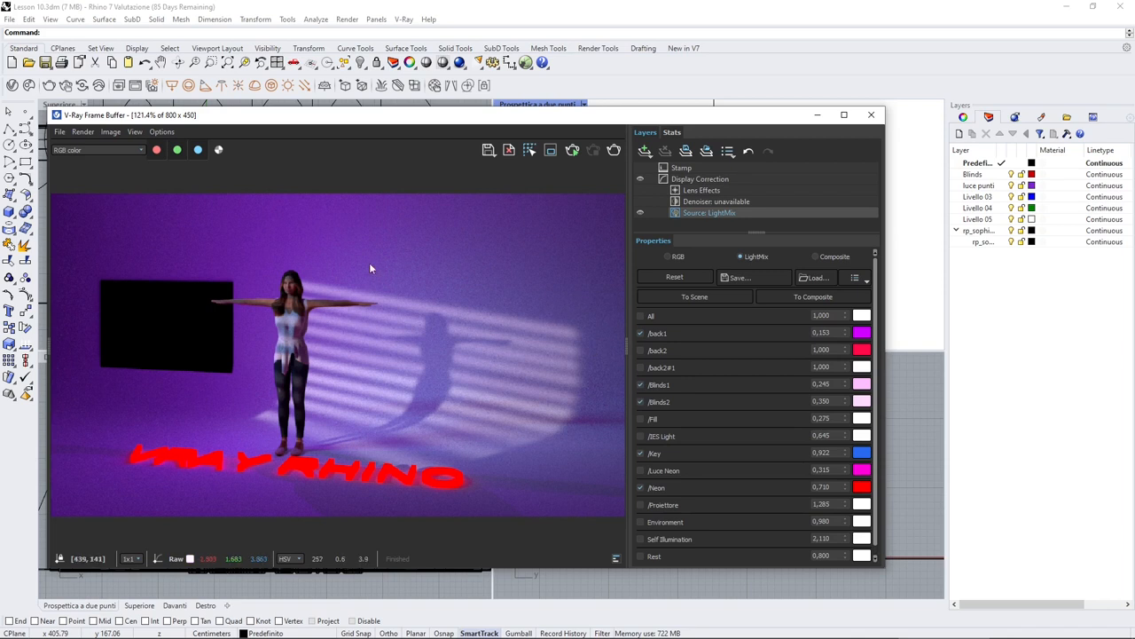
pyautogui.moveTo(641, 384)
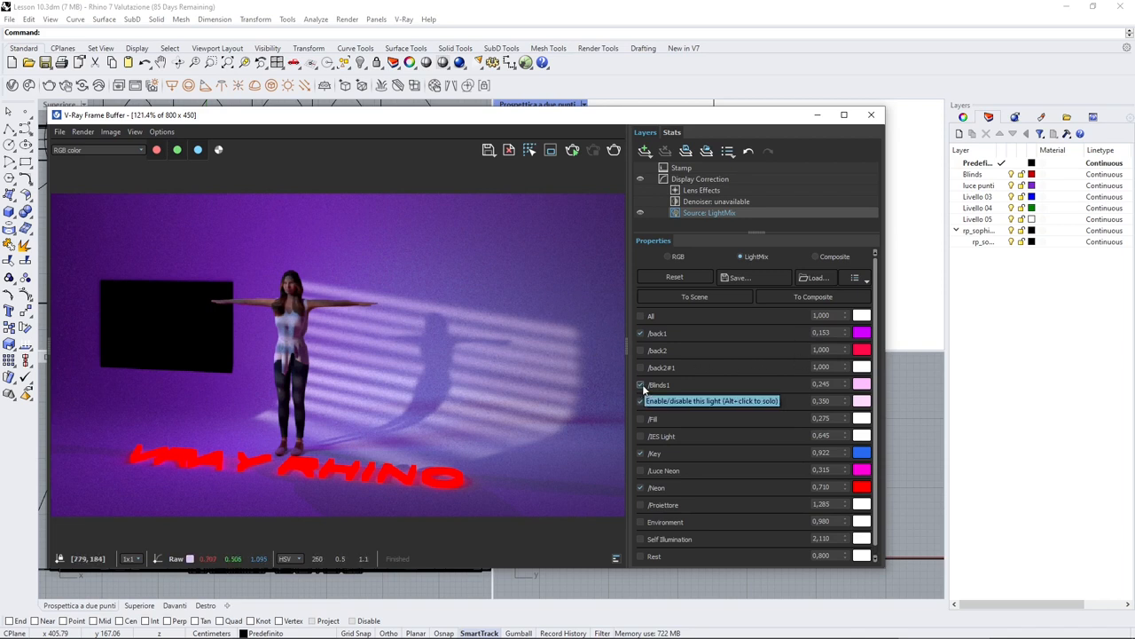
pyautogui.click(641, 384)
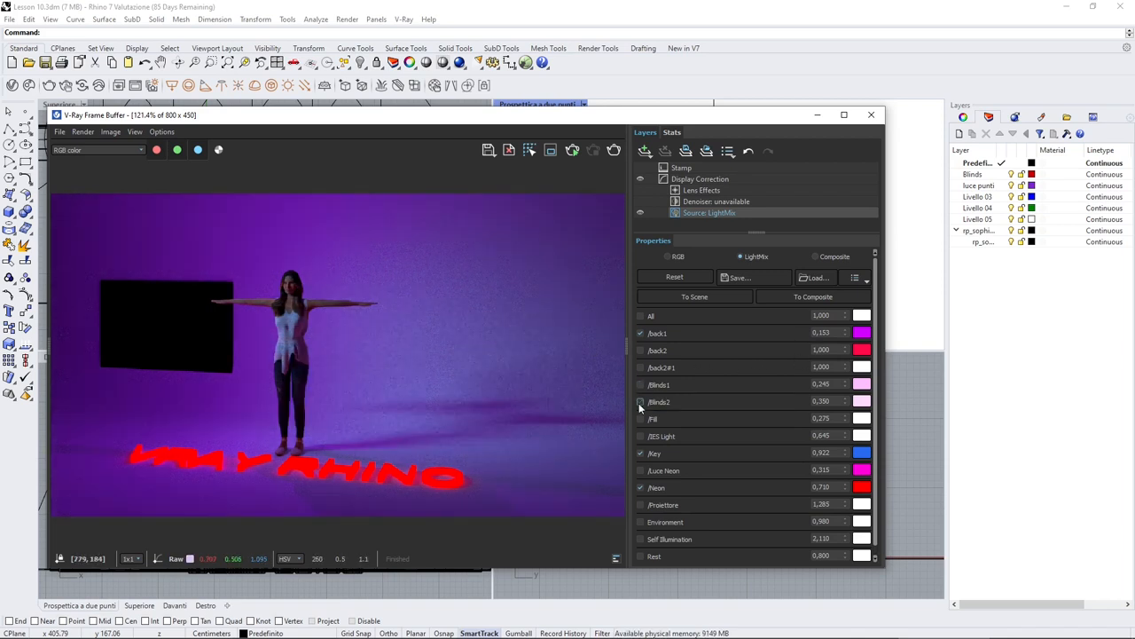
pyautogui.click(640, 350)
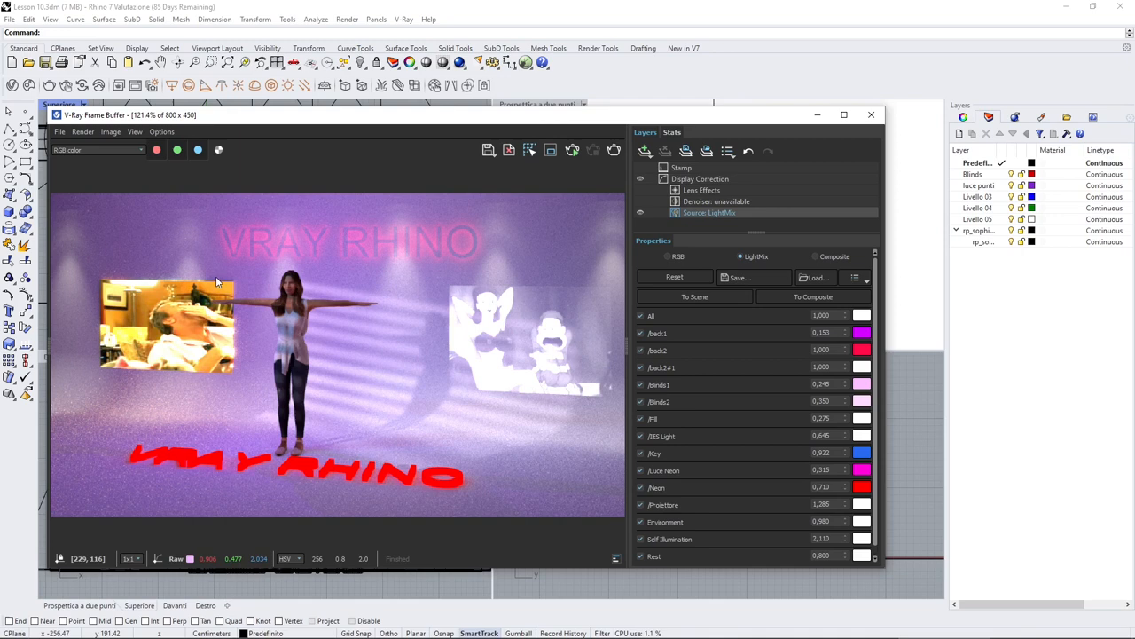
pyautogui.moveTo(333, 277)
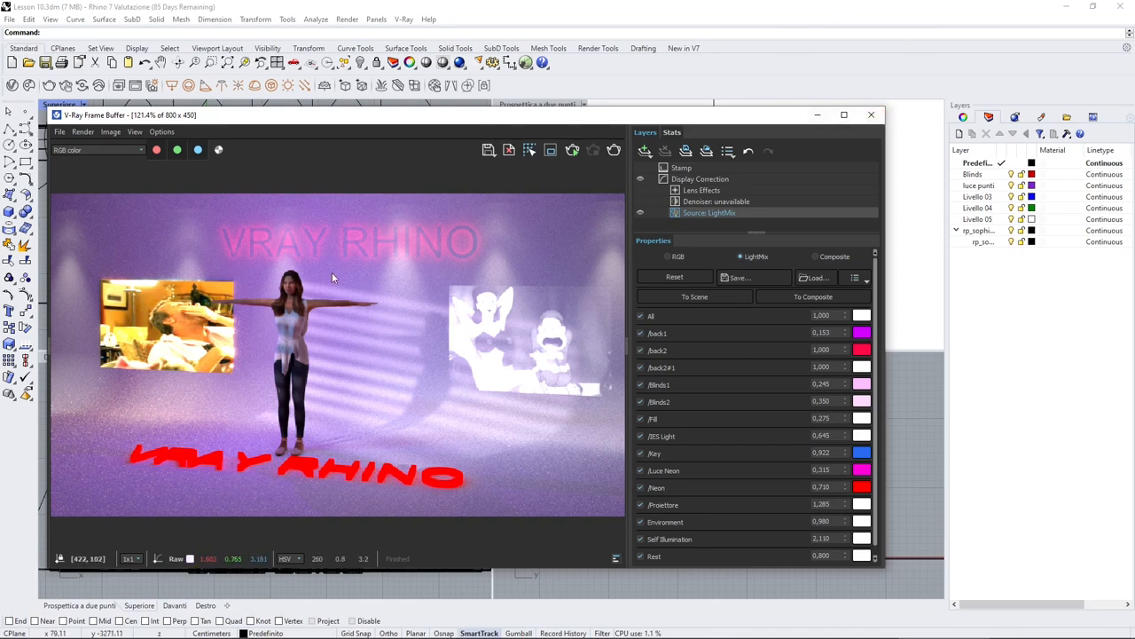
pyautogui.moveTo(396, 298)
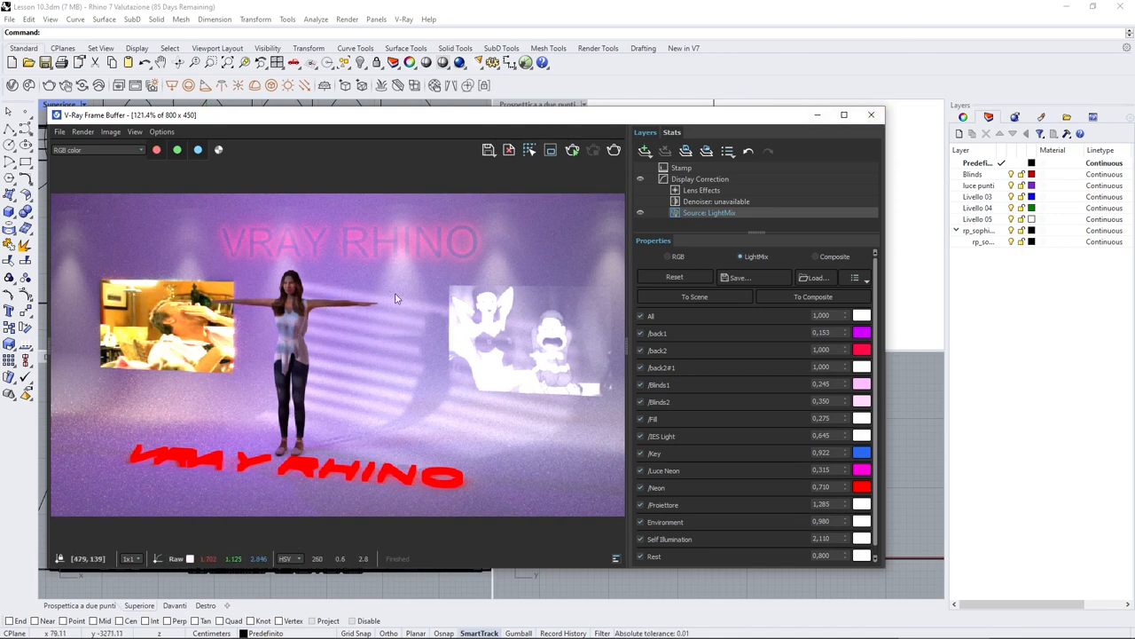
pyautogui.moveTo(320, 359)
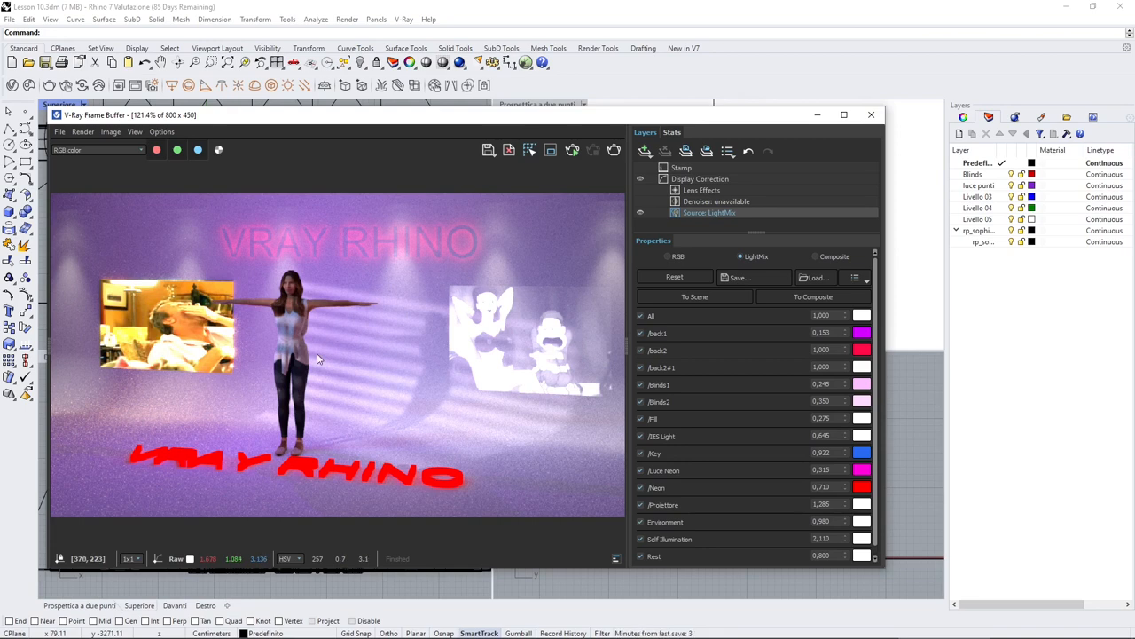
pyautogui.moveTo(322, 318)
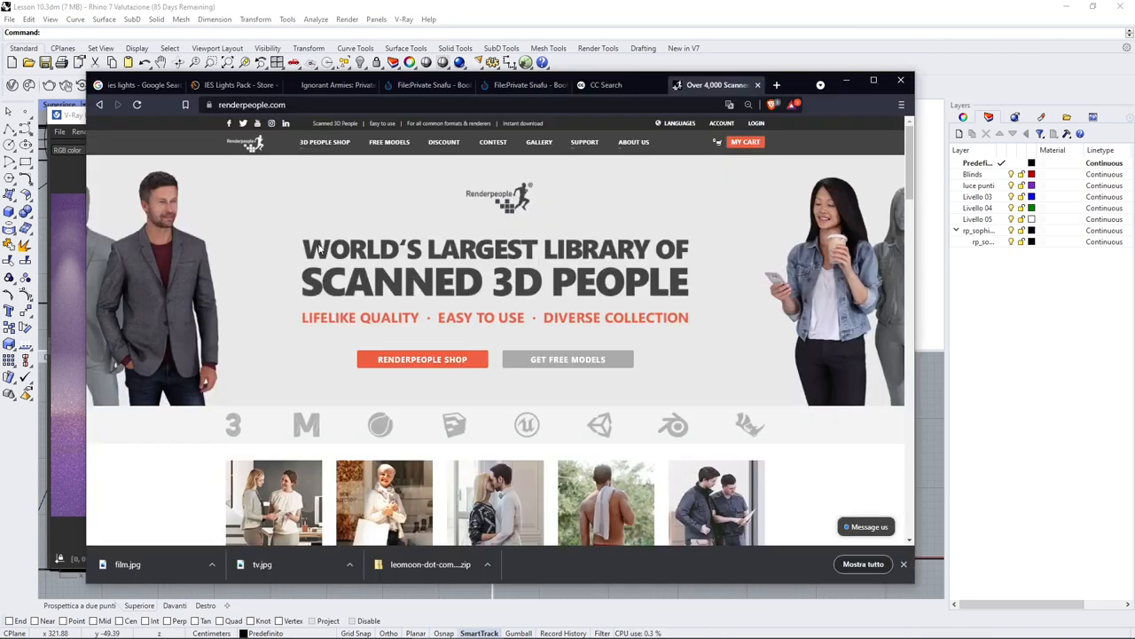
# Browse the Renderpeople free 3D people models, then switch to the Public Domain Review article tab.
pyautogui.click(389, 142)
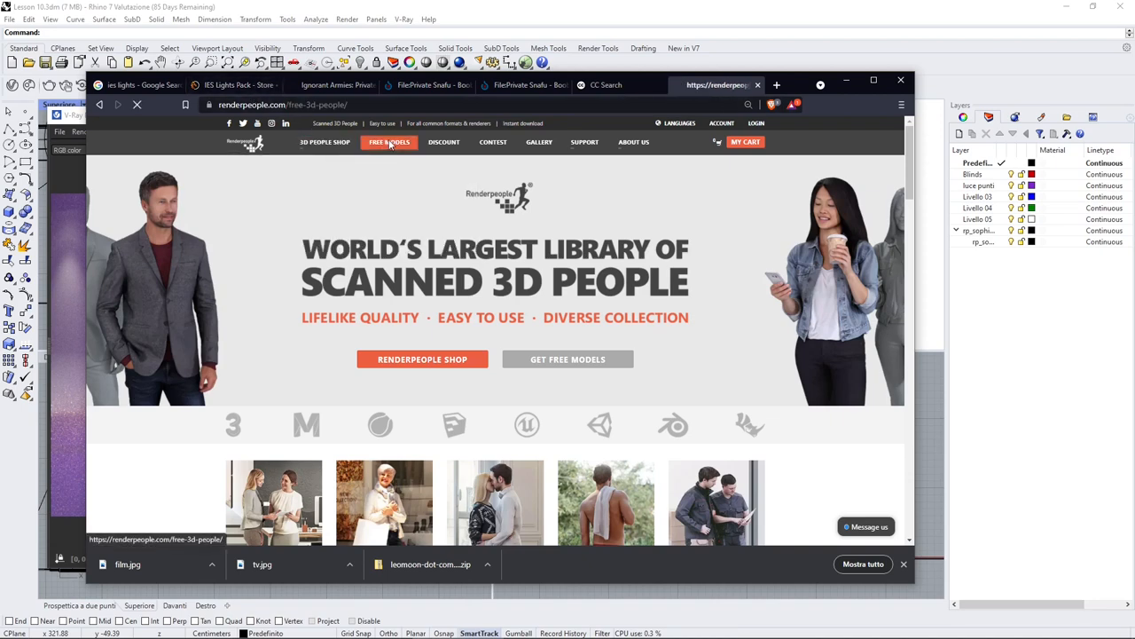
pyautogui.scroll(-3)
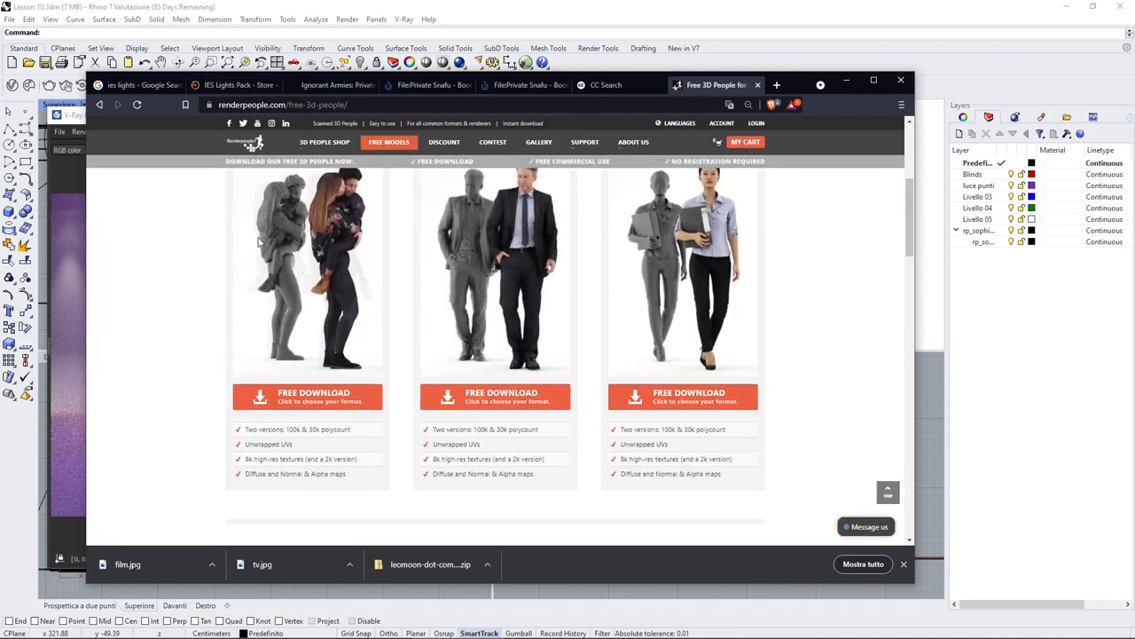
pyautogui.scroll(-3)
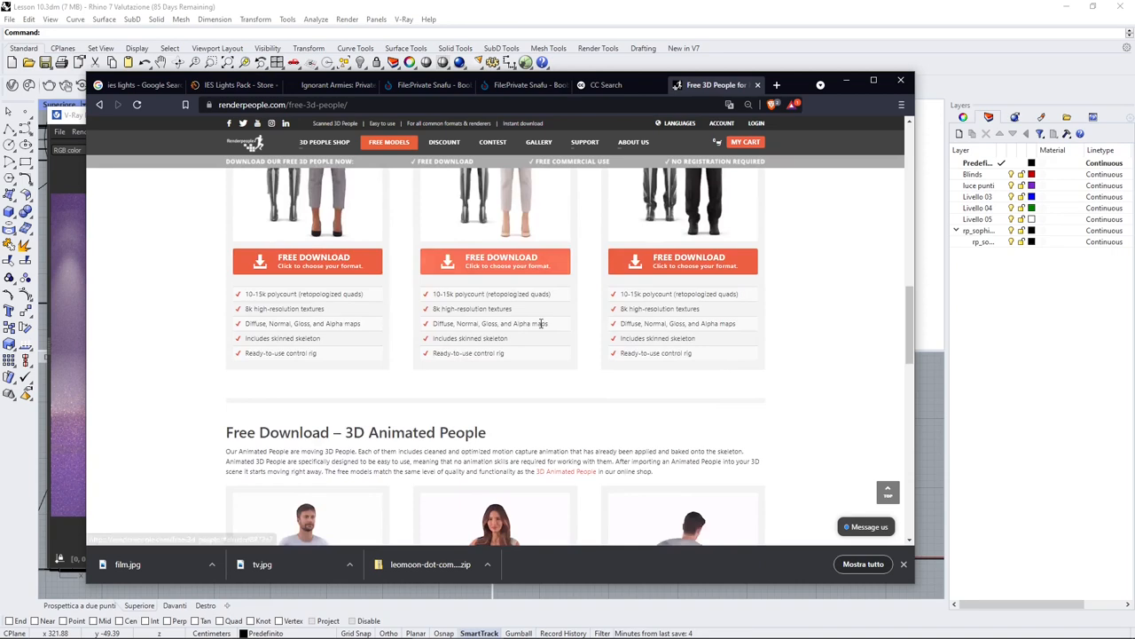
pyautogui.scroll(-3)
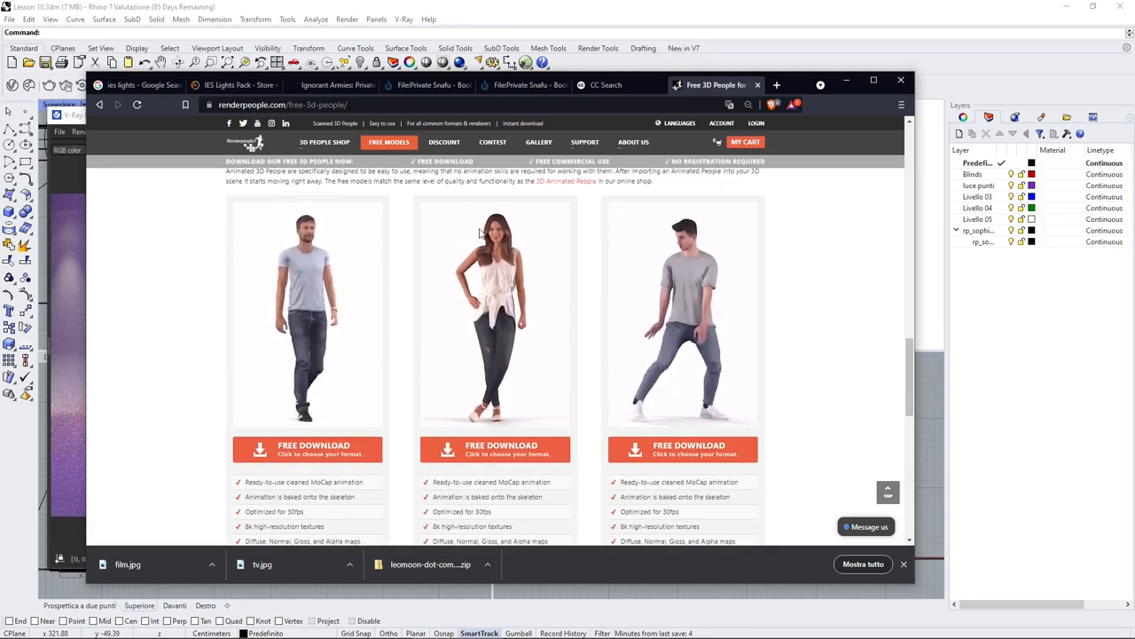
pyautogui.scroll(-3)
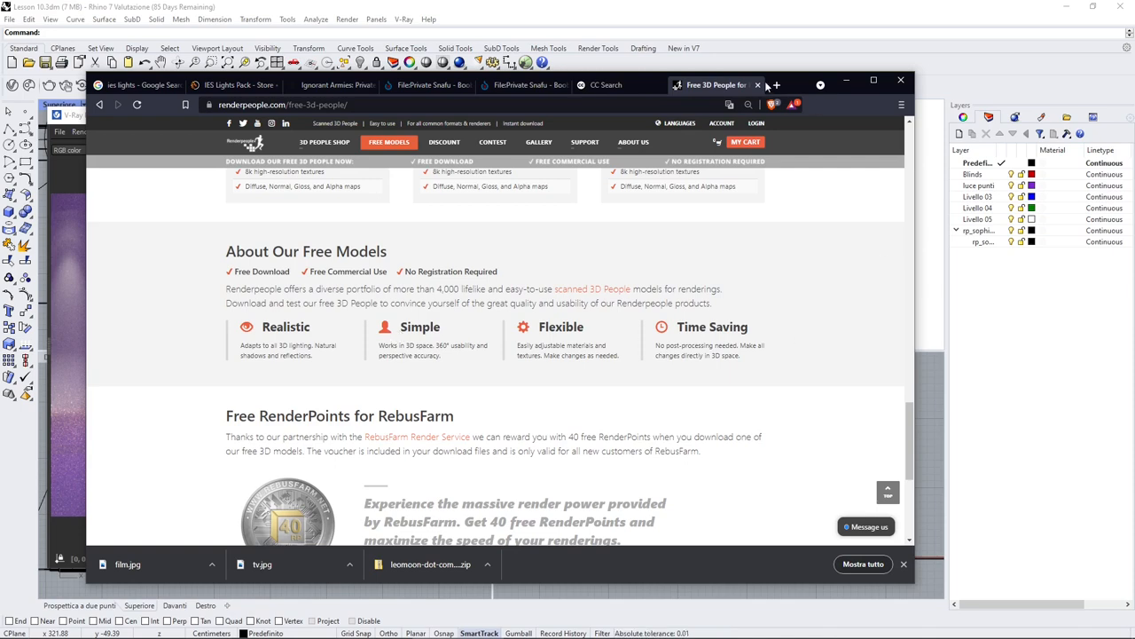
pyautogui.scroll(-3)
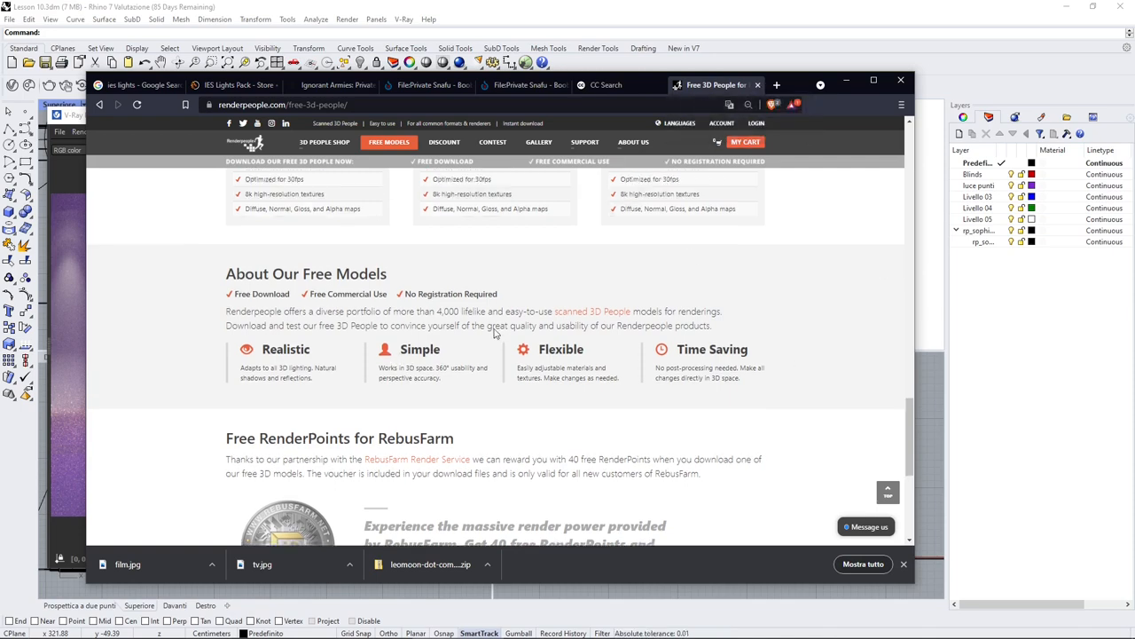
pyautogui.scroll(3)
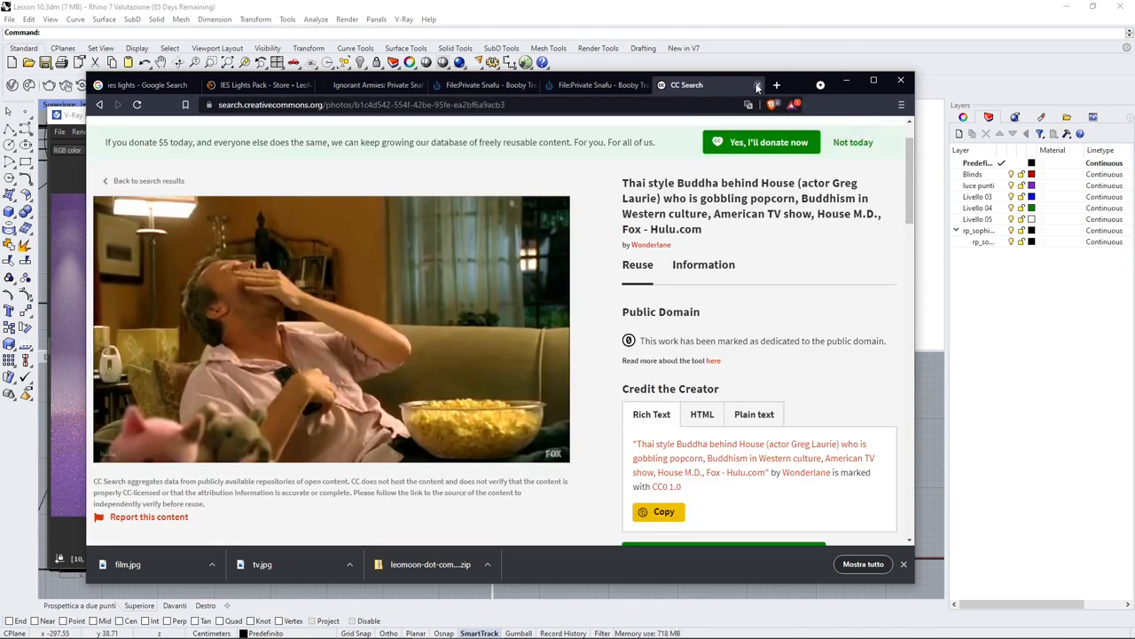
pyautogui.moveTo(236, 173)
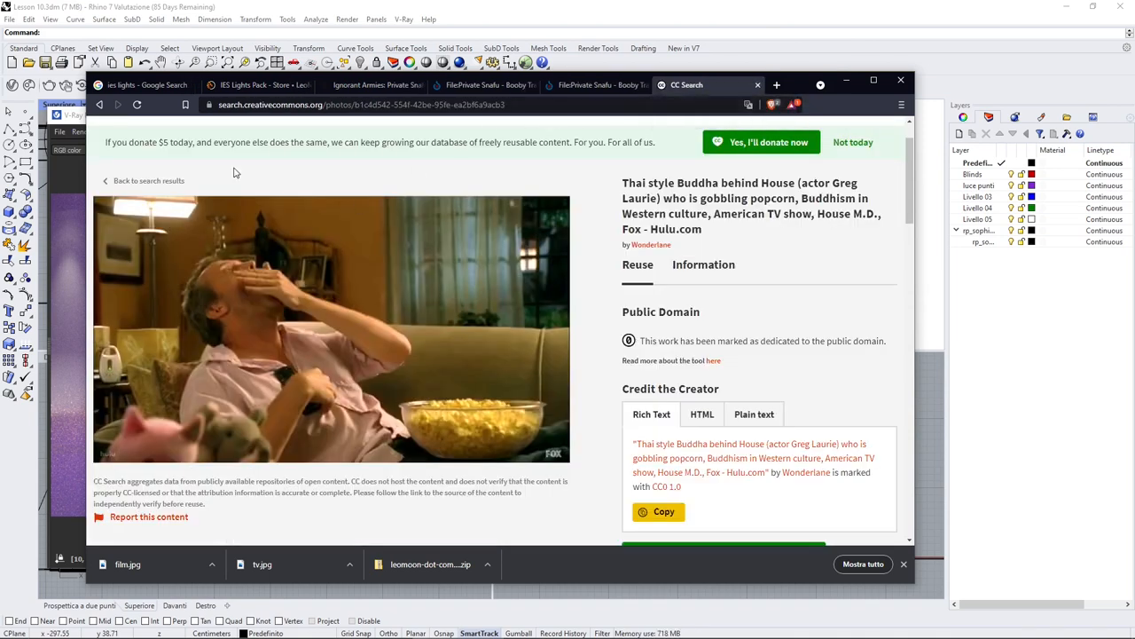
pyautogui.click(373, 85)
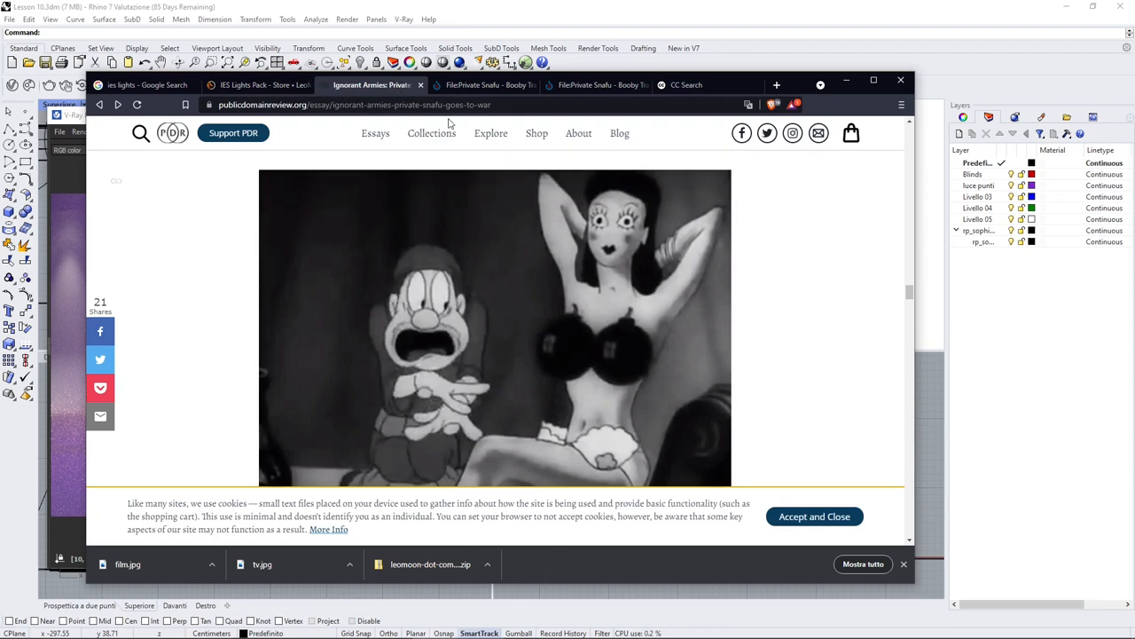
# Scroll through the Private Snafu - Booby Traps.ogv page to its Summary and Licensing sections.
pyautogui.scroll(-3)
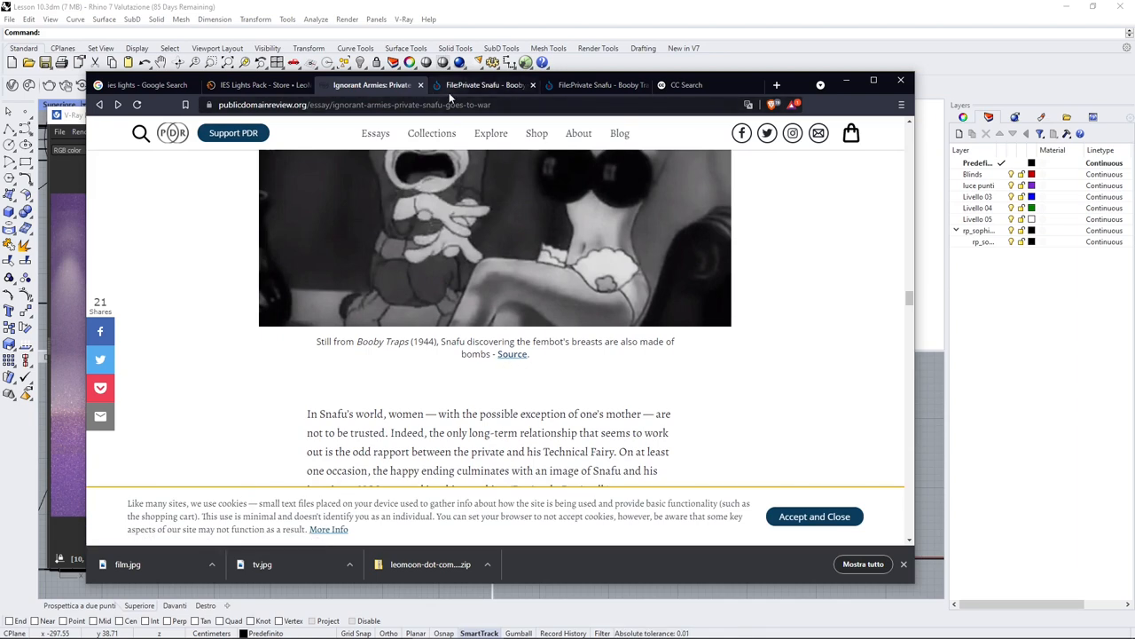
pyautogui.click(483, 84)
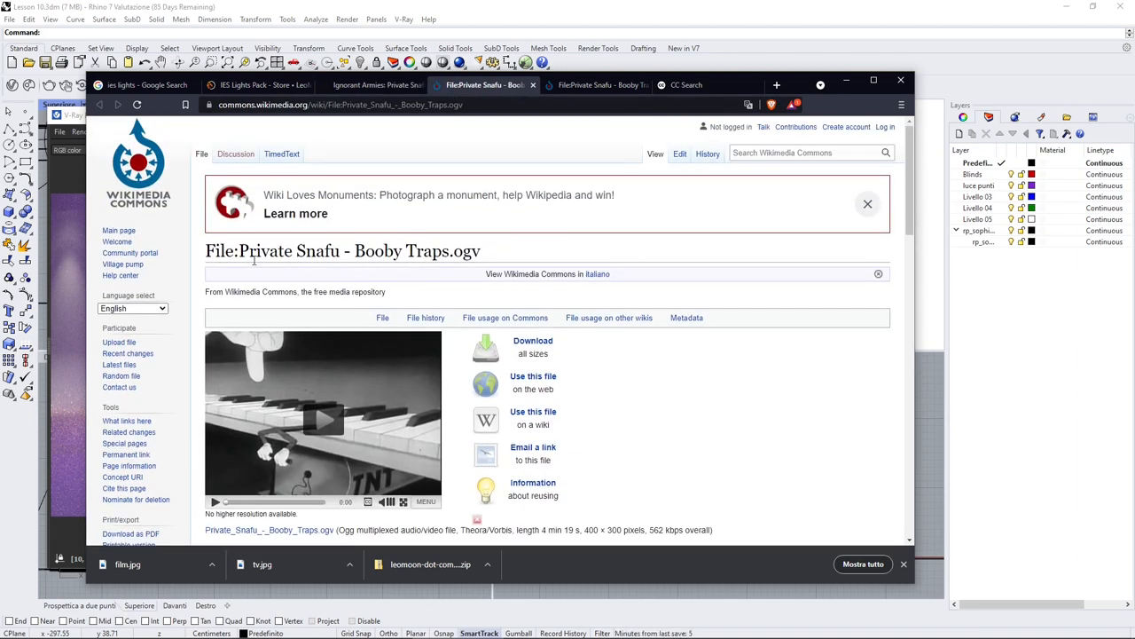
pyautogui.scroll(-3)
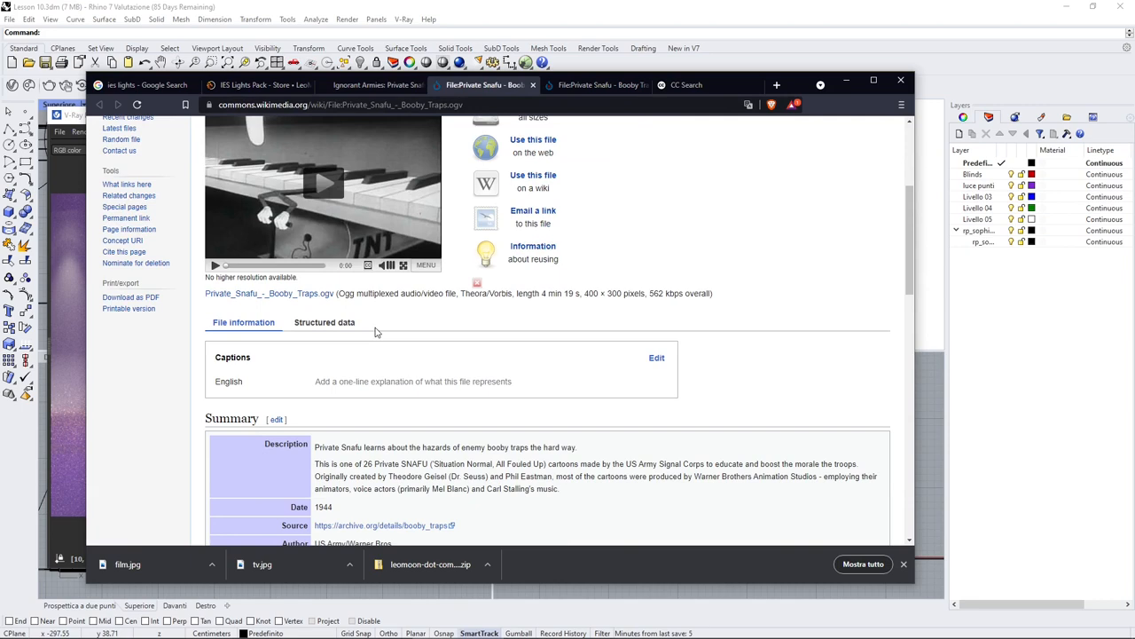
pyautogui.scroll(-3)
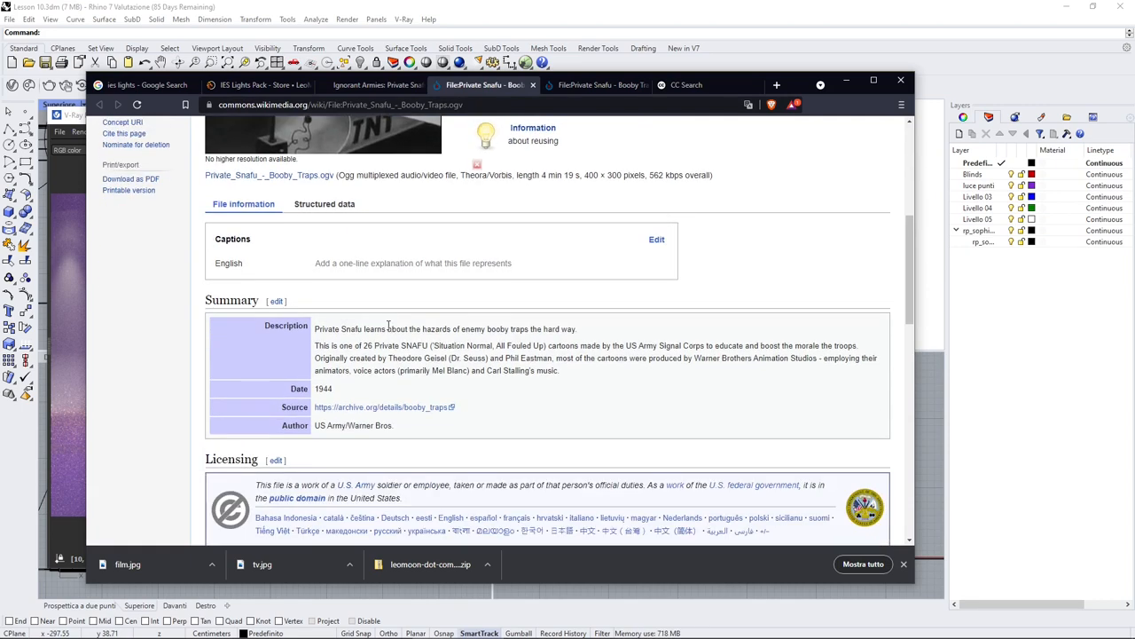
pyautogui.scroll(-3)
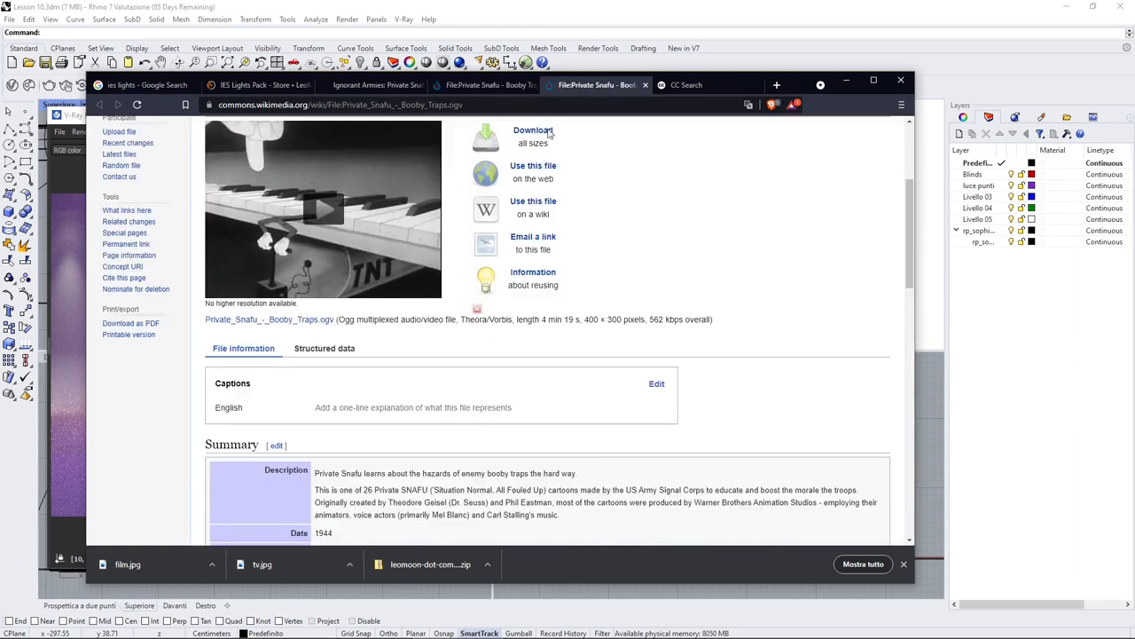
pyautogui.scroll(3)
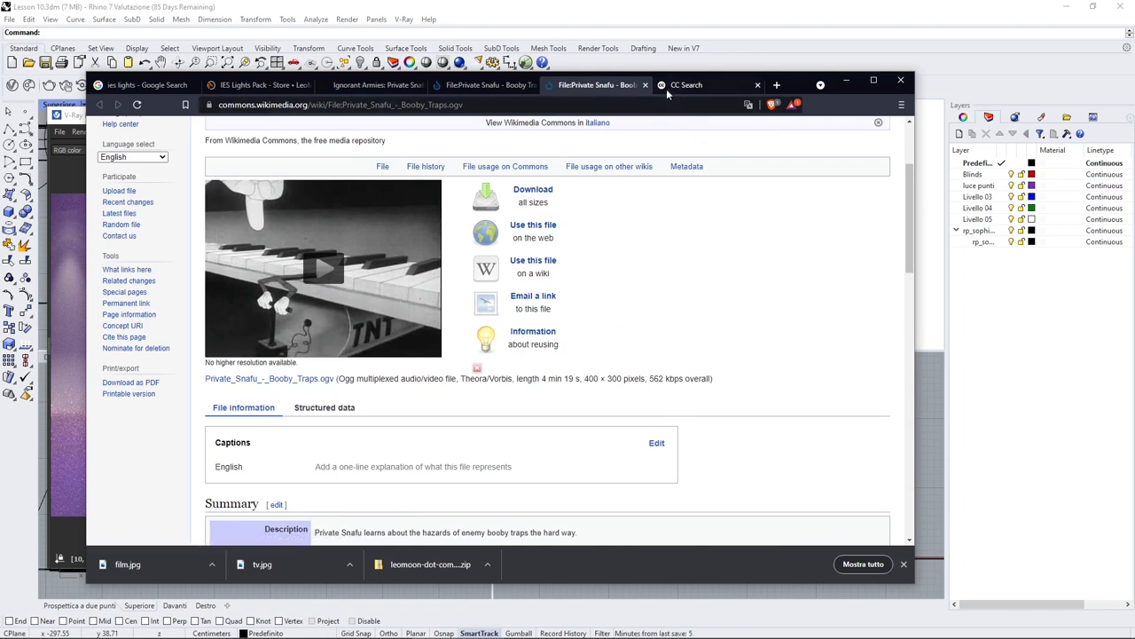
pyautogui.click(688, 84)
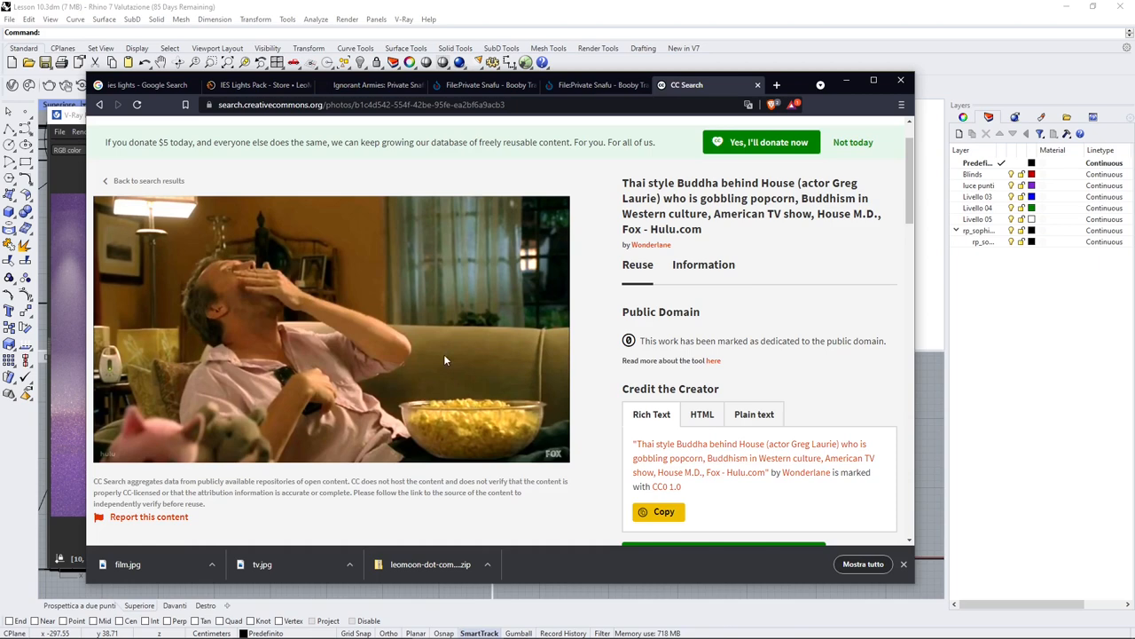
pyautogui.moveTo(742, 294)
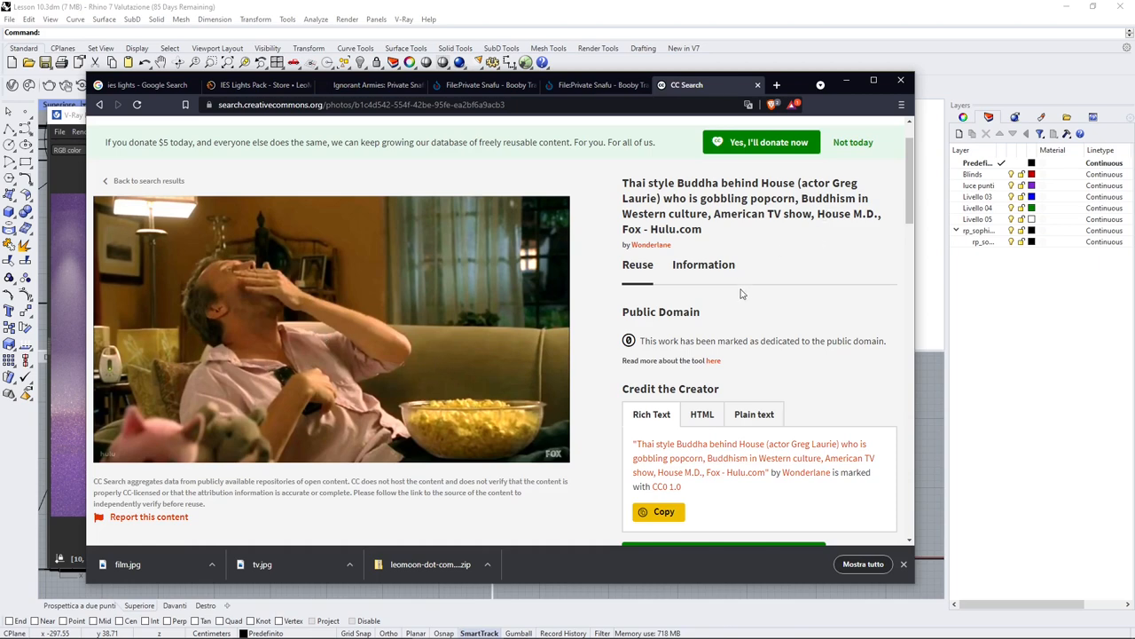
pyautogui.scroll(3)
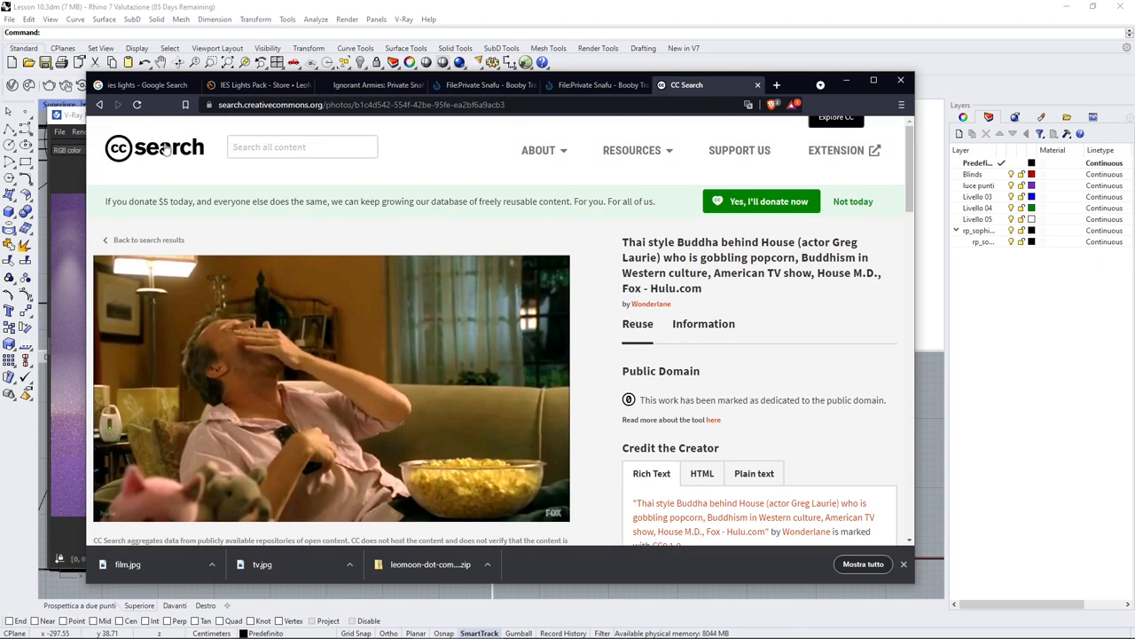
pyautogui.click(153, 147)
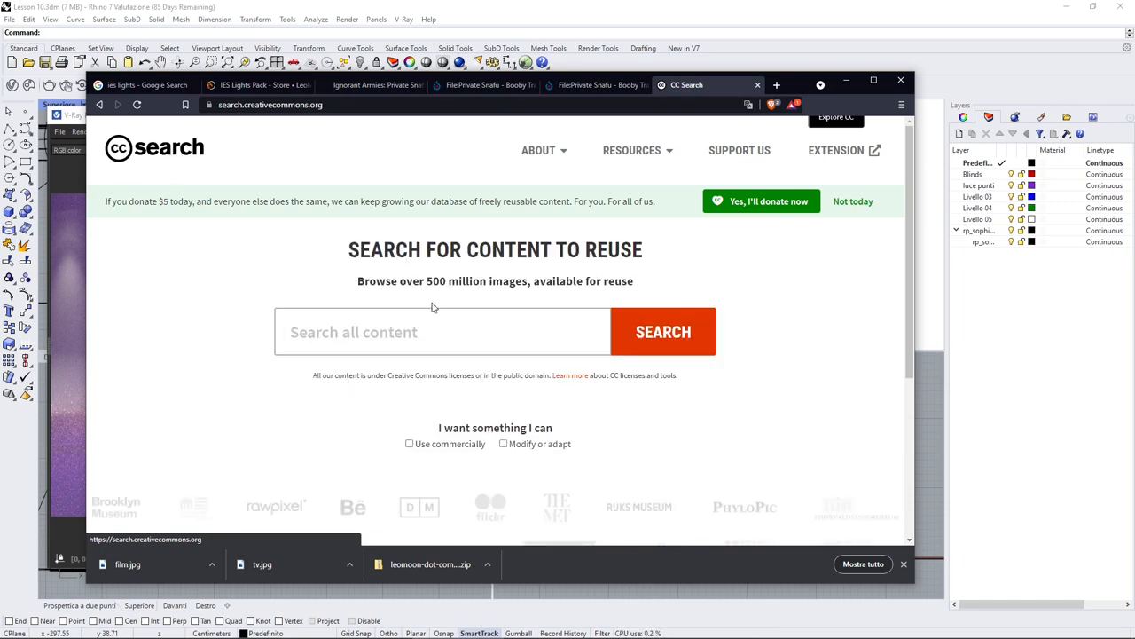
pyautogui.click(118, 104)
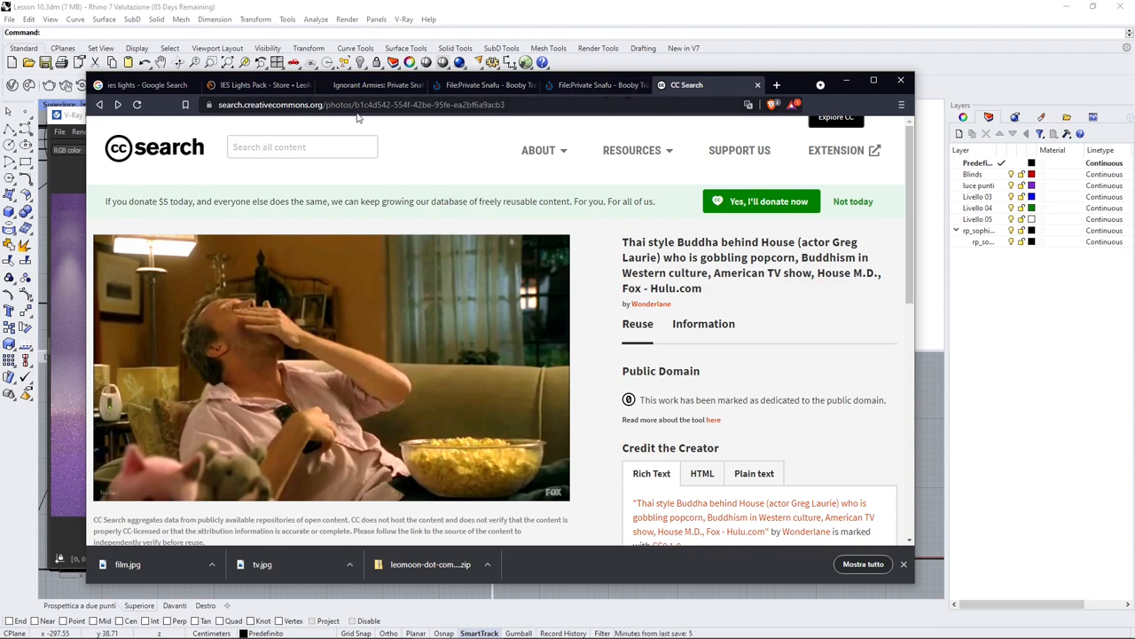
pyautogui.moveTo(724, 301)
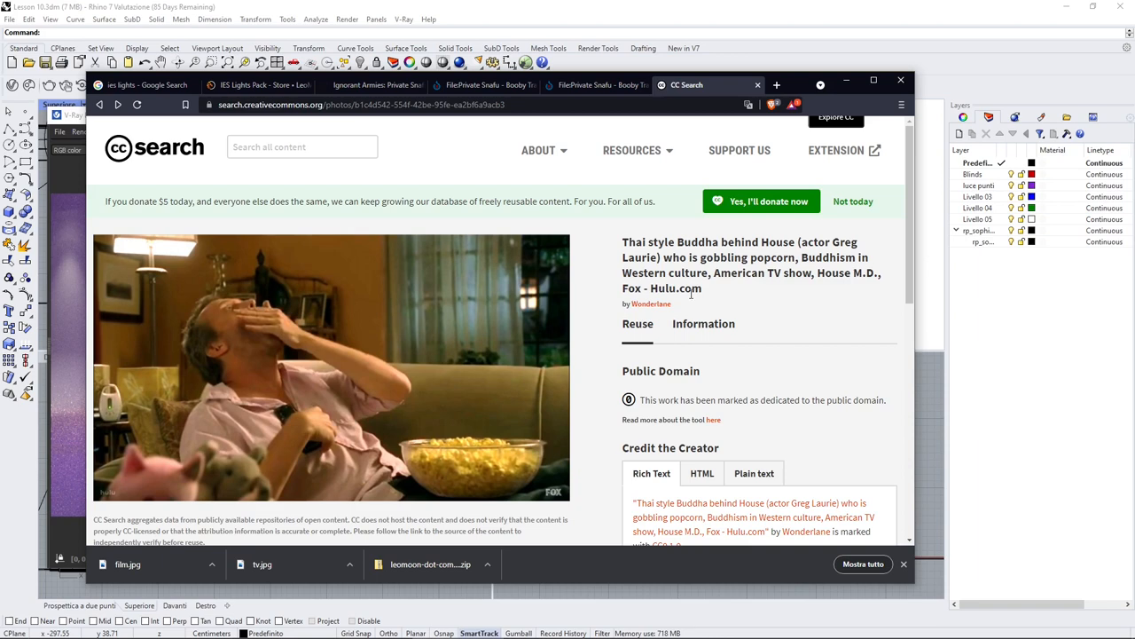
pyautogui.scroll(-3)
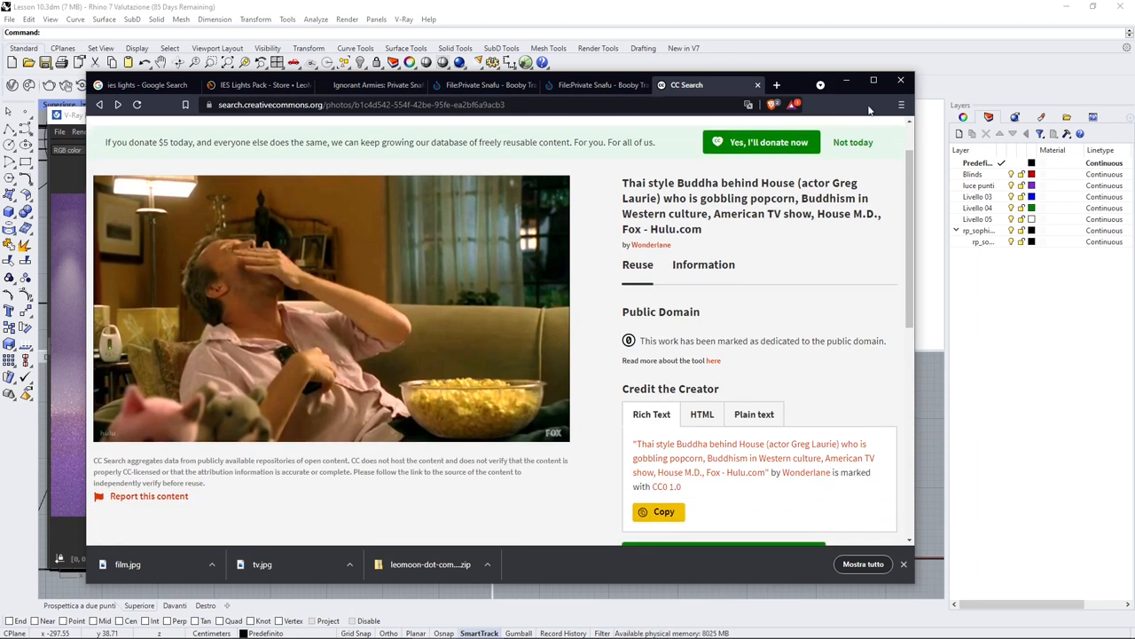
pyautogui.moveTo(747, 71)
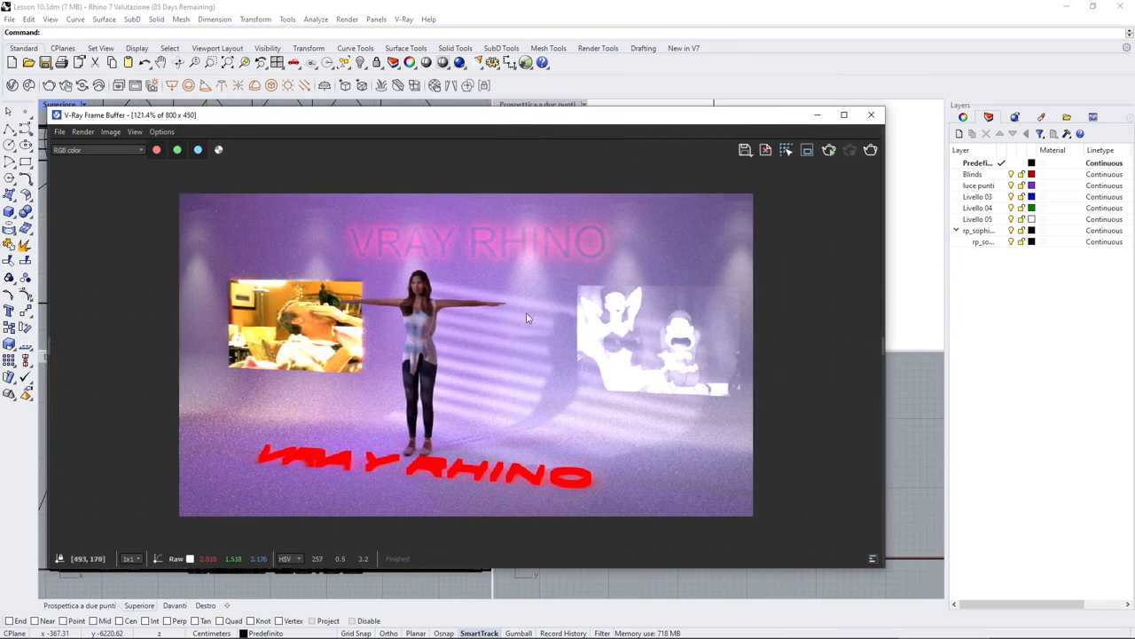
pyautogui.moveTo(872, 115)
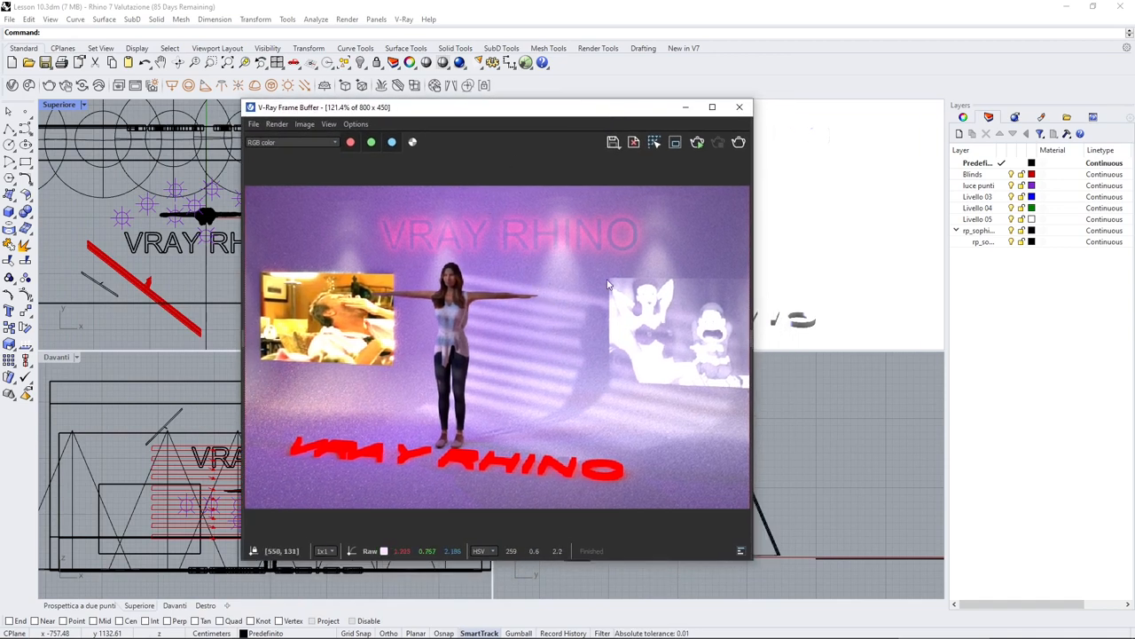
pyautogui.moveTo(561, 320)
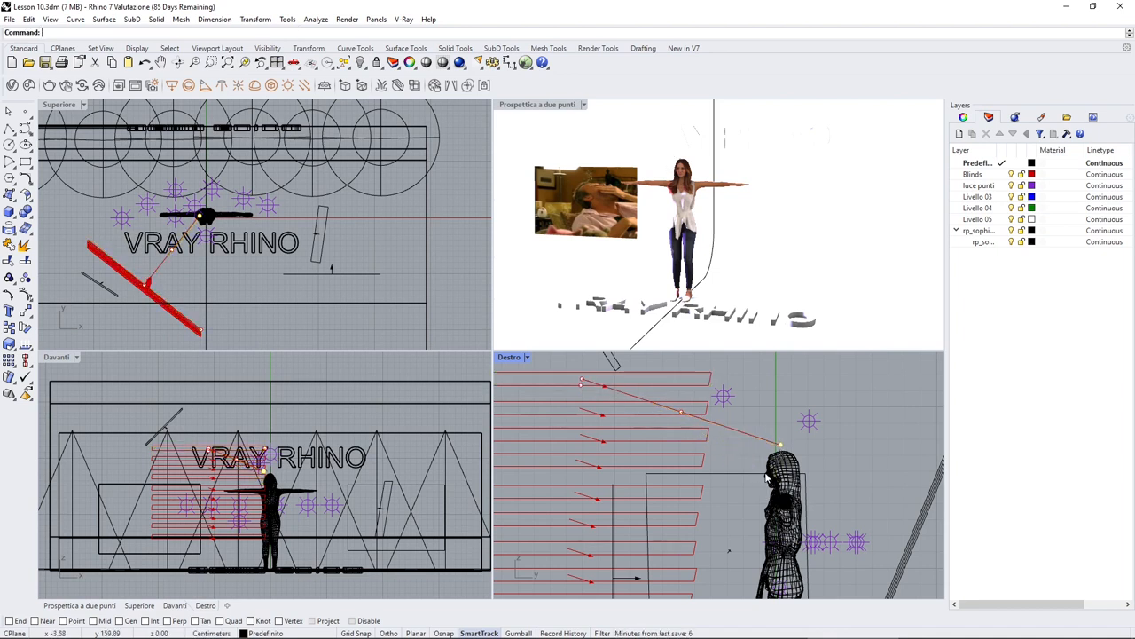
pyautogui.moveTo(776, 477)
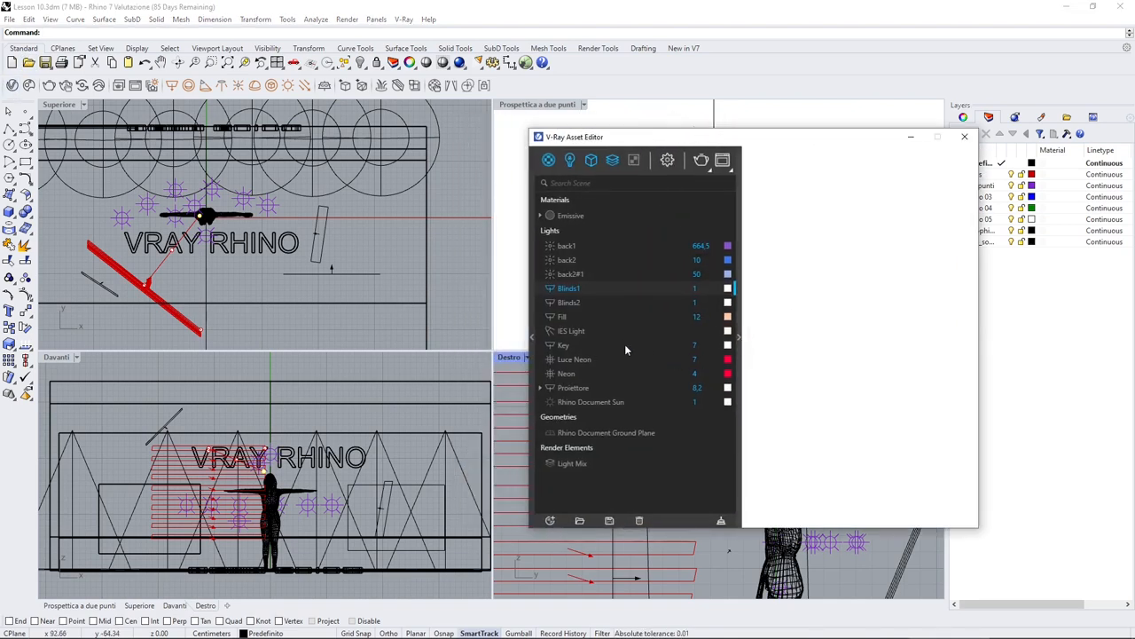
# Show the Blinds1 light's settings and start the interactive render in the V-Ray Frame Buffer.
pyautogui.click(569, 288)
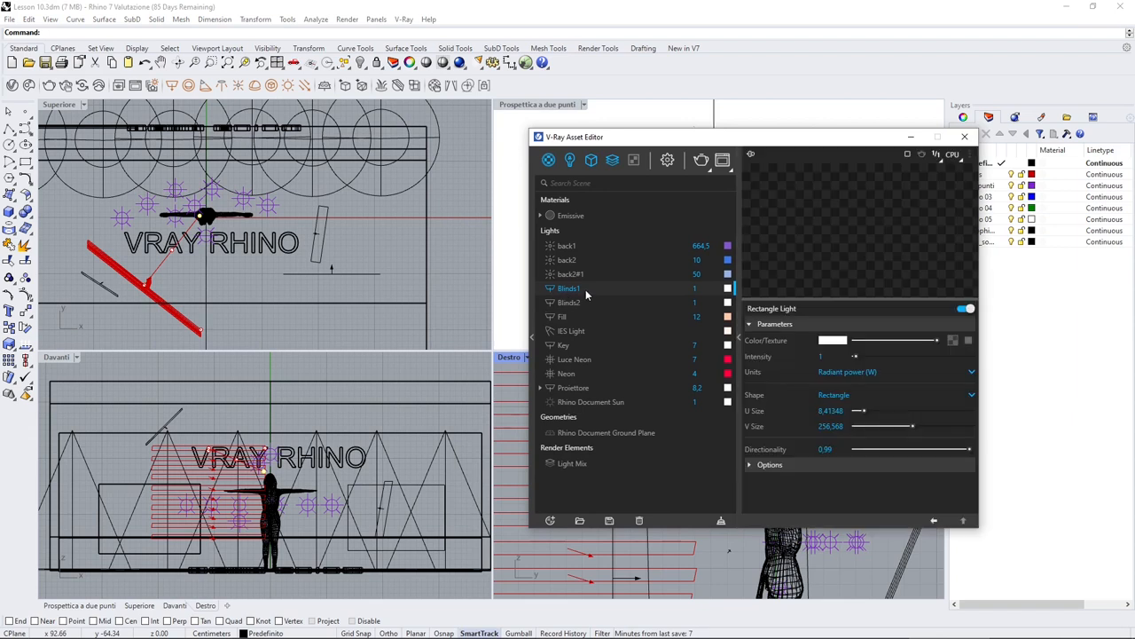
pyautogui.click(569, 301)
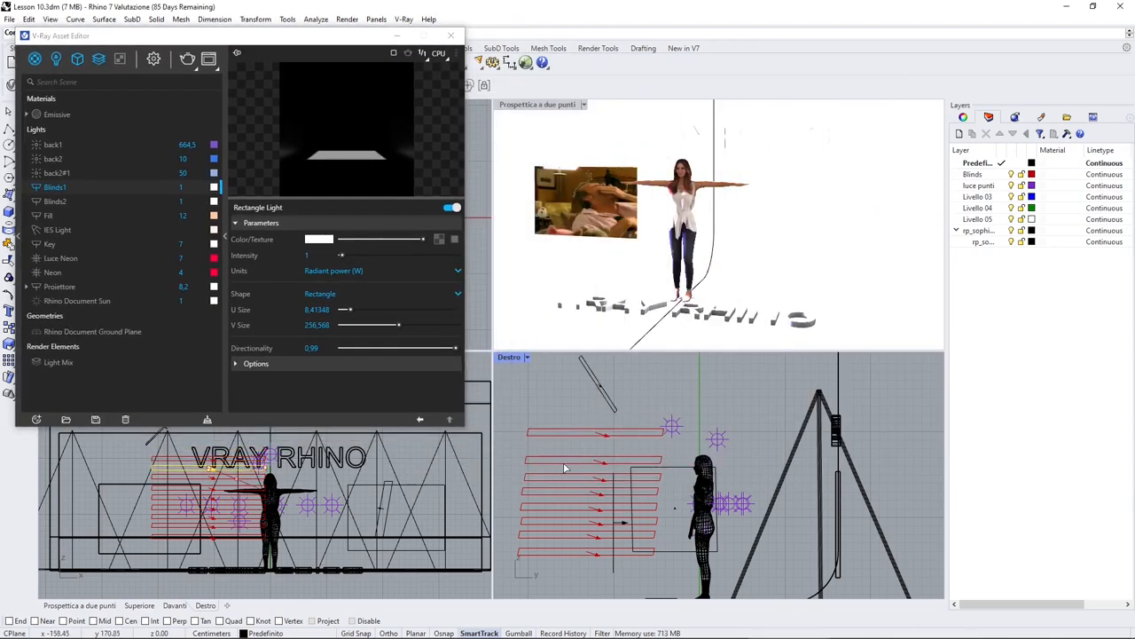
pyautogui.click(55, 201)
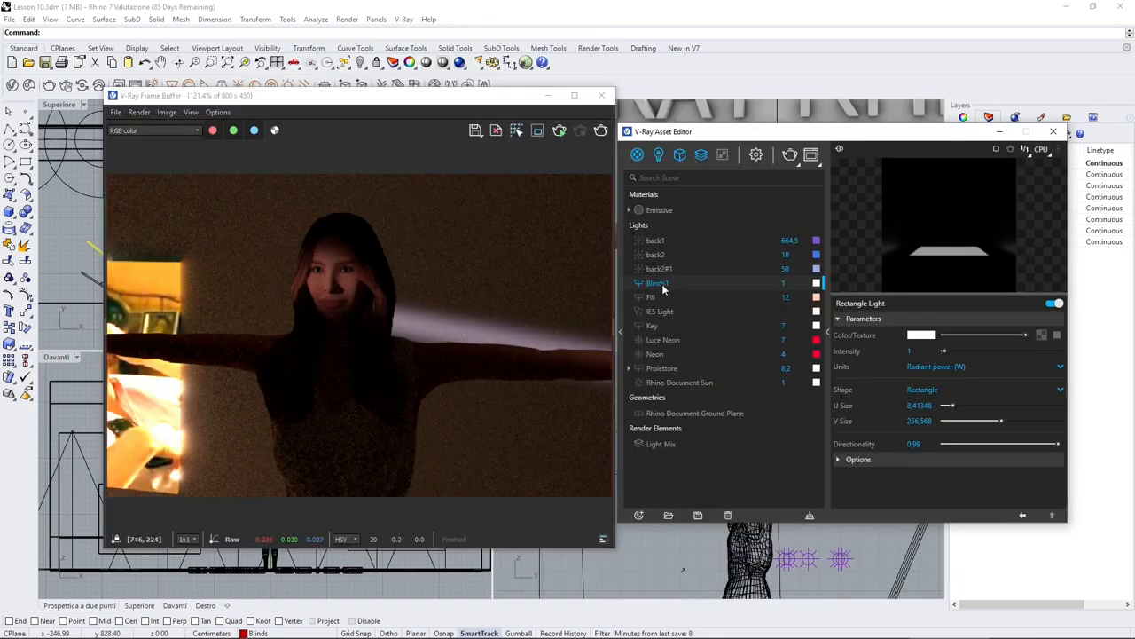
pyautogui.moveTo(364, 96); pyautogui.dragTo(319, 96)
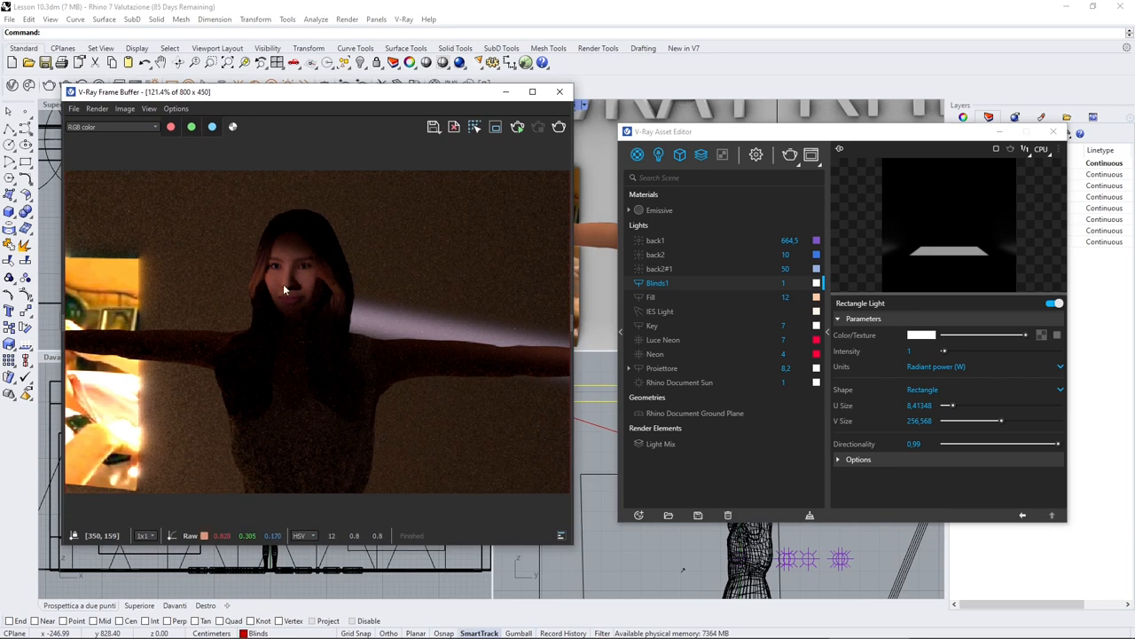
pyautogui.moveTo(306, 258)
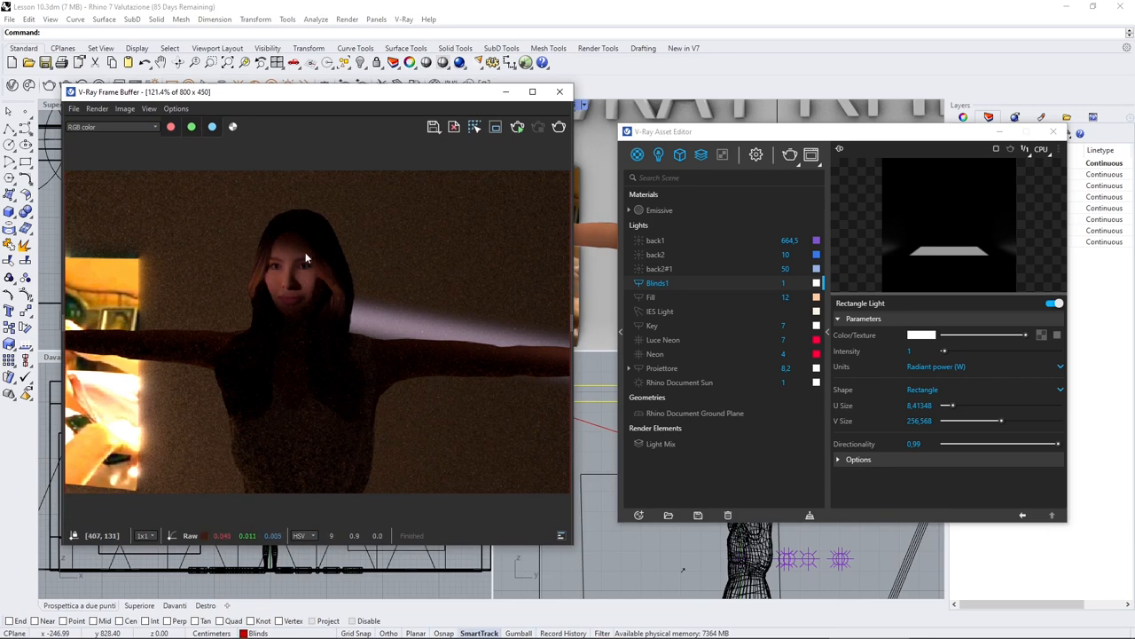
pyautogui.moveTo(597, 207)
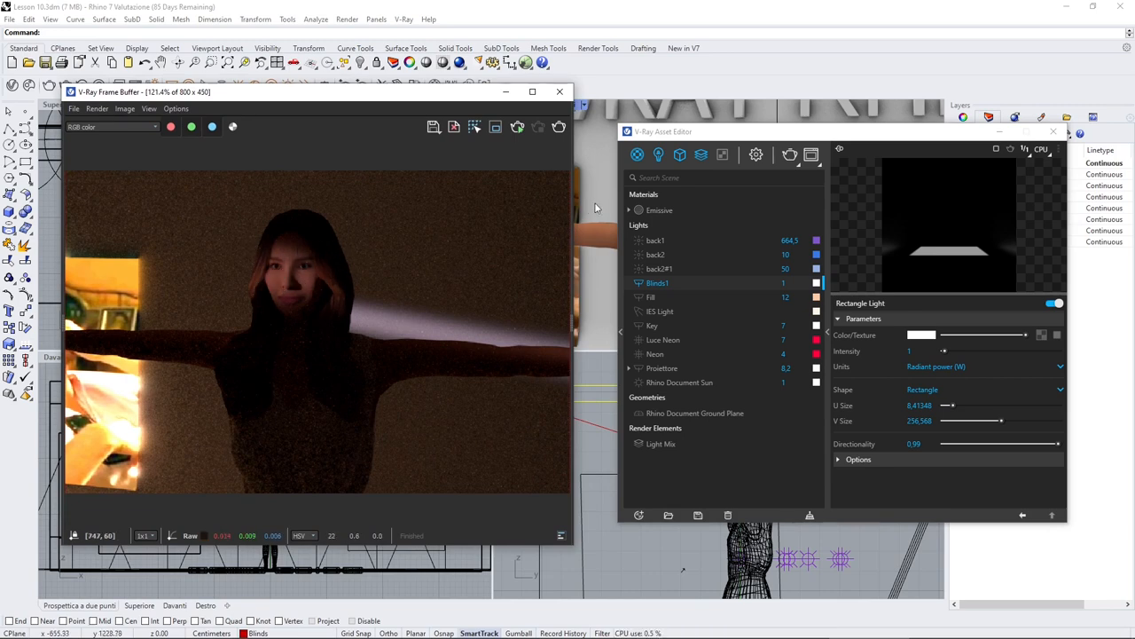
pyautogui.moveTo(852, 363)
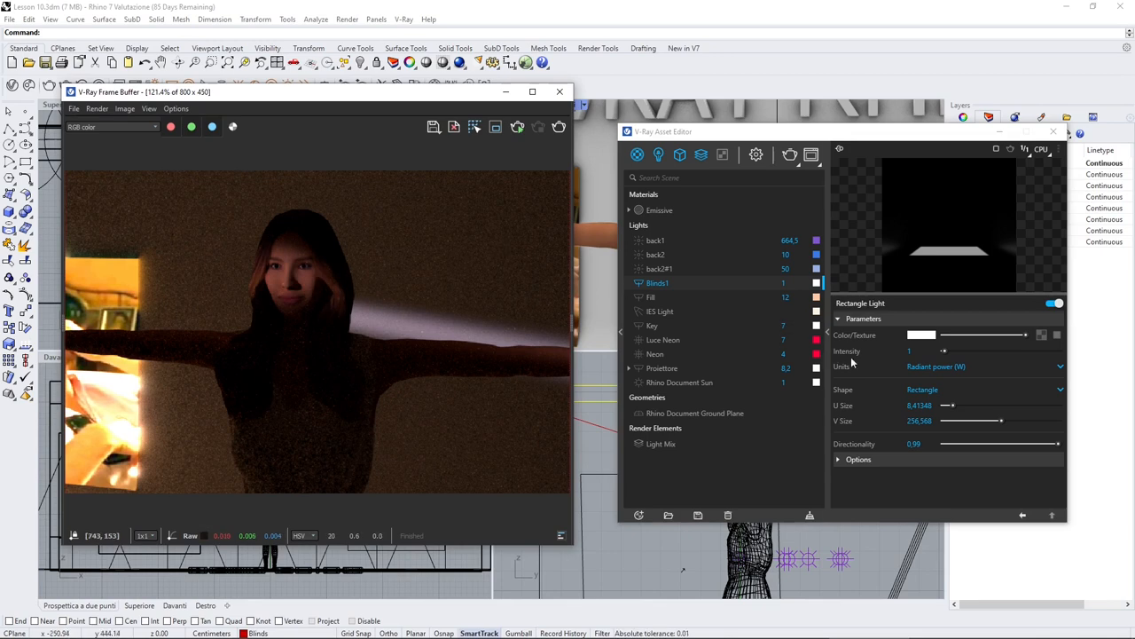
pyautogui.moveTo(920, 364)
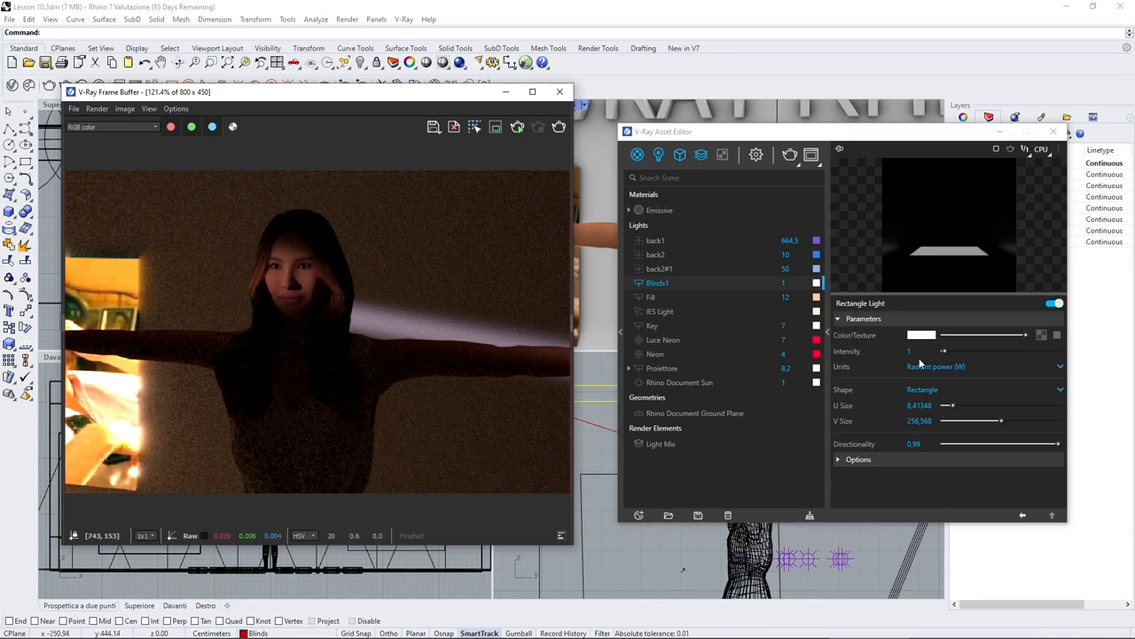
pyautogui.moveTo(855, 380)
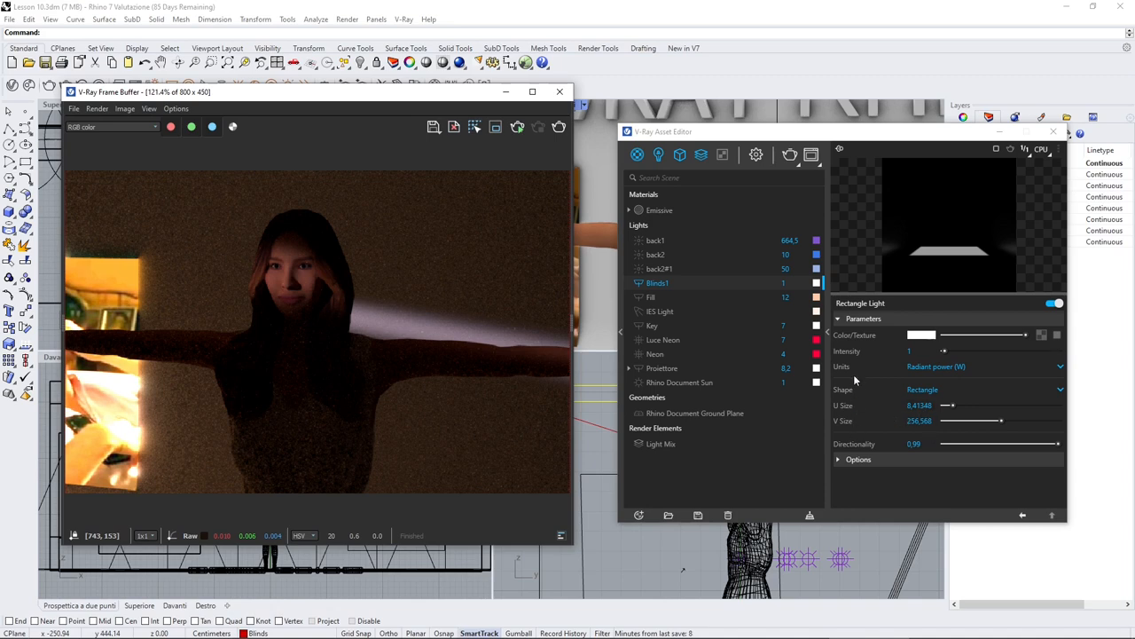
pyautogui.moveTo(855, 444)
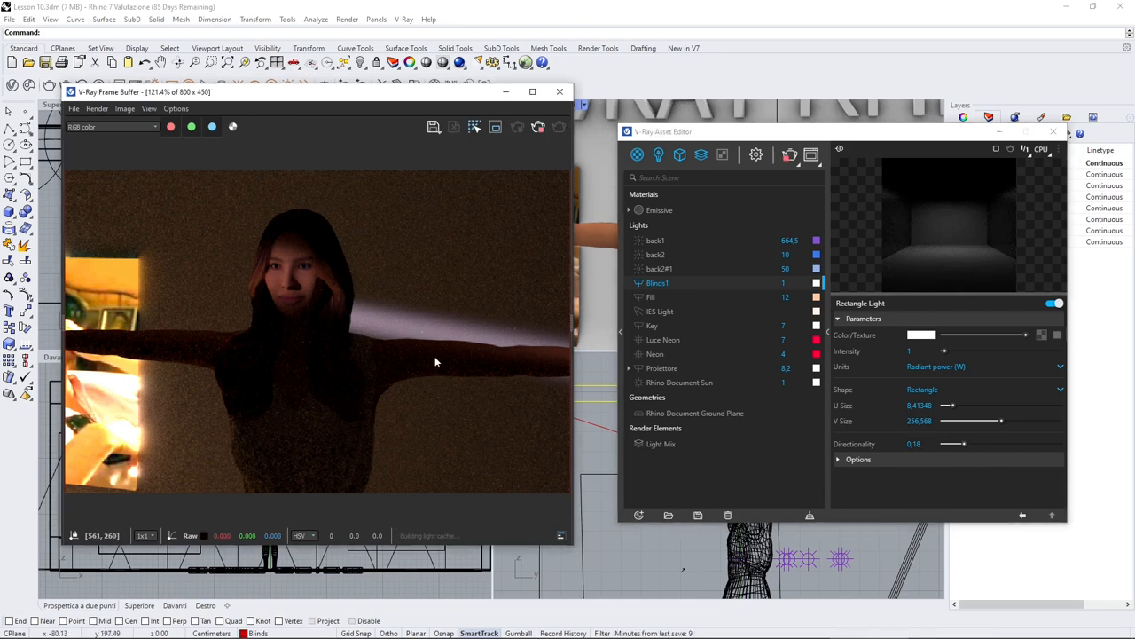
pyautogui.moveTo(282, 265)
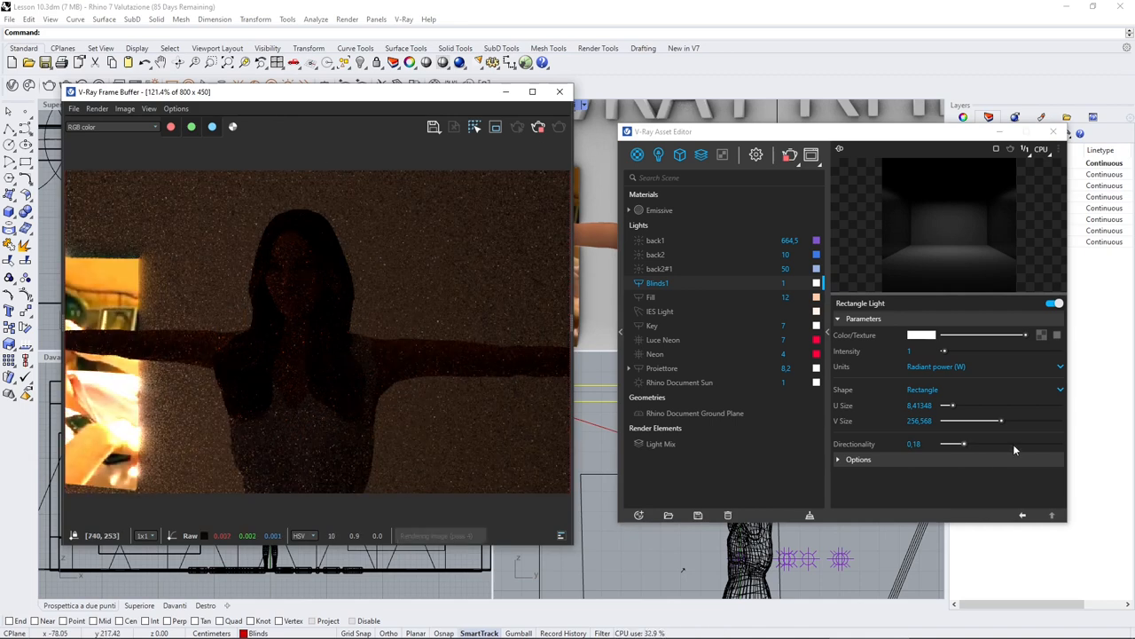
pyautogui.moveTo(955, 444); pyautogui.dragTo(1014, 443)
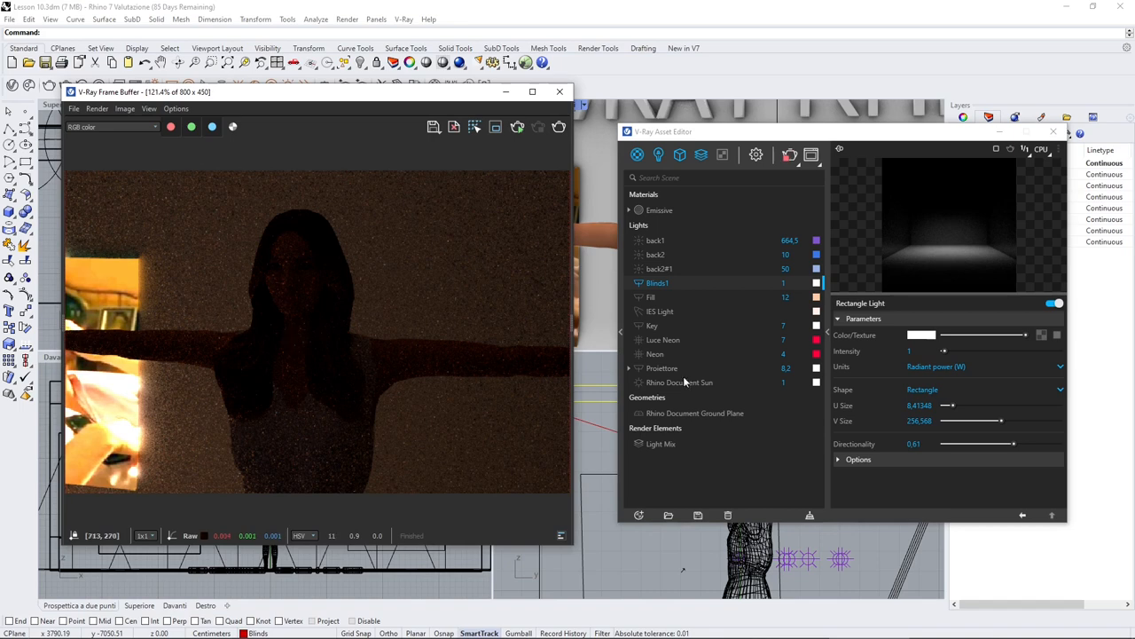
pyautogui.click(538, 127)
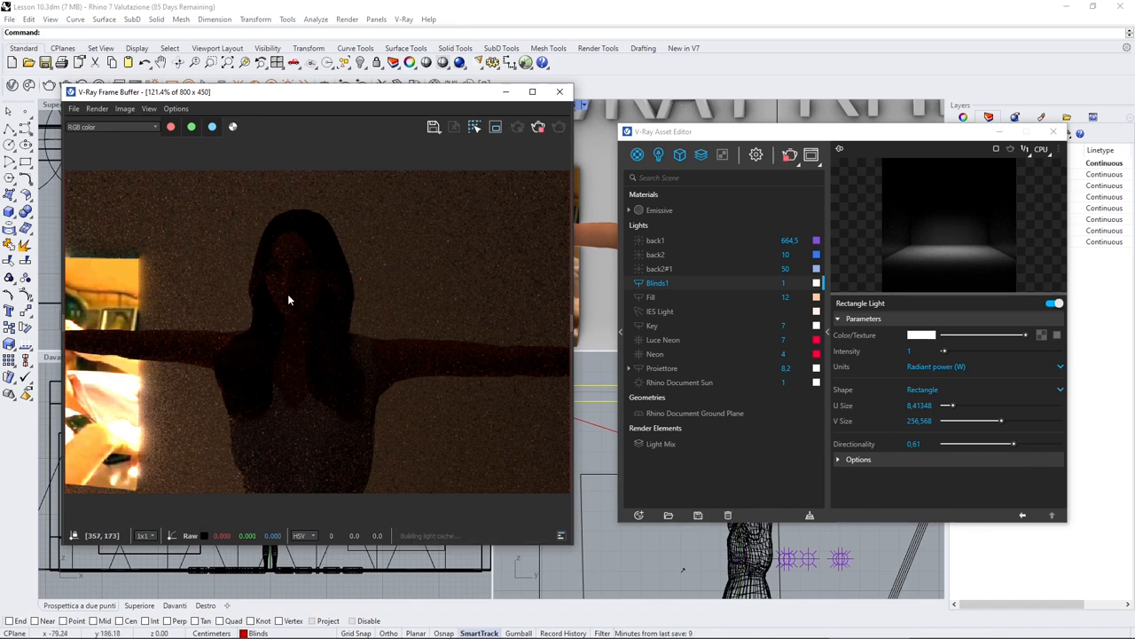
pyautogui.moveTo(302, 304)
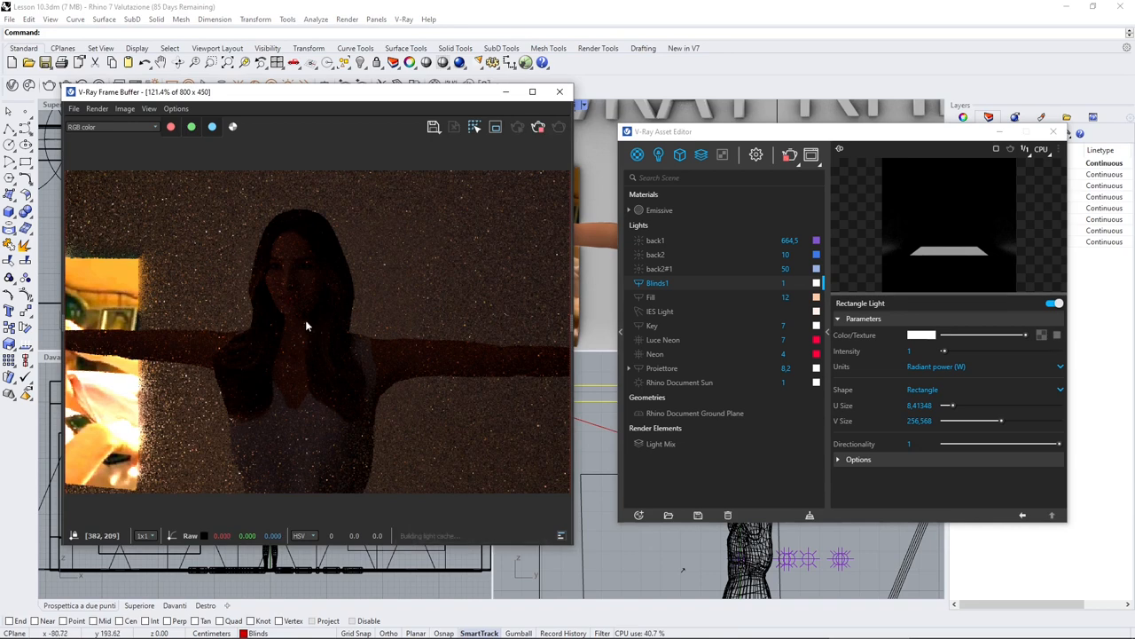
pyautogui.moveTo(220, 271)
pyautogui.write('0,9')
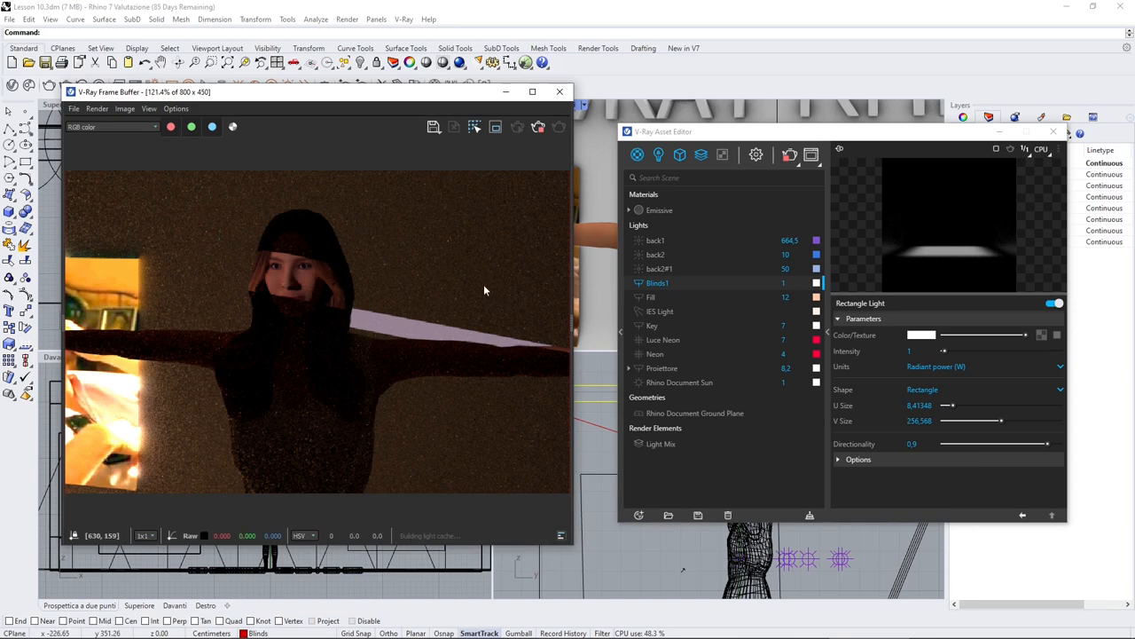
pyautogui.moveTo(377, 298)
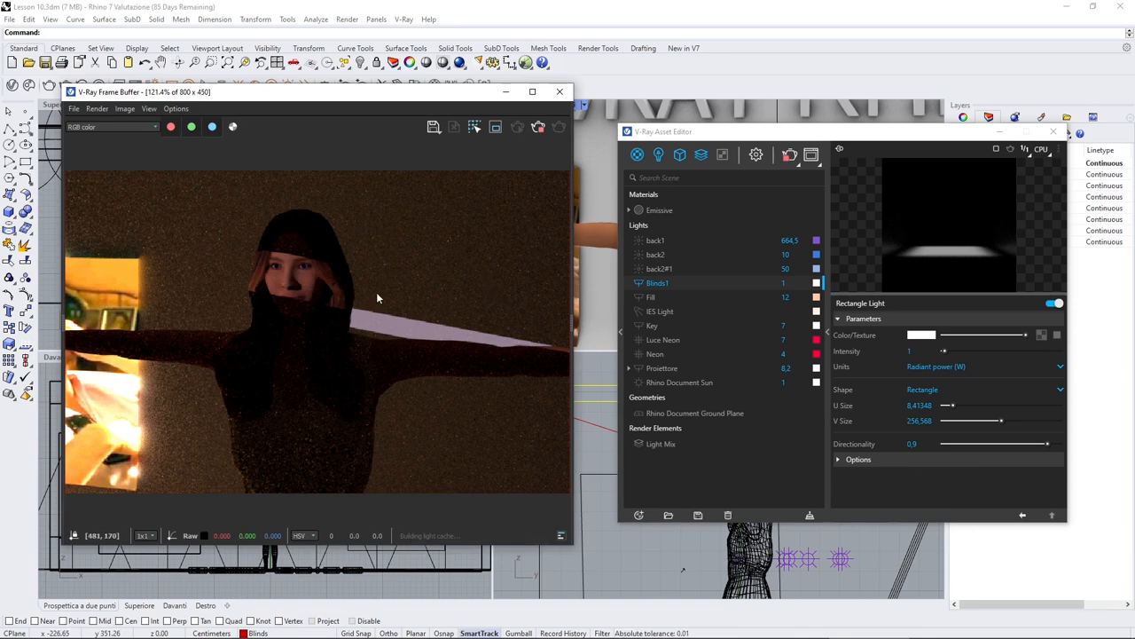
pyautogui.click(539, 127)
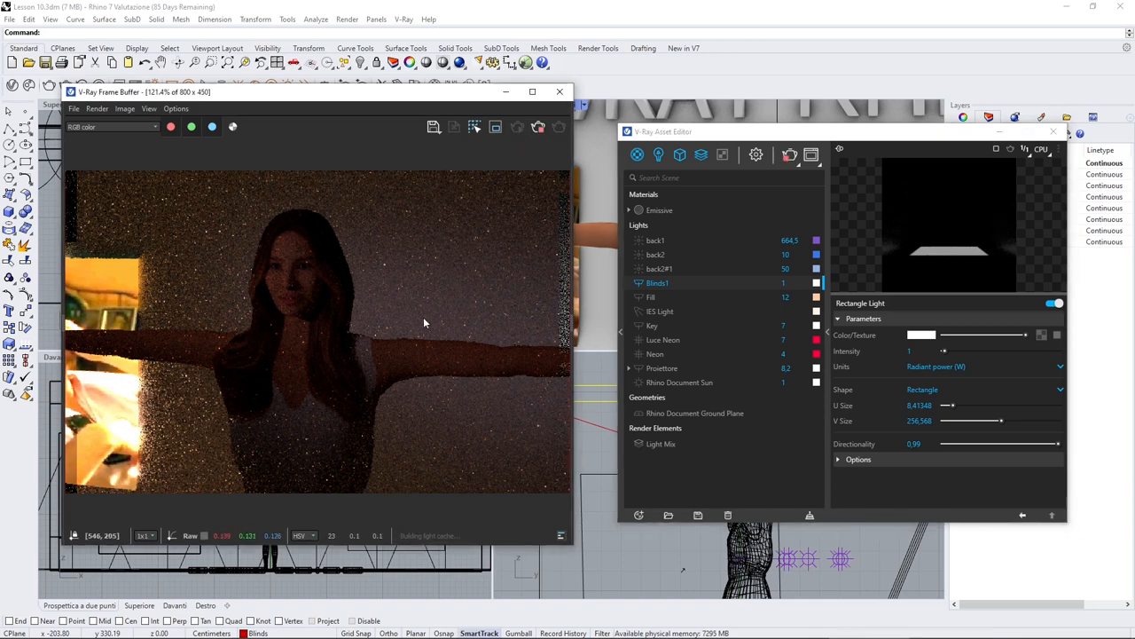
pyautogui.moveTo(373, 322)
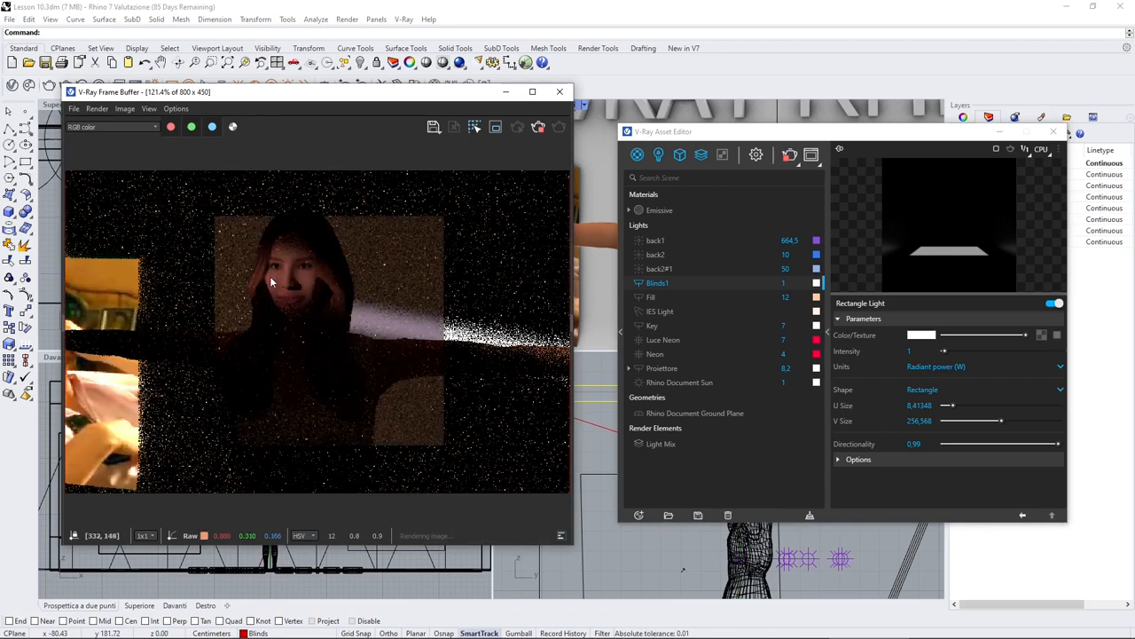
# Close the Frame Buffer and copy the Blinds light, placing the duplicate above the original.
pyautogui.click(560, 92)
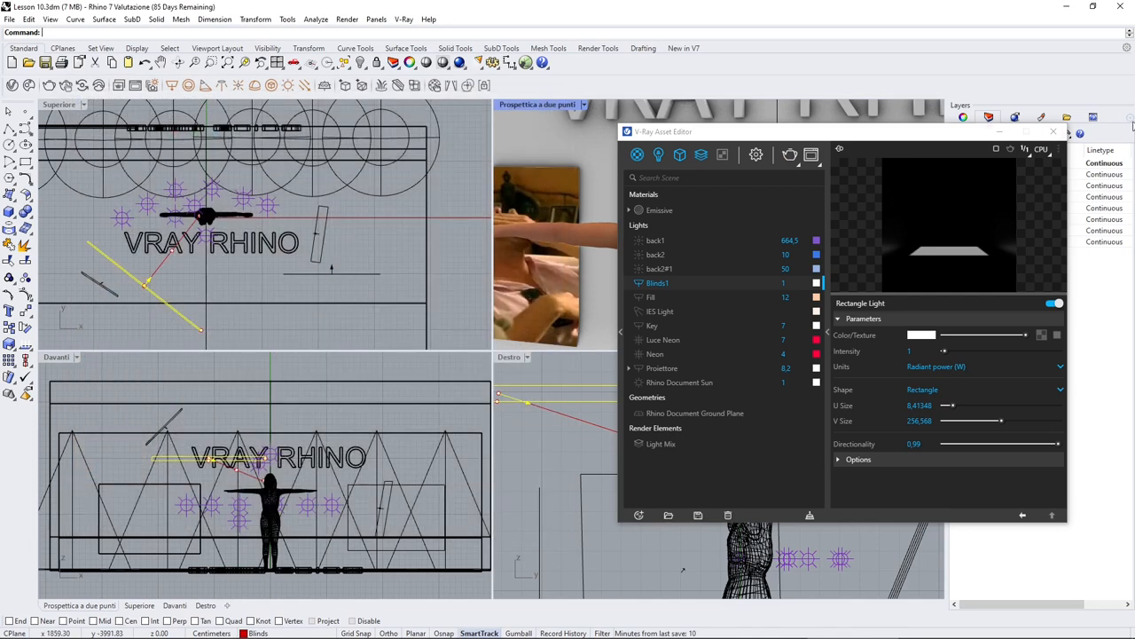
pyautogui.click(1053, 130)
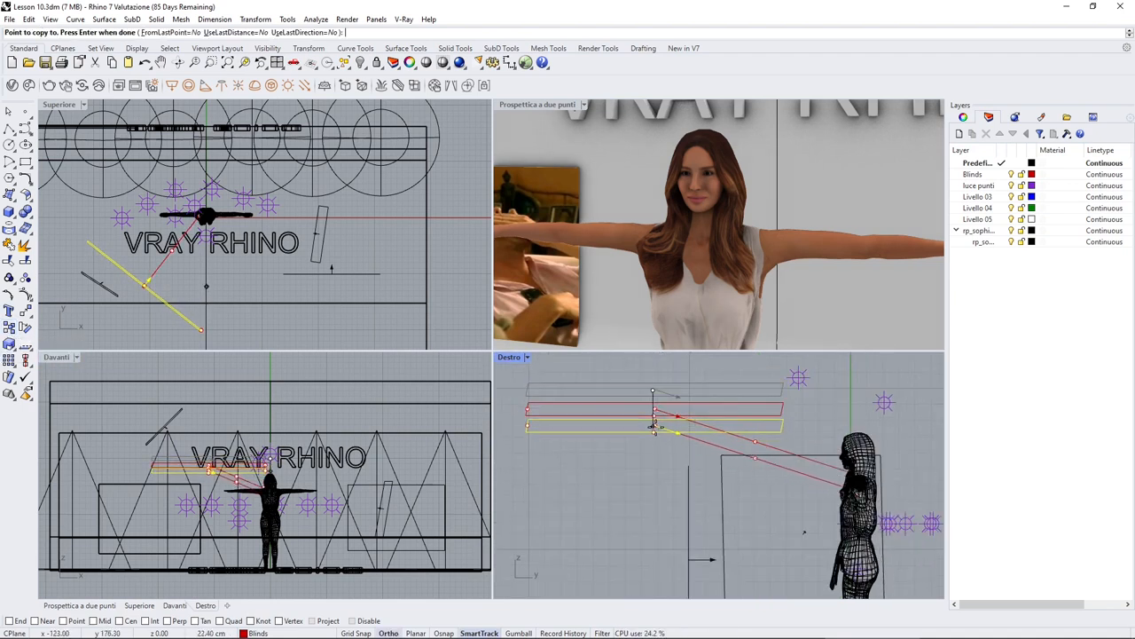
pyautogui.click(652, 453)
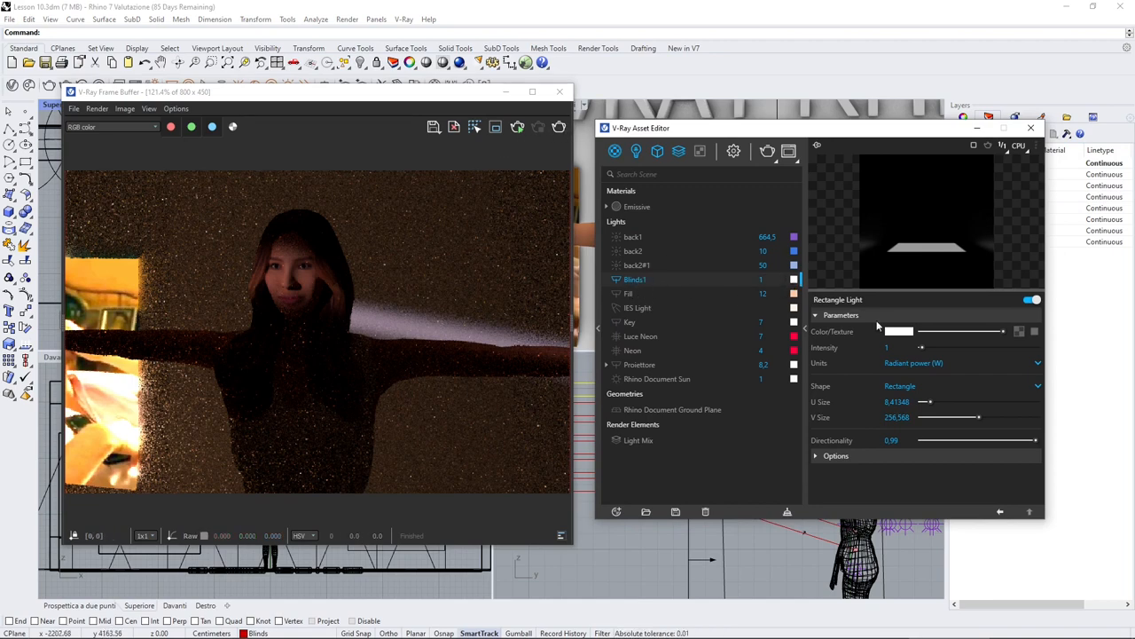
# Set the Blinds1 light's Color/Texture swatch to cyan.
pyautogui.click(898, 331)
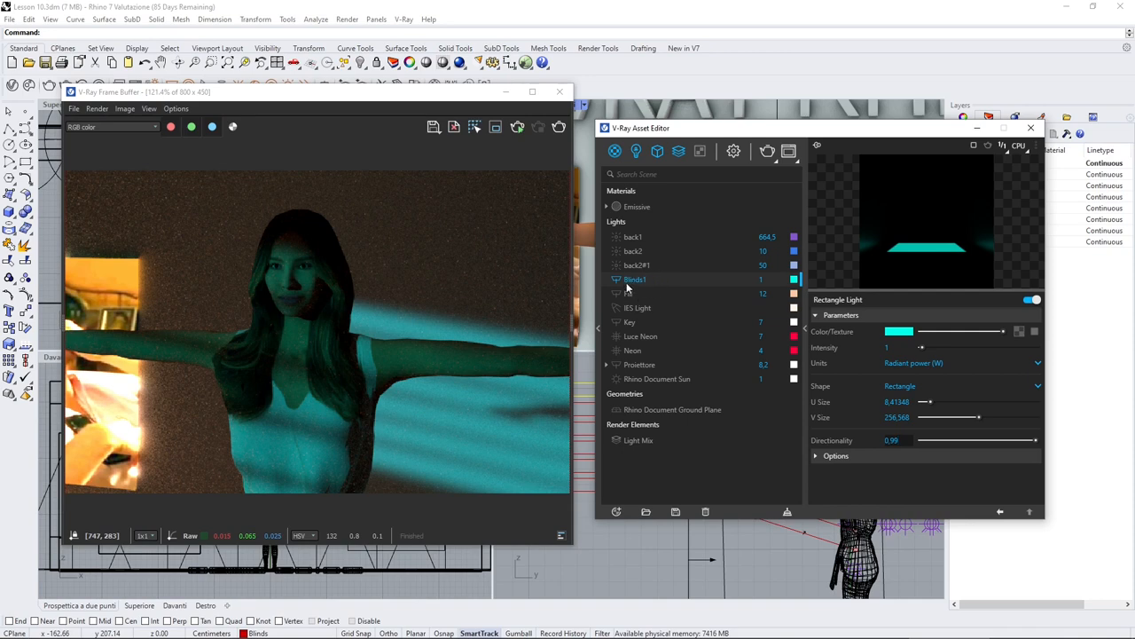
pyautogui.moveTo(640, 128); pyautogui.dragTo(565, 145)
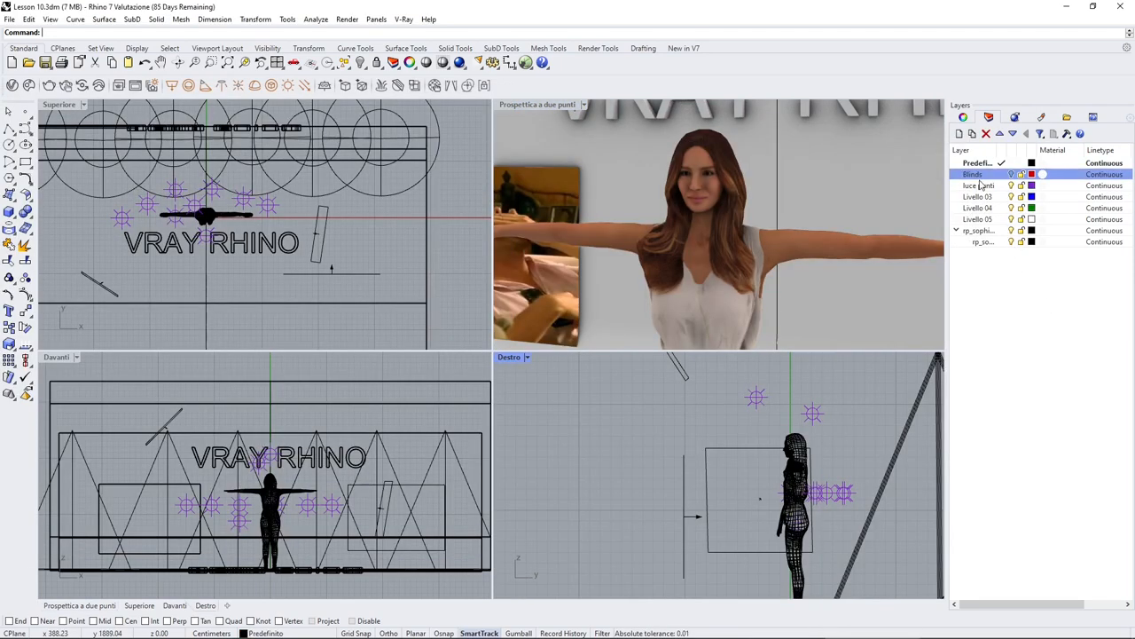
pyautogui.click(1012, 174)
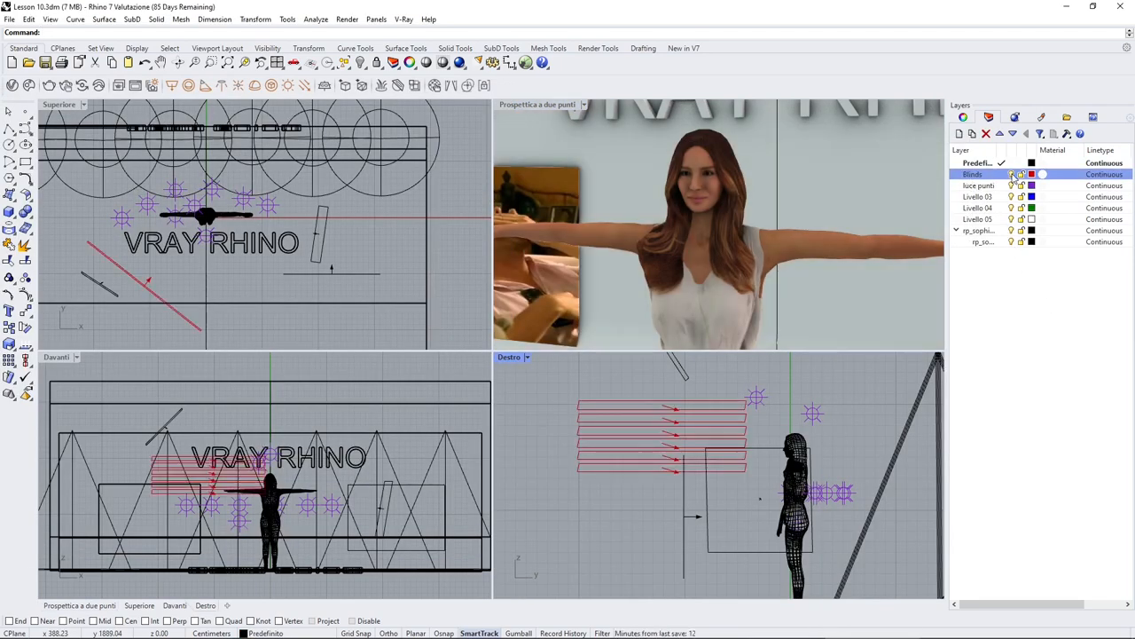
pyautogui.click(1011, 174)
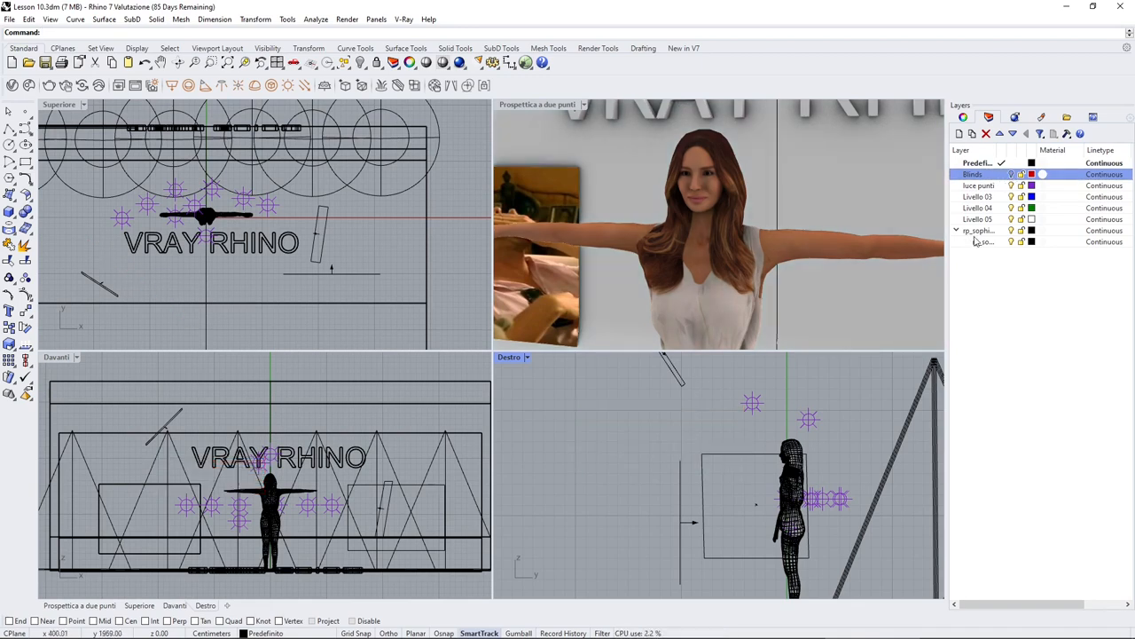
pyautogui.click(980, 186)
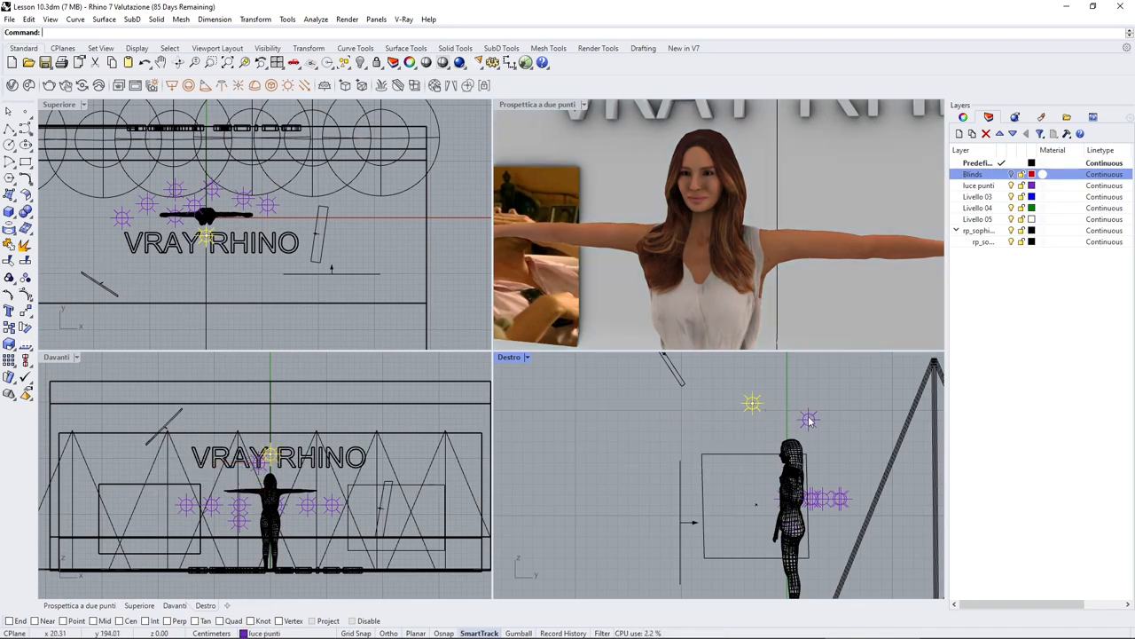